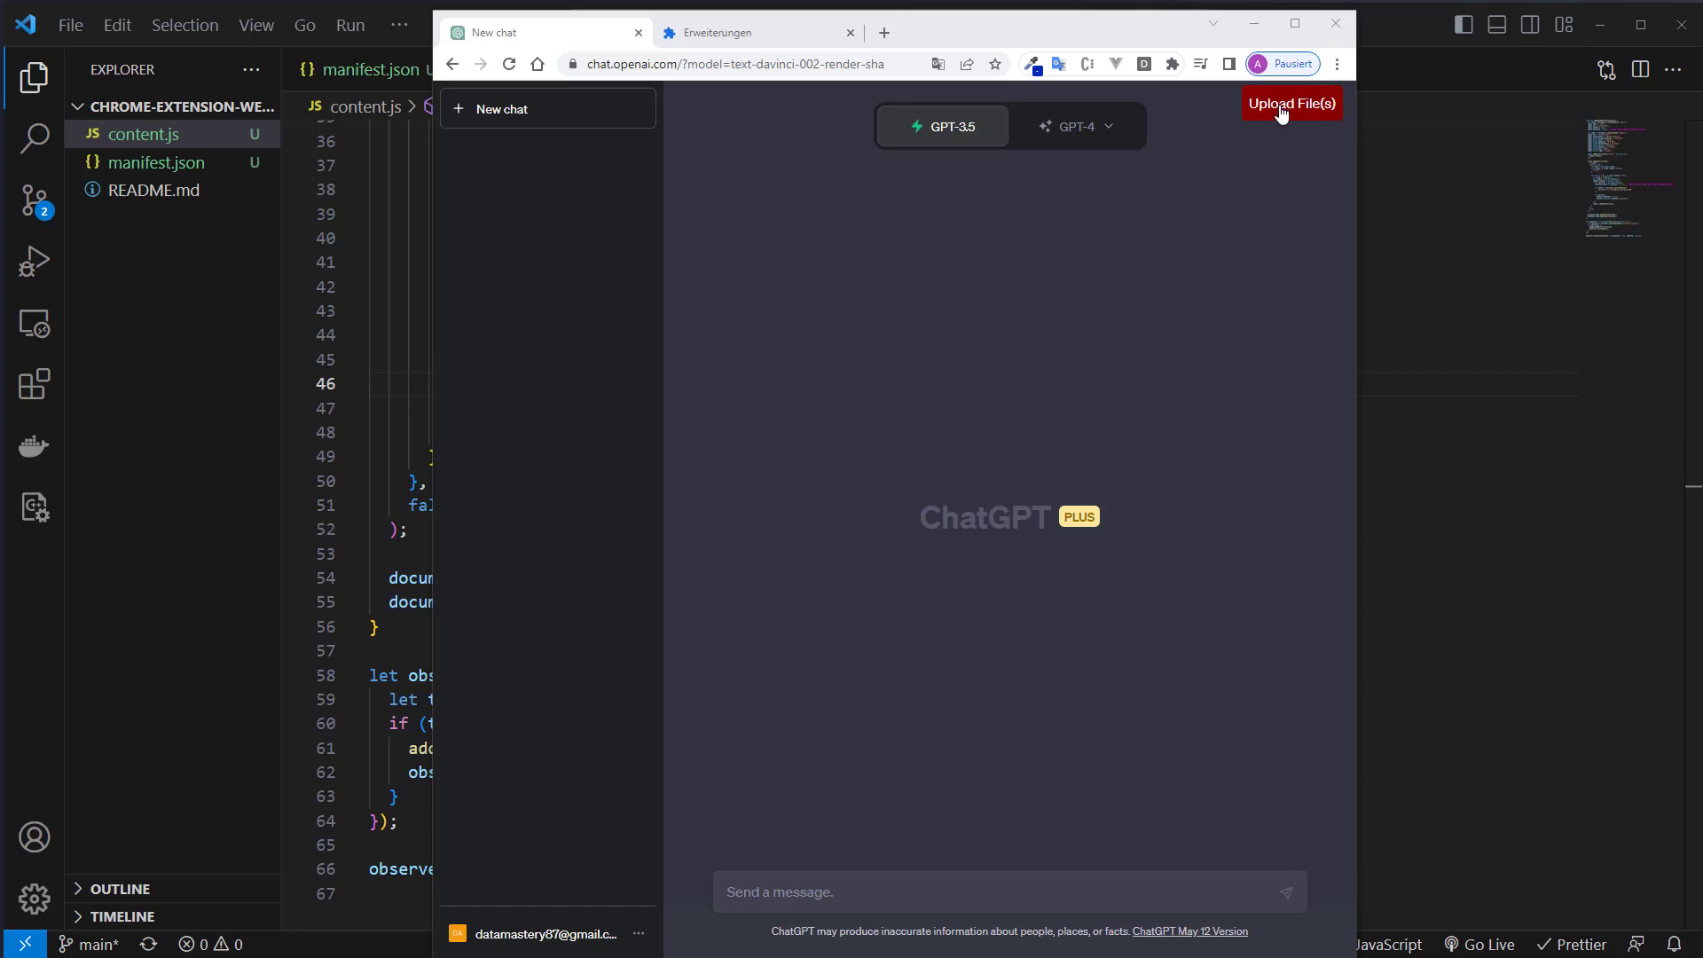
Upload the three Huninchen text files from the FAQ folder into the ChatGPT chat
left_click(1292, 104)
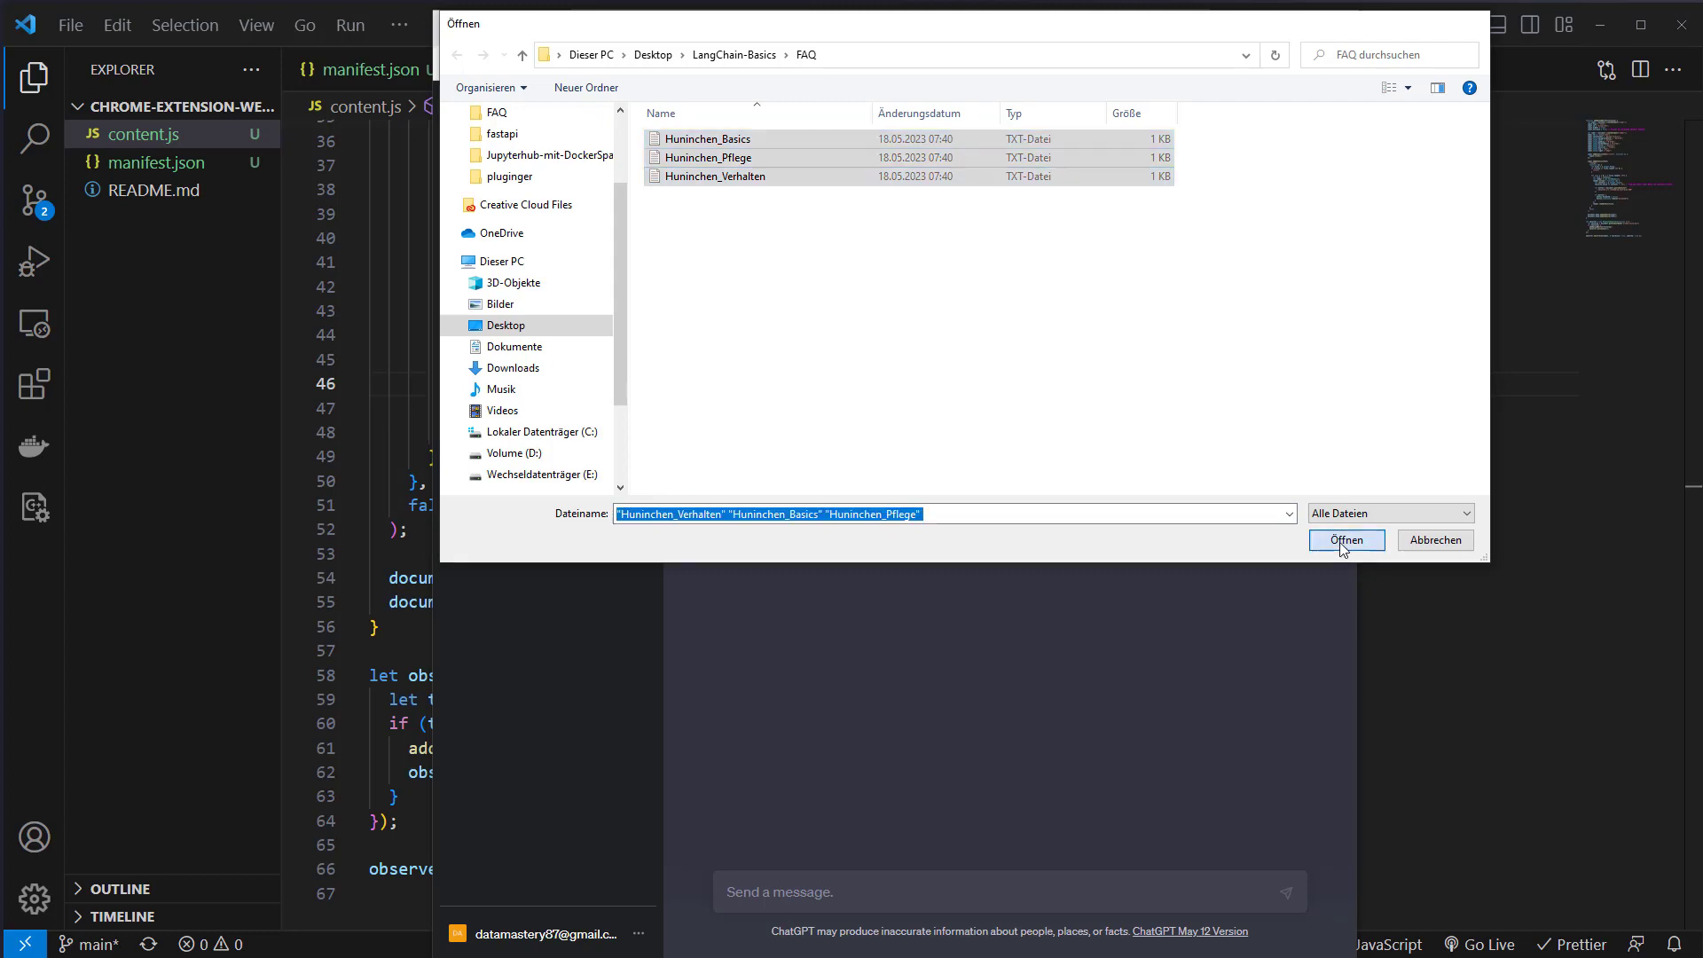
left_click(1346, 540)
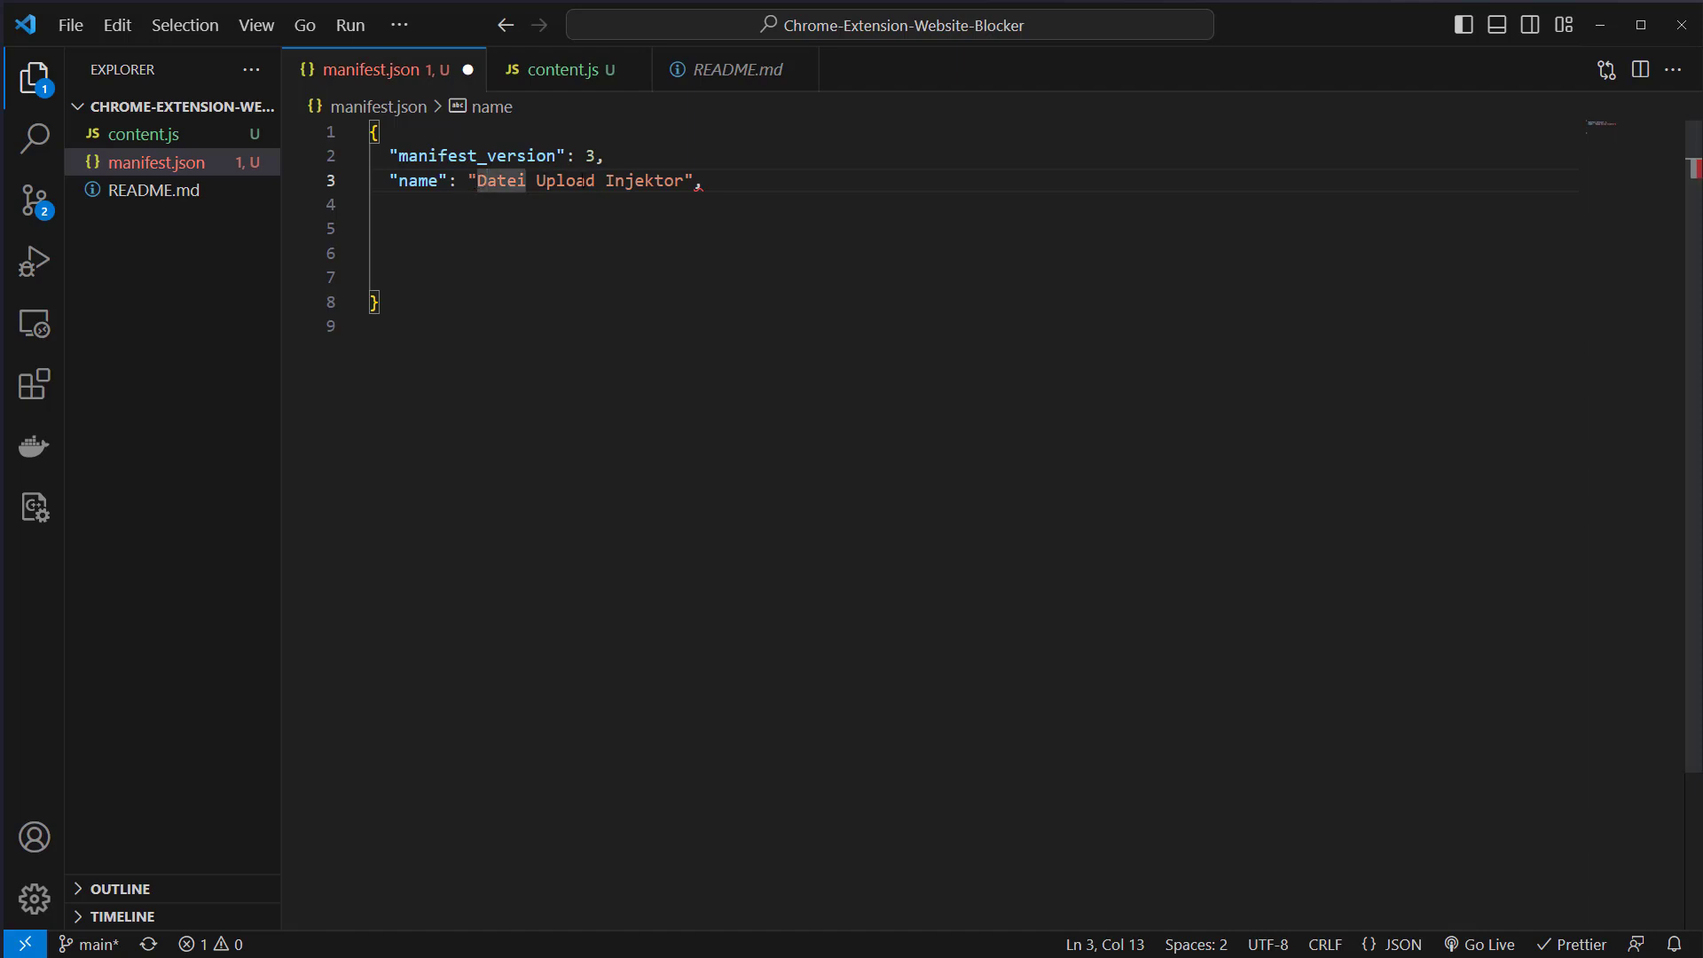
Add version 1.0, the German description, and a content_scripts entry running content.js on all URLs
type("\"version\": \"1.0\",")
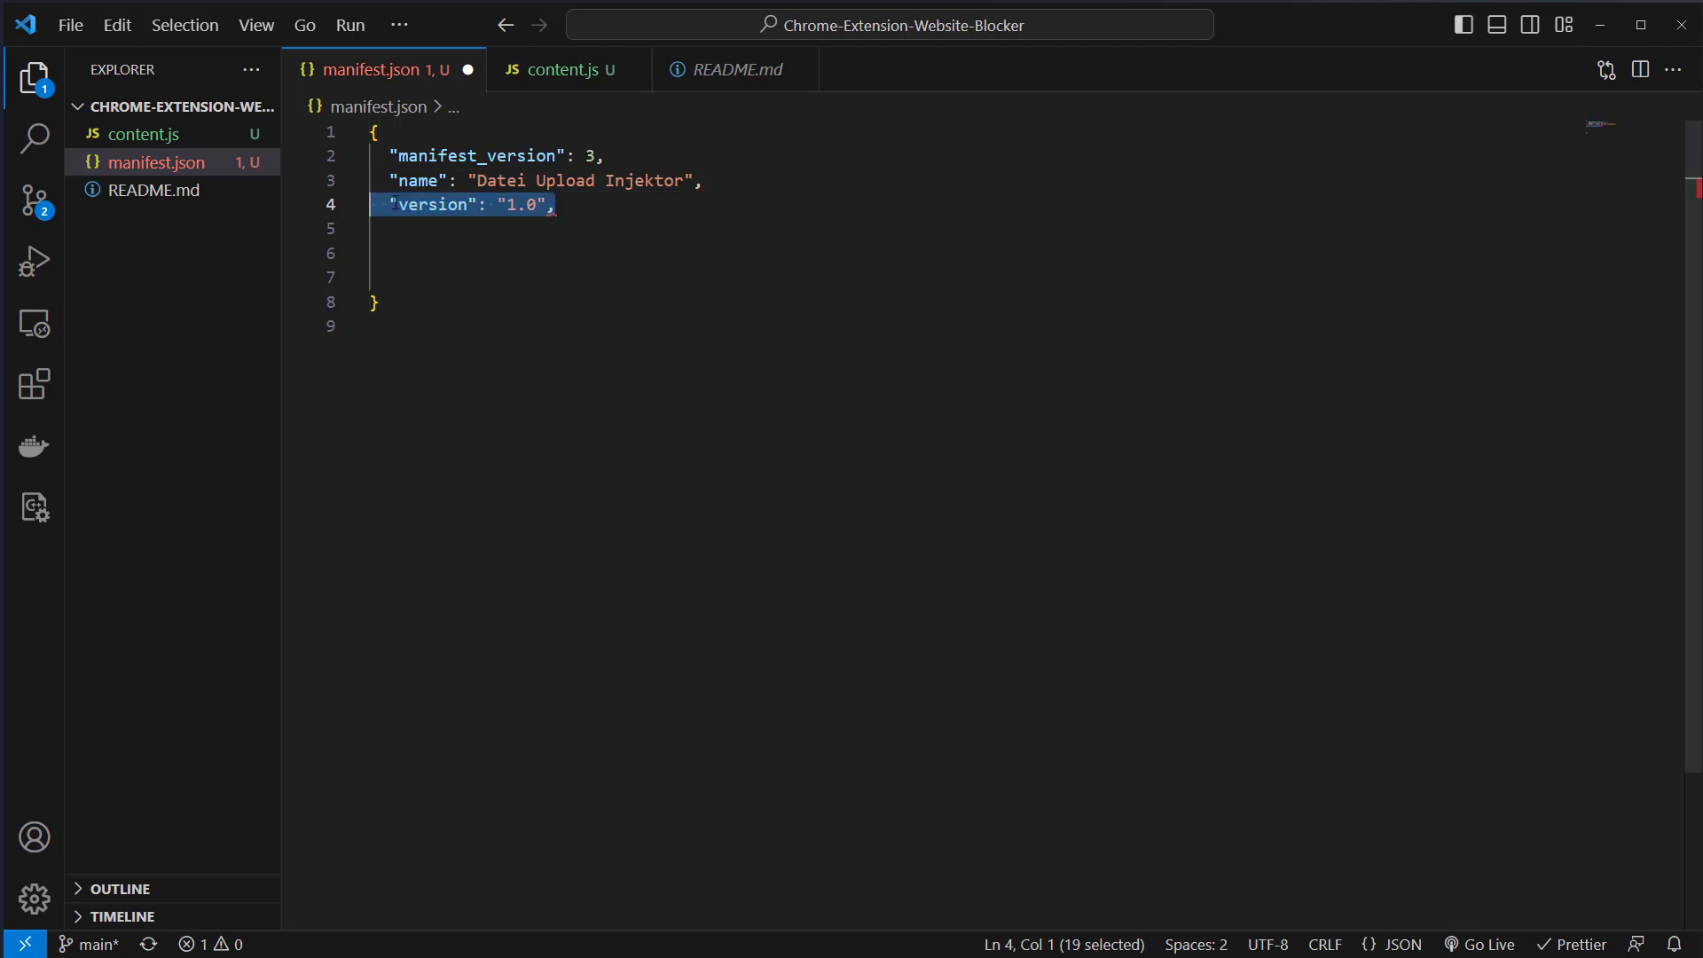
type("\"description\": \"Injiziert einen Datei-Upload-Button in die aktive Webseite\",")
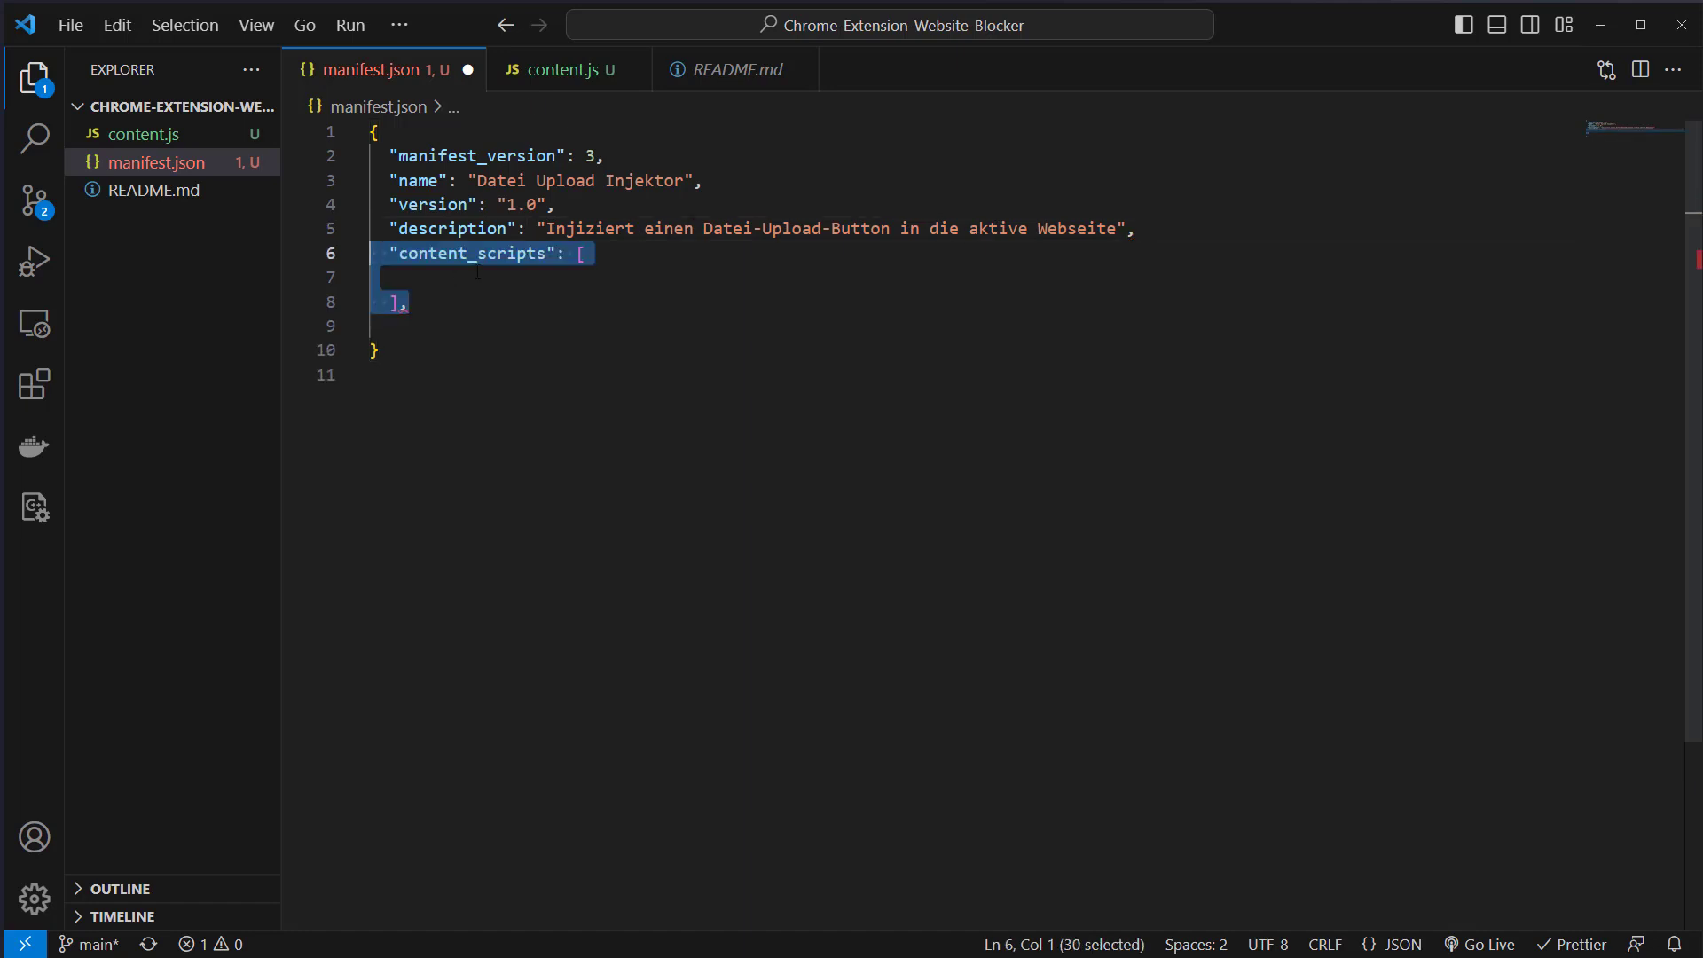
type("{\\n    \"matches\": [\"<all_urls>\"],\\n    \"js\": [\"content.js\"],\\n    \"run_at\": \"document_end\"\\n  }")
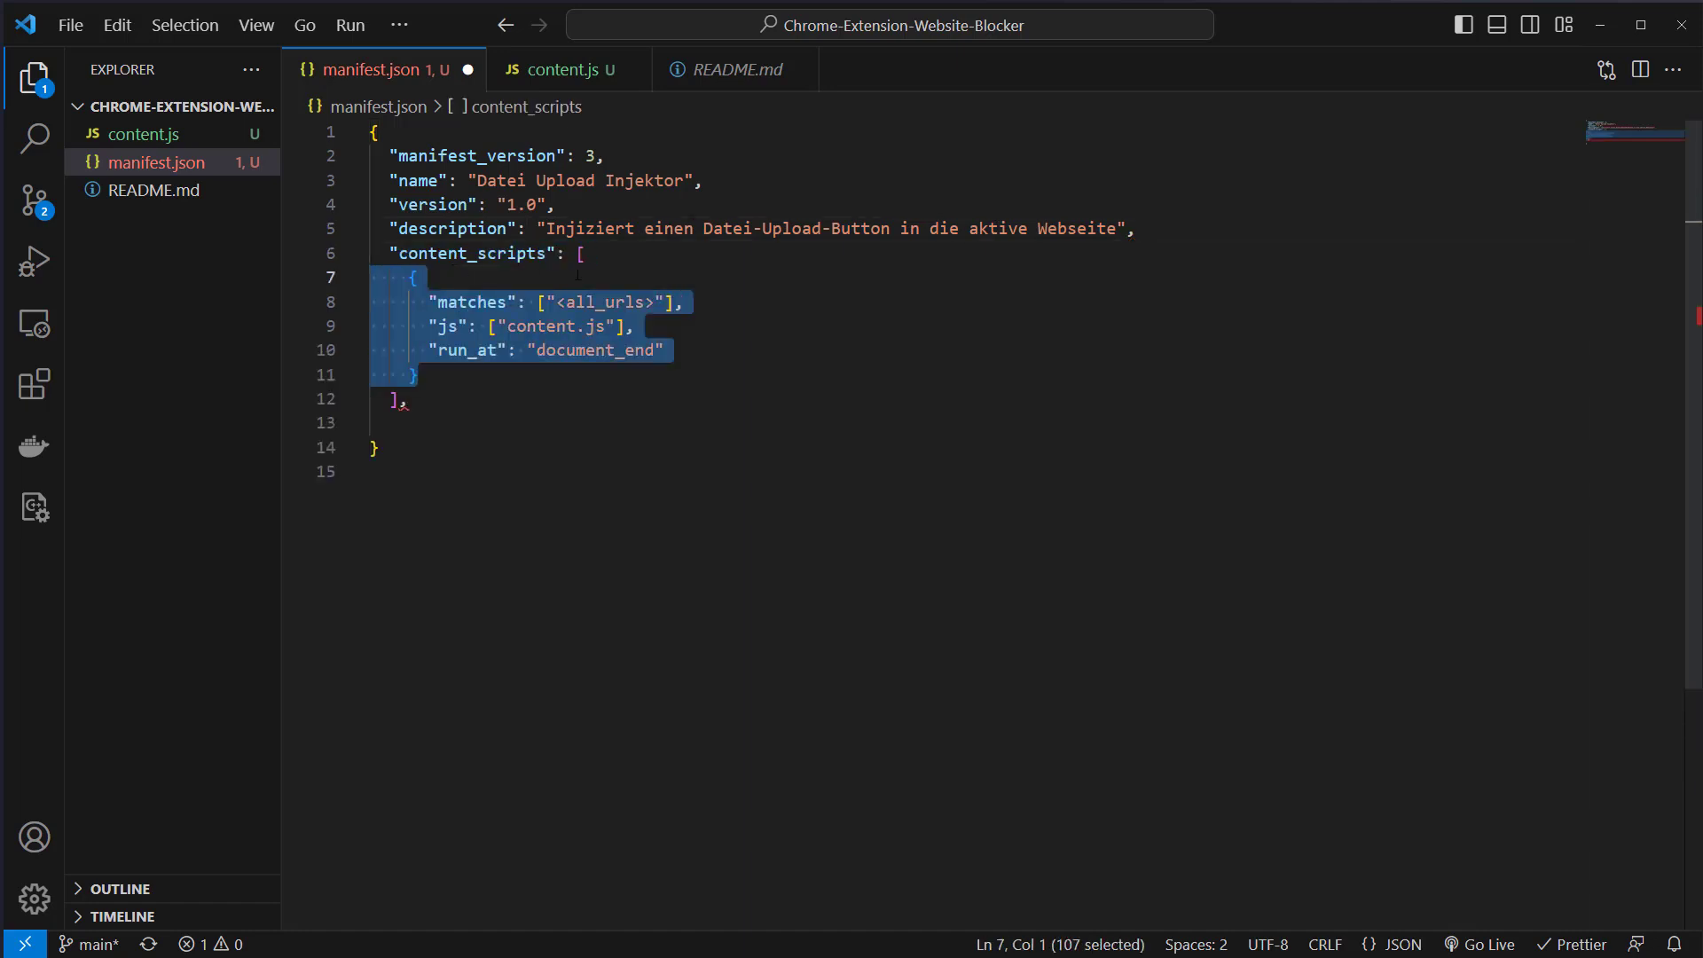
left_click(414, 277)
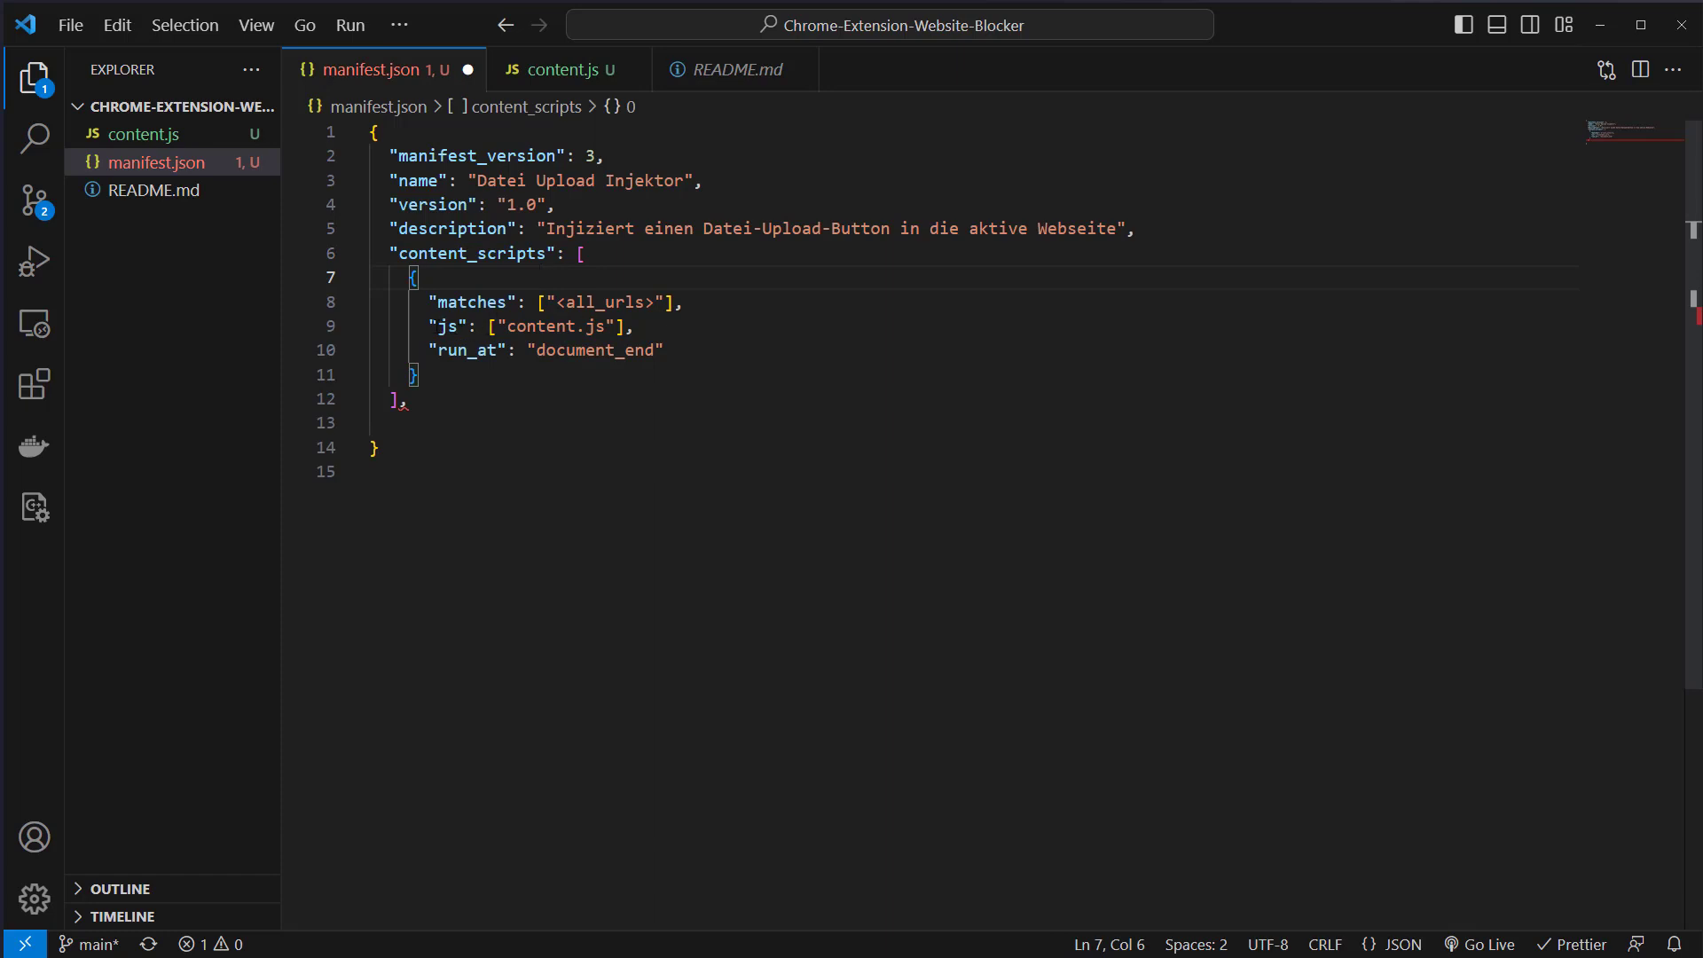
double_click(541, 326)
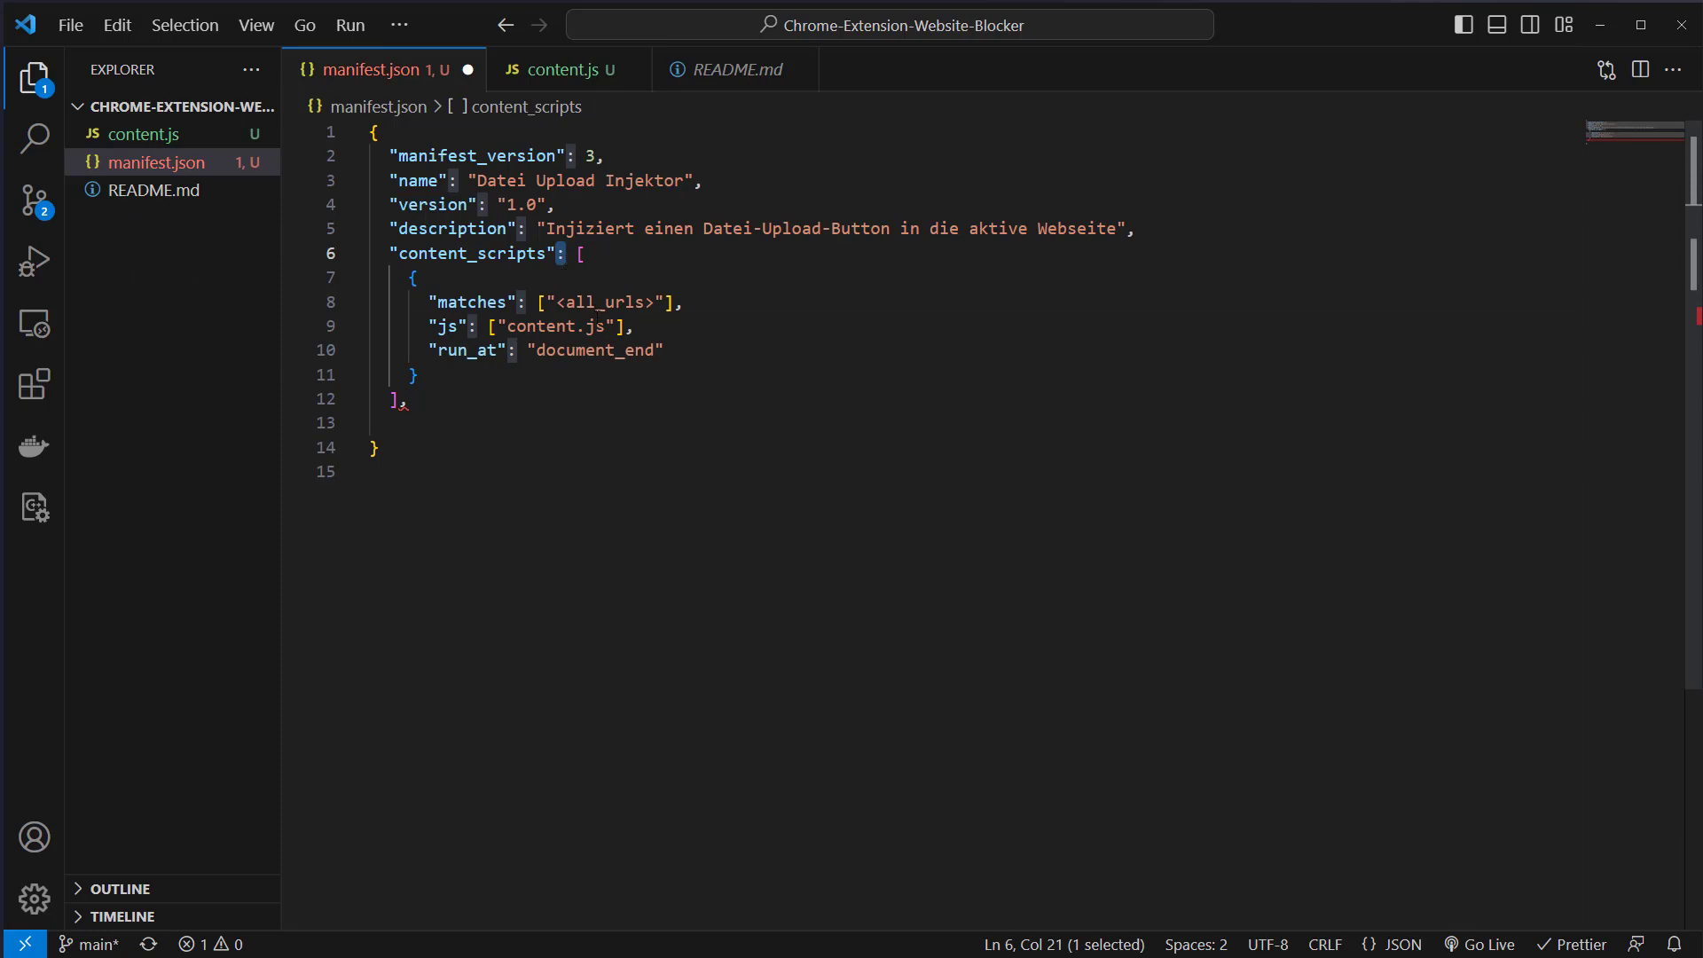
Add the permissions array with activeTab to manifest.json
left_click_drag(436, 302, 677, 301)
type("\"permissions\": [\"activeTab\"]")
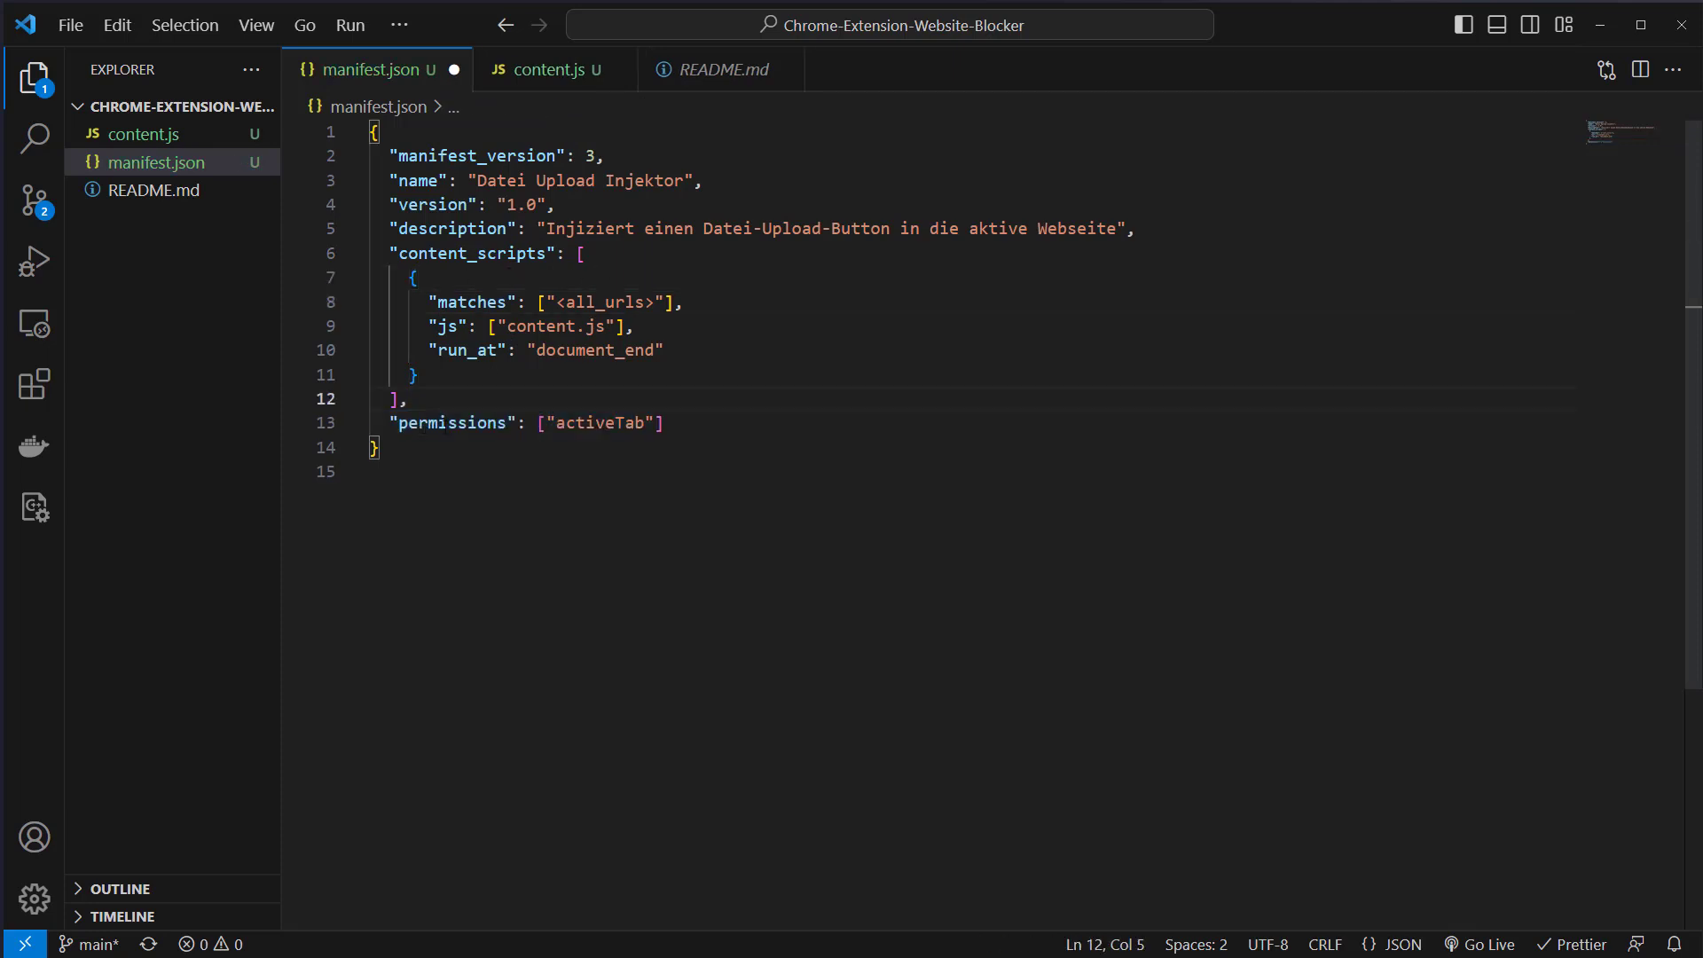
double_click(452, 422)
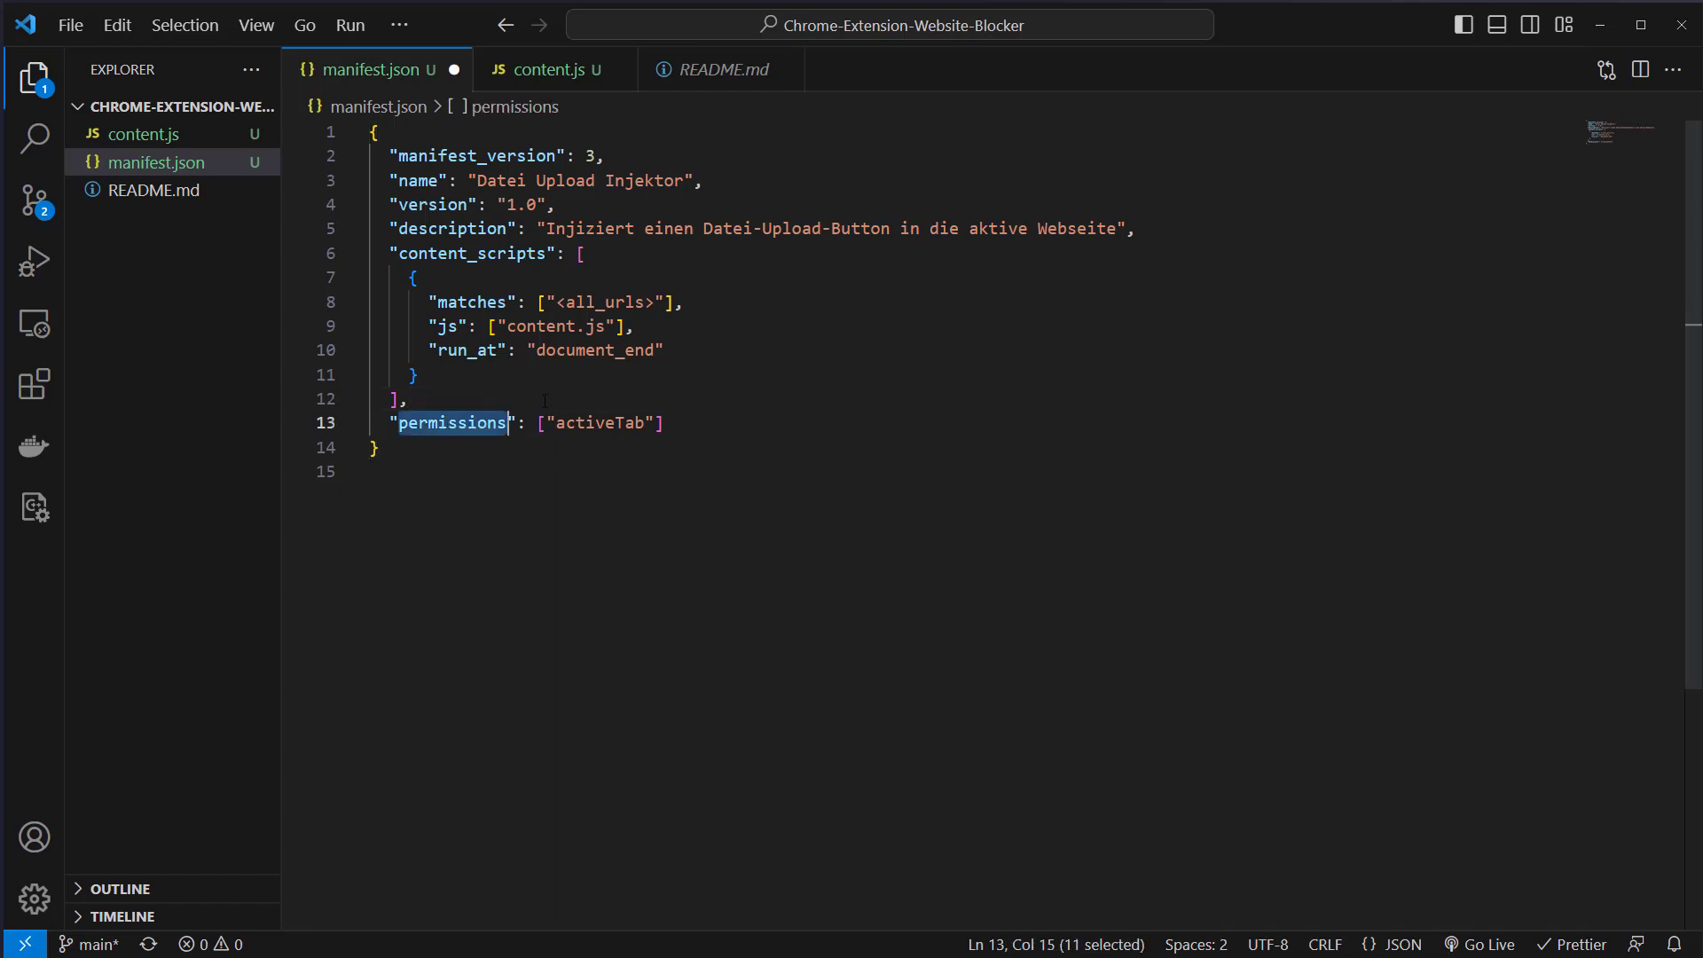
mouse_move(765, 310)
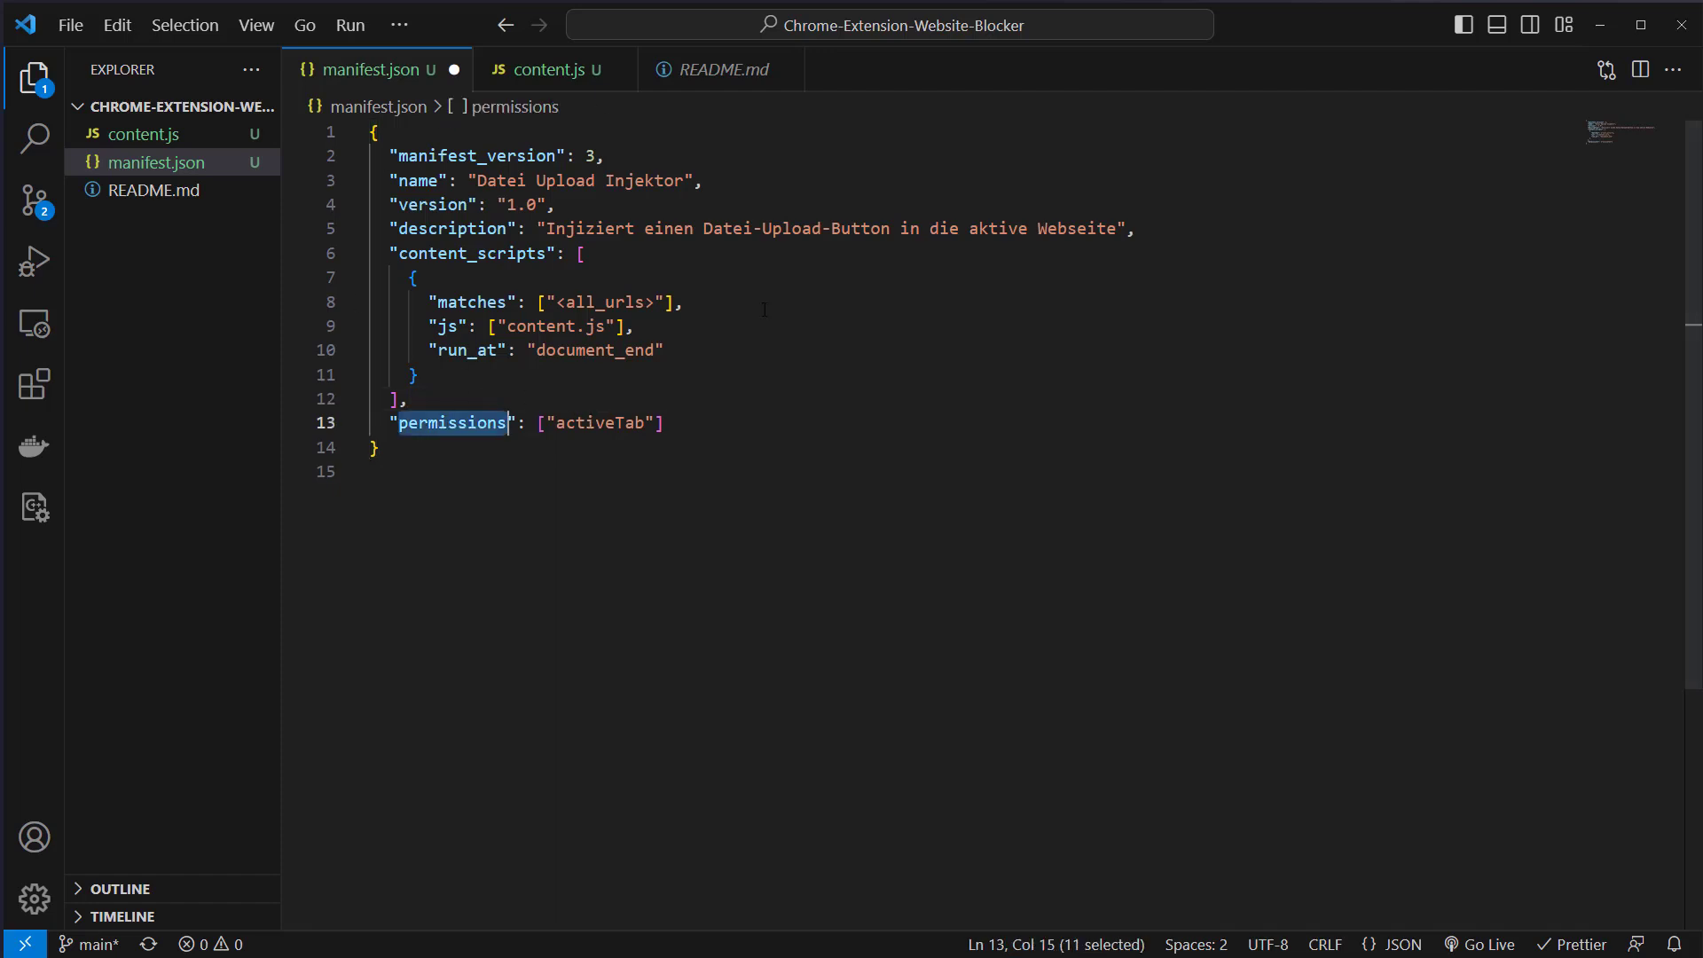
double_click(599, 423)
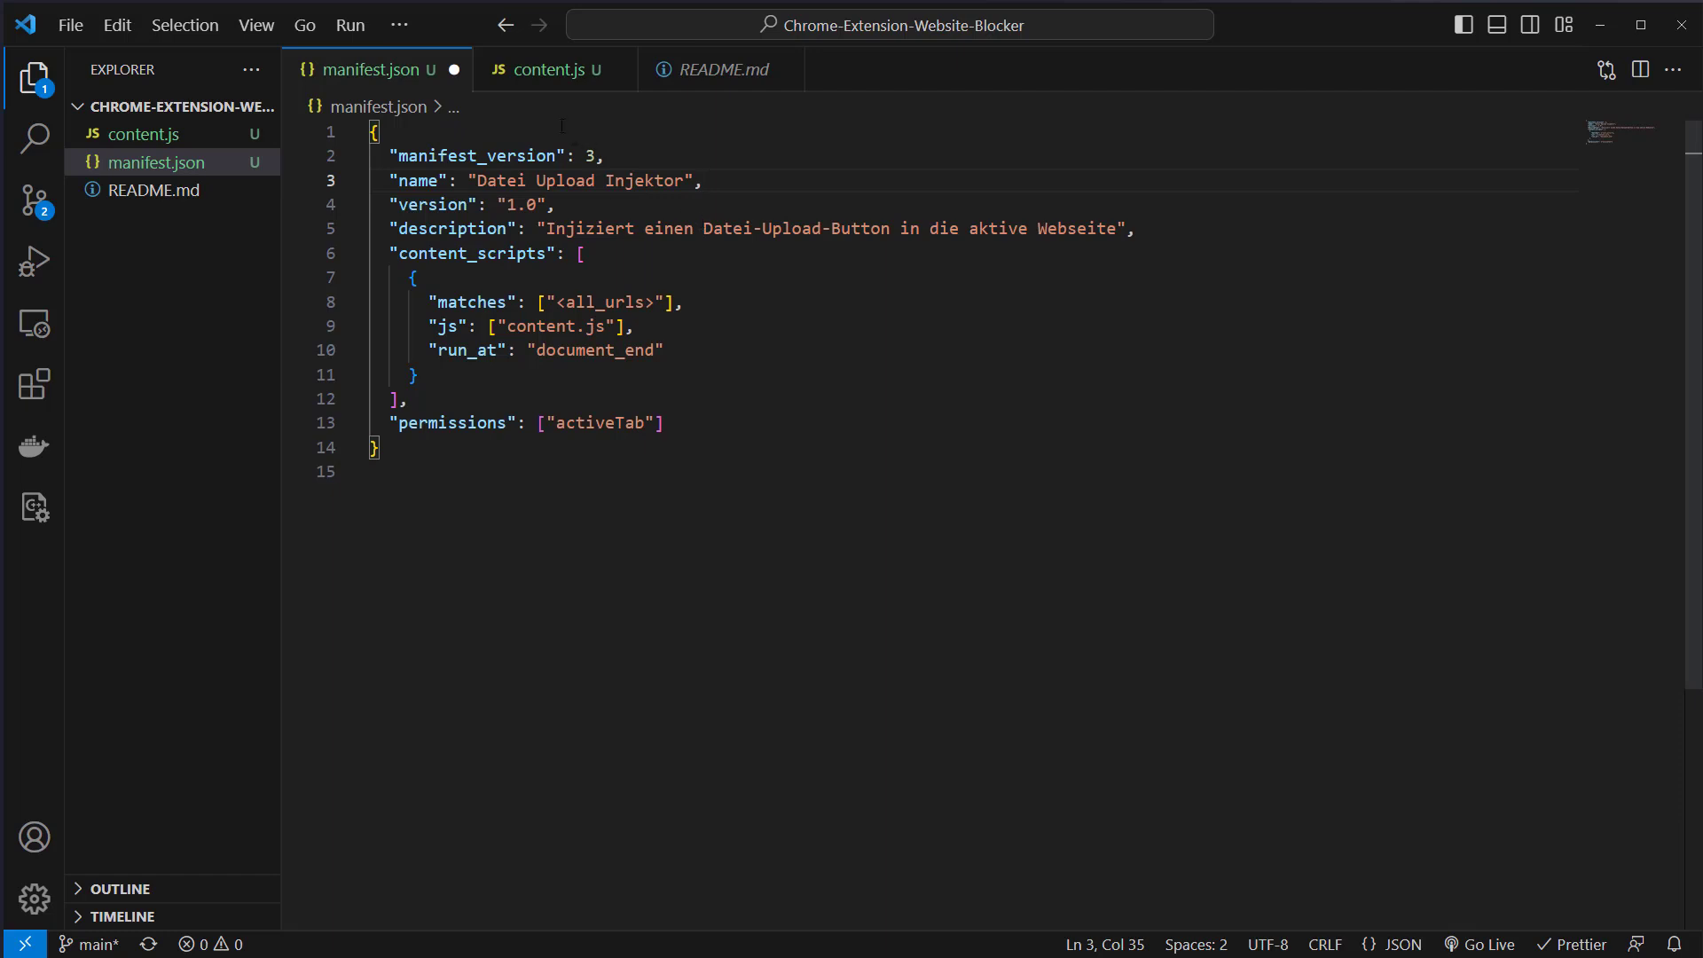
mouse_move(1625, 918)
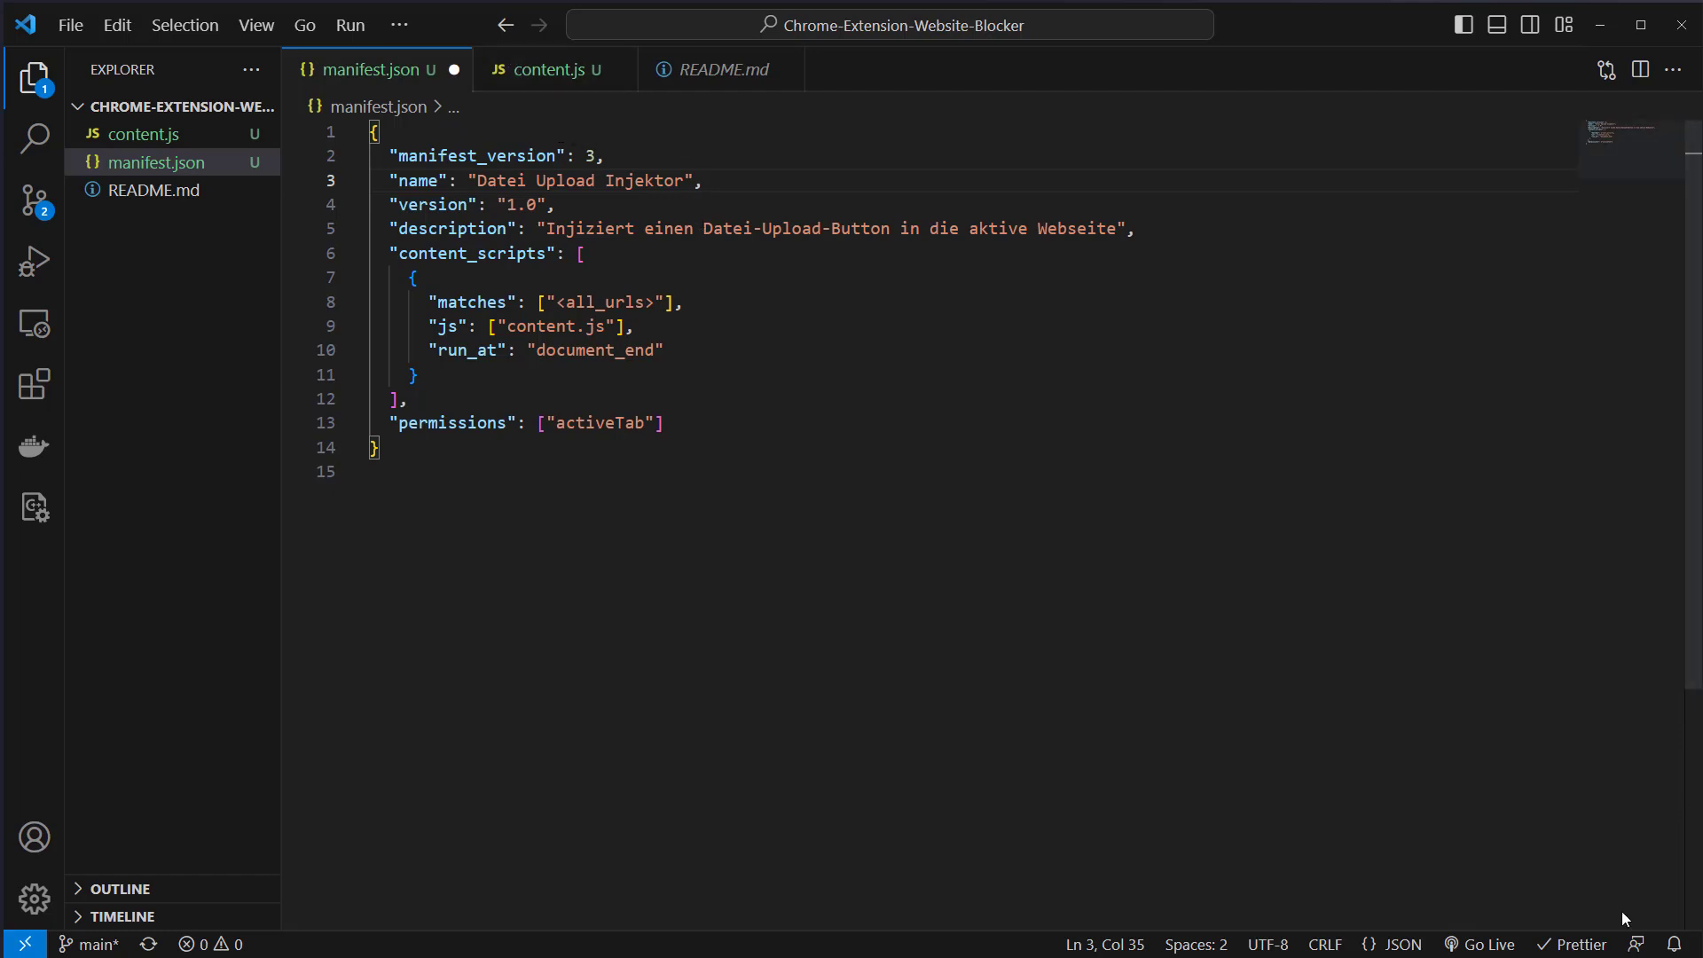
left_click(552, 69)
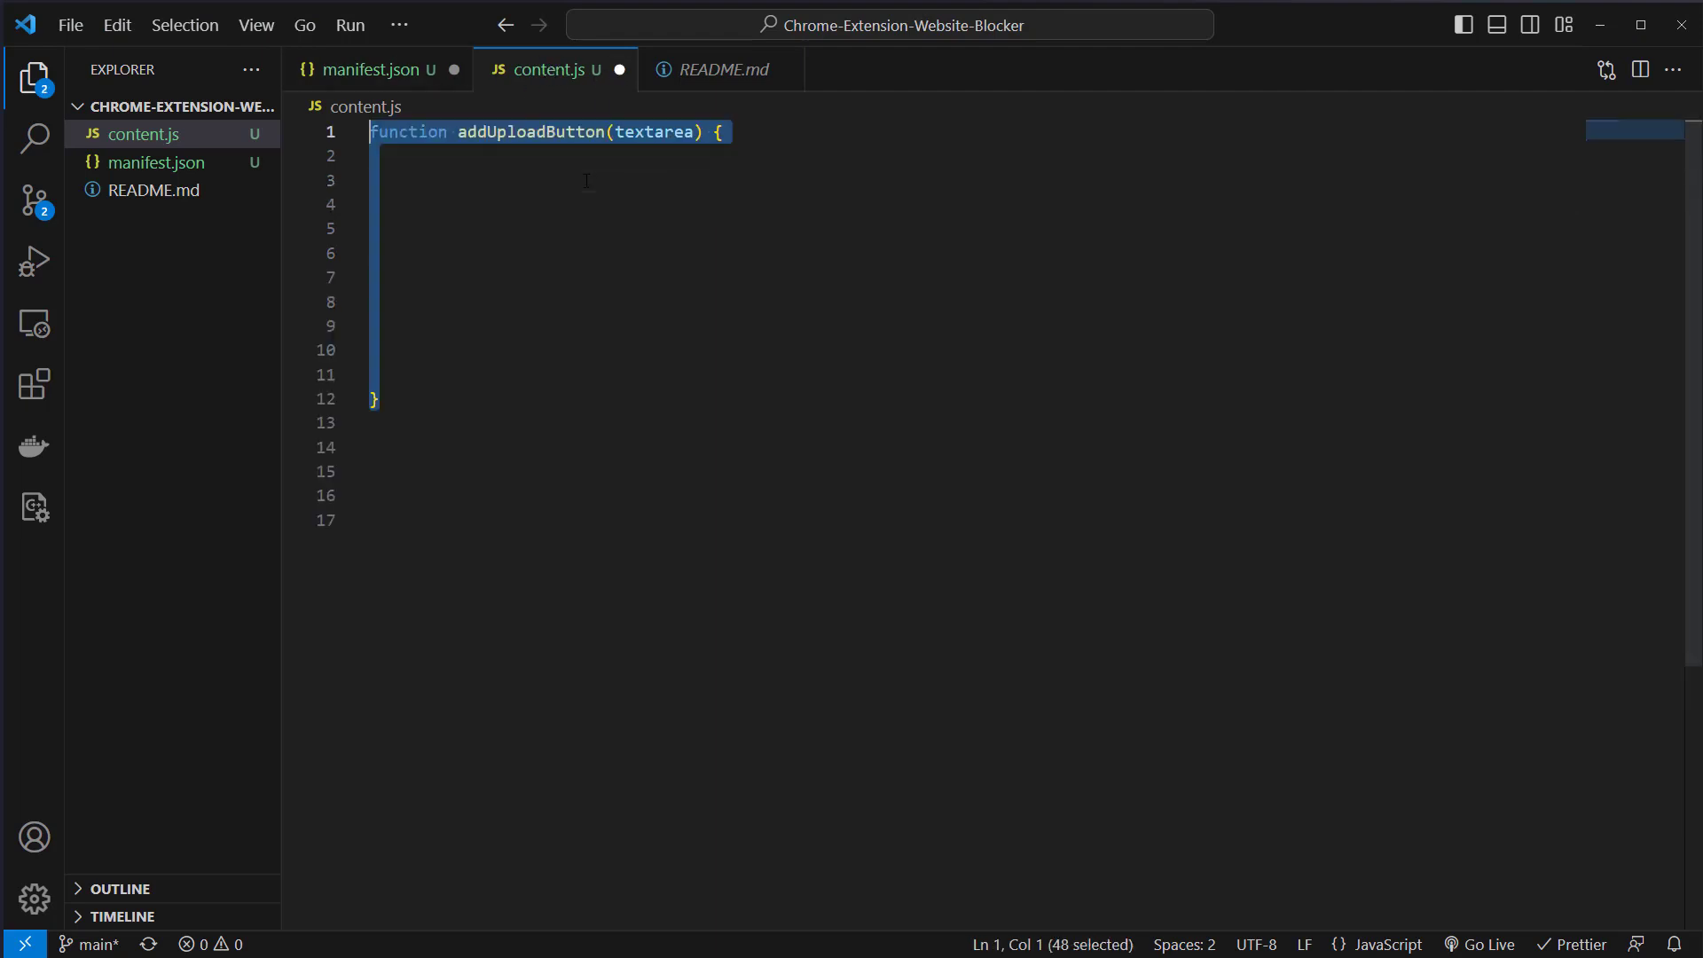
Write addUploadButton(textarea) creating a file input with id actual-btn, hidden and multiple
double_click(530, 133)
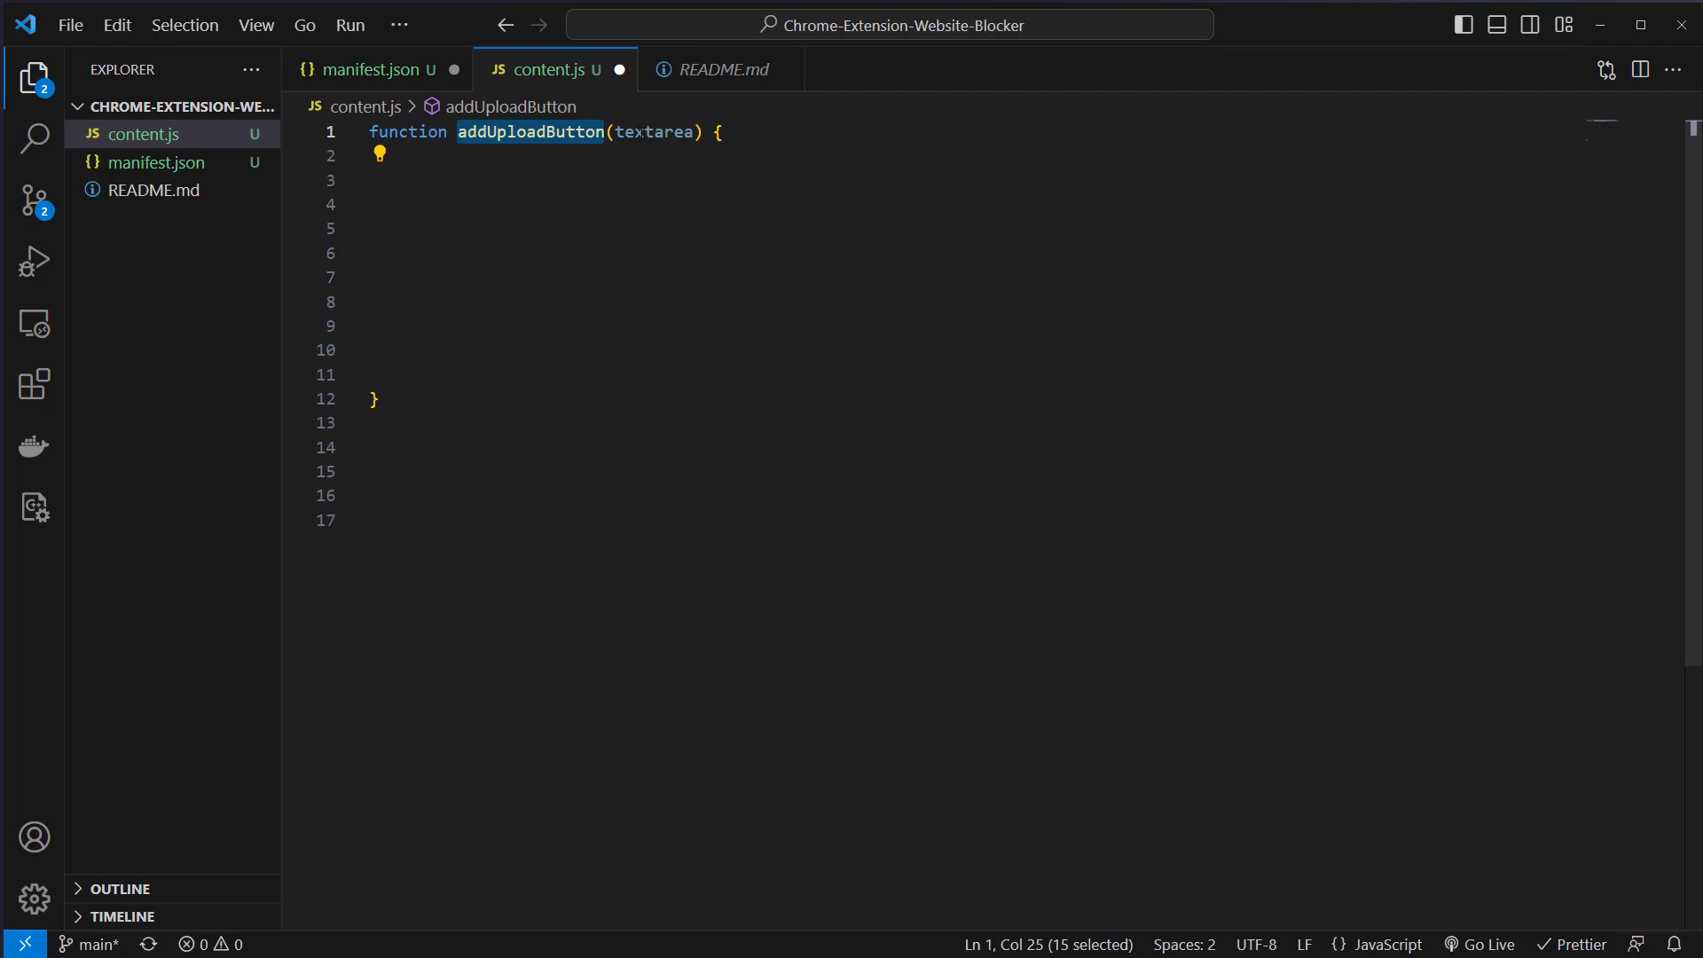
double_click(653, 131)
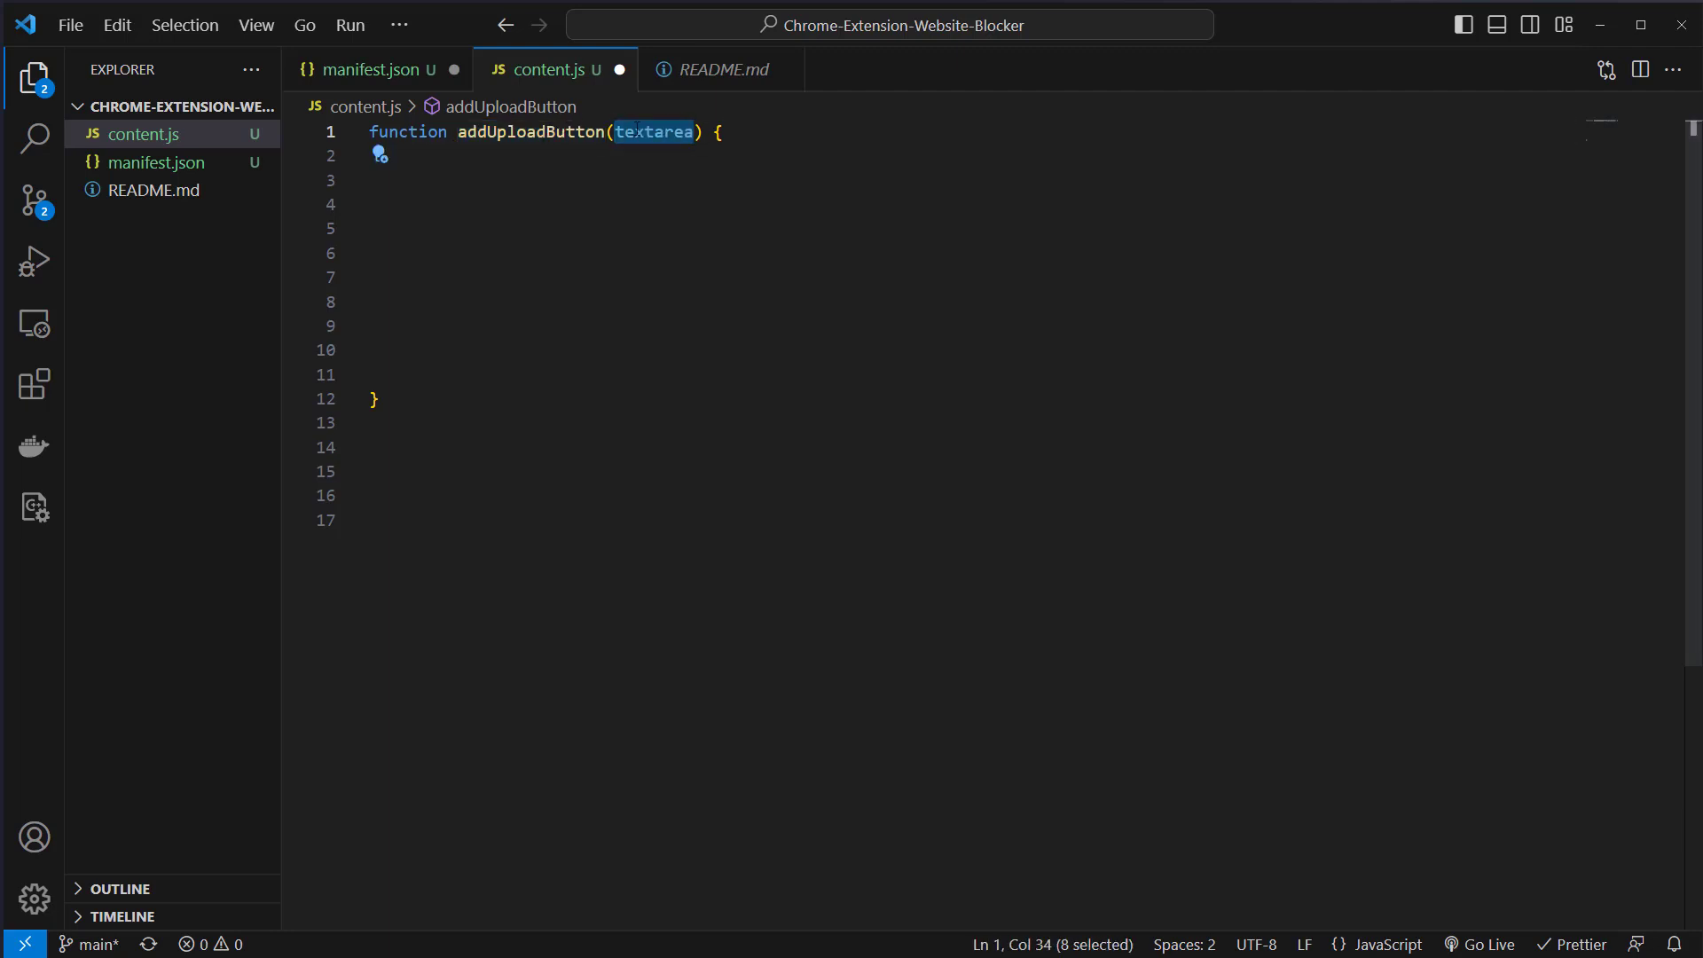
left_click(597, 239)
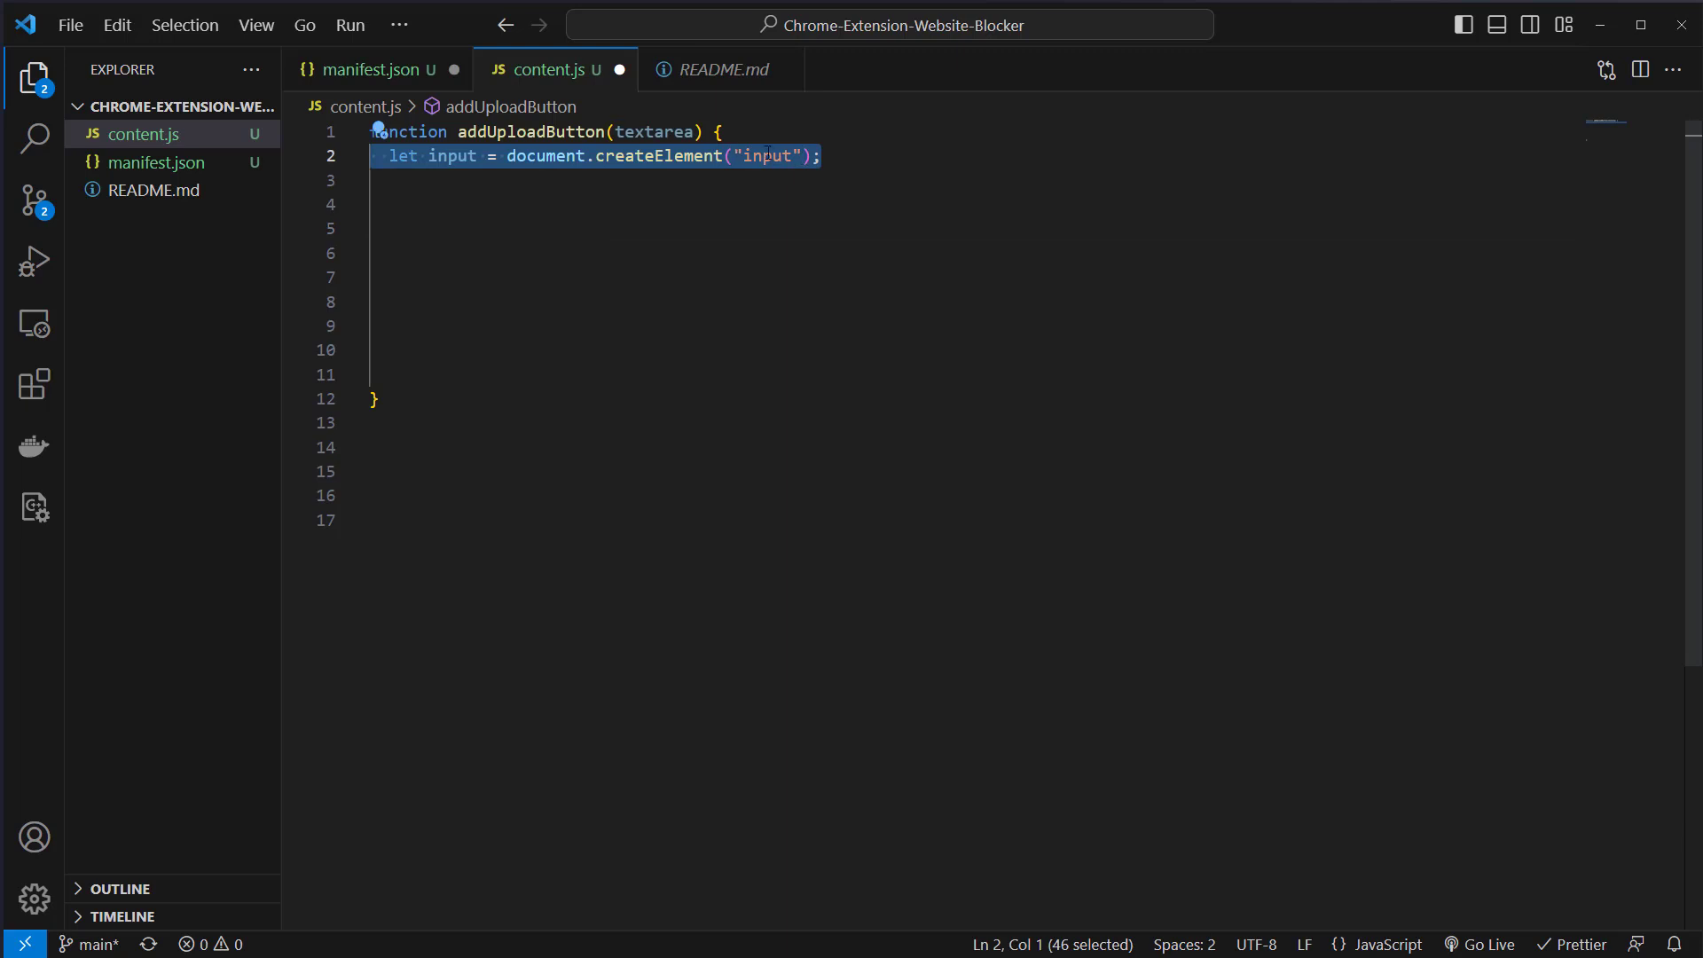
double_click(770, 156)
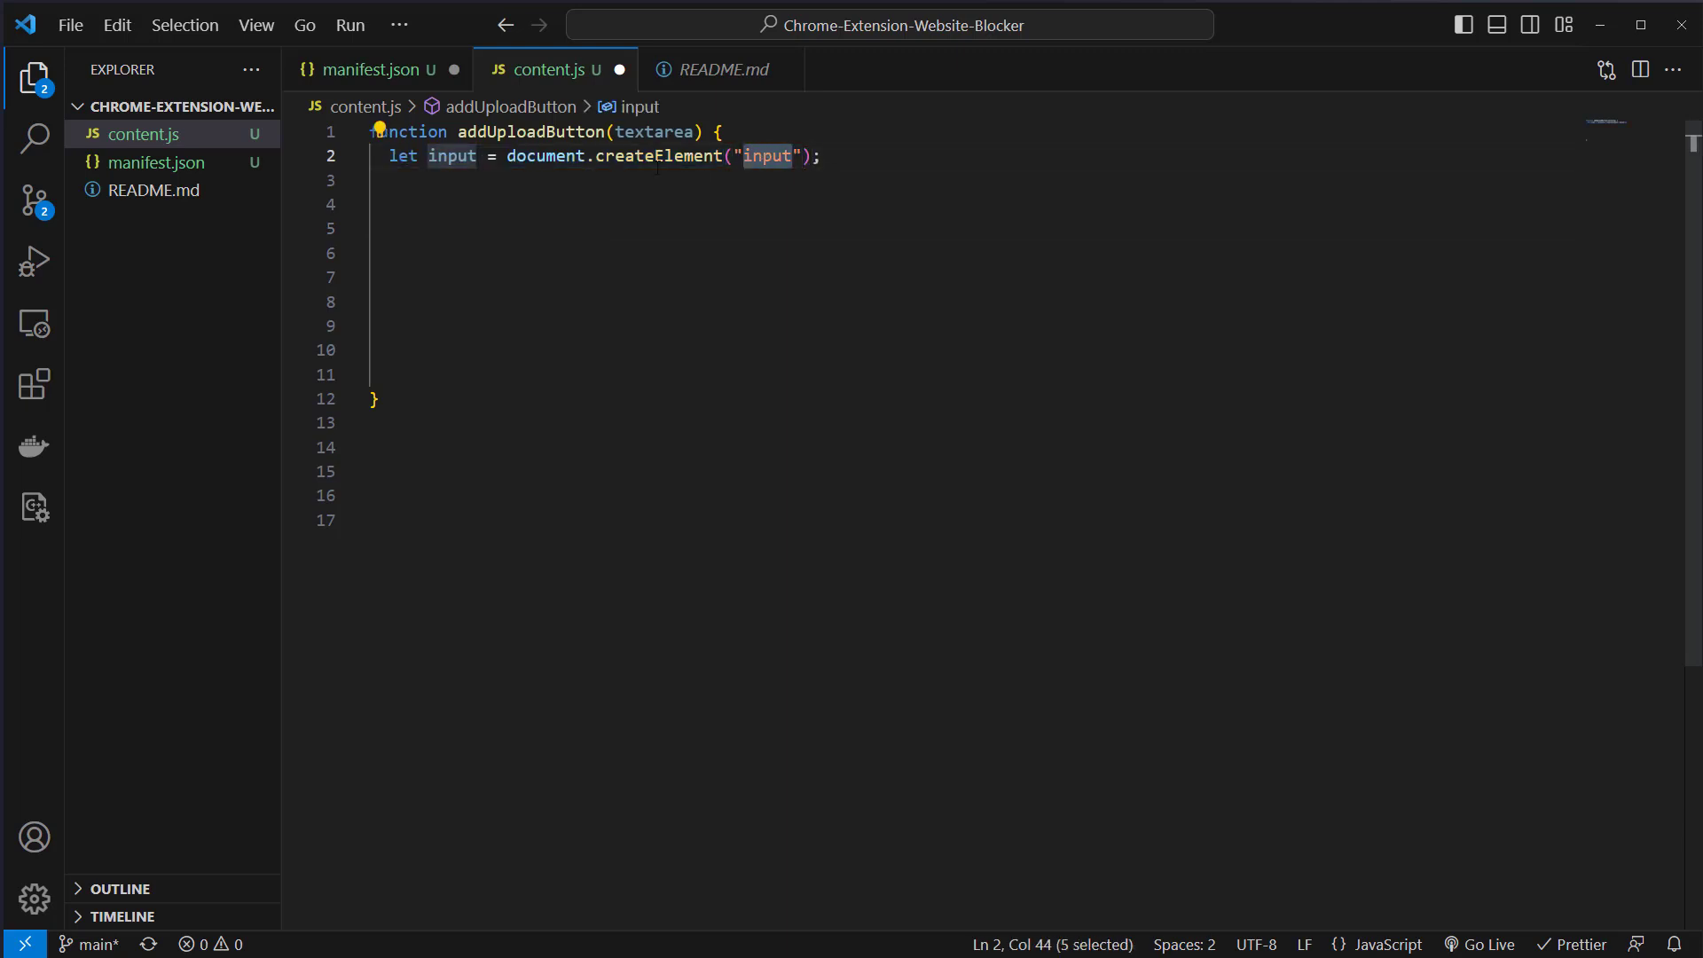
type("input.type = \"file\";")
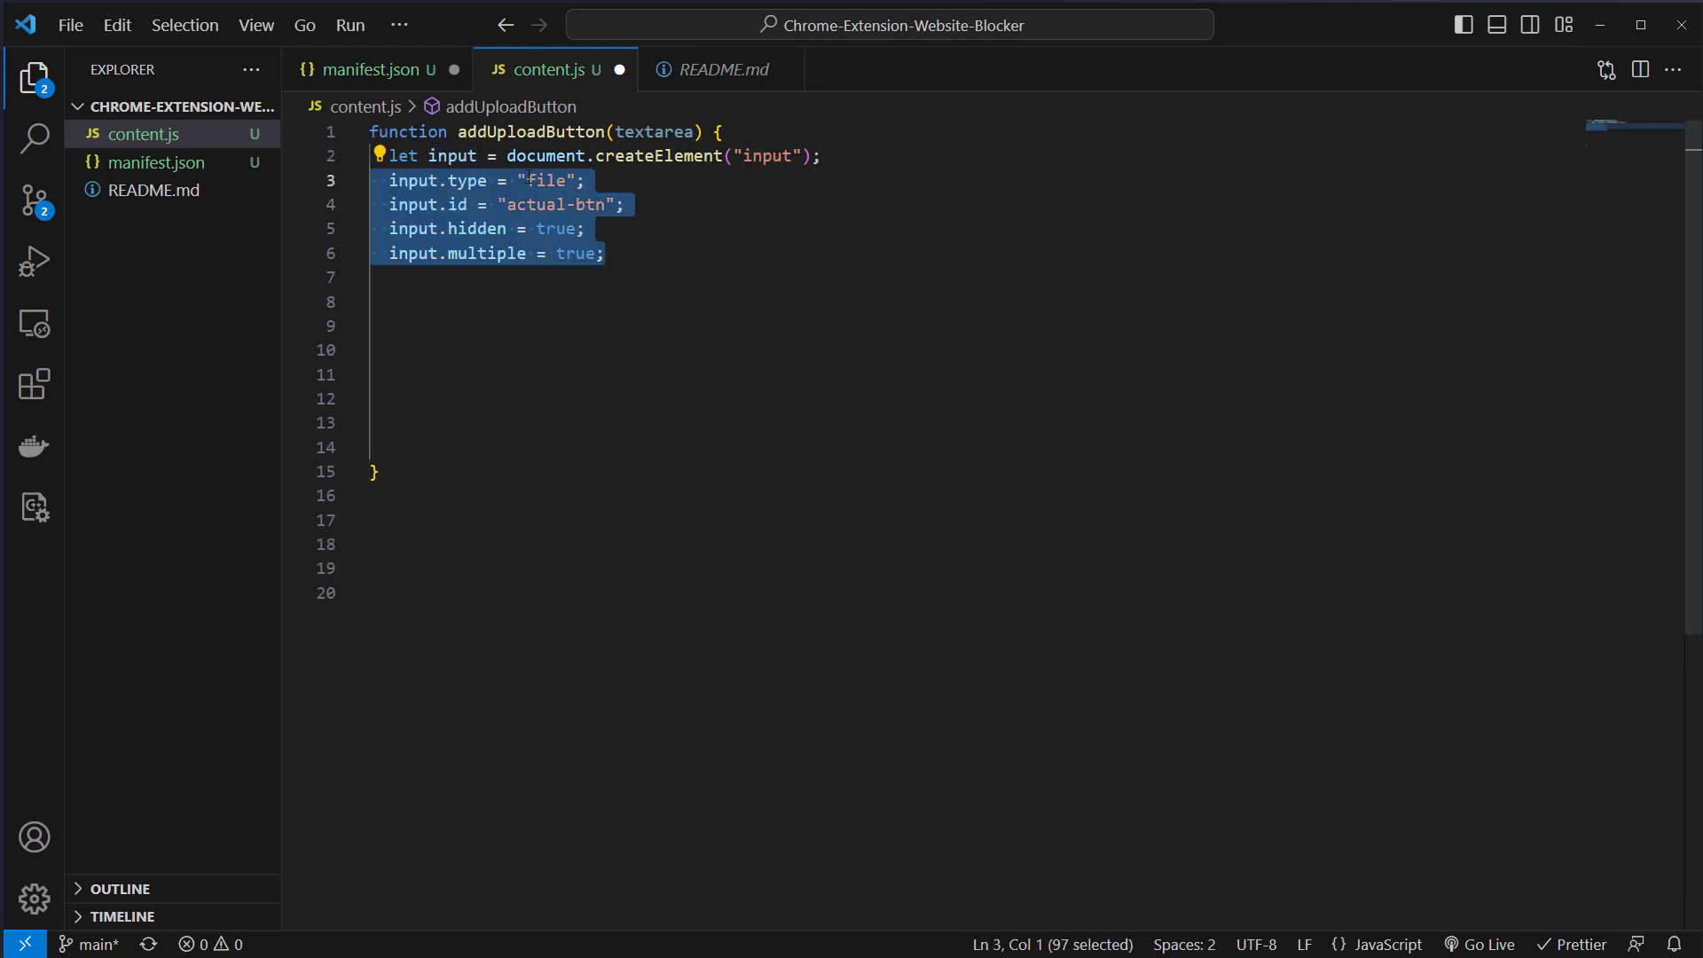
double_click(467, 181)
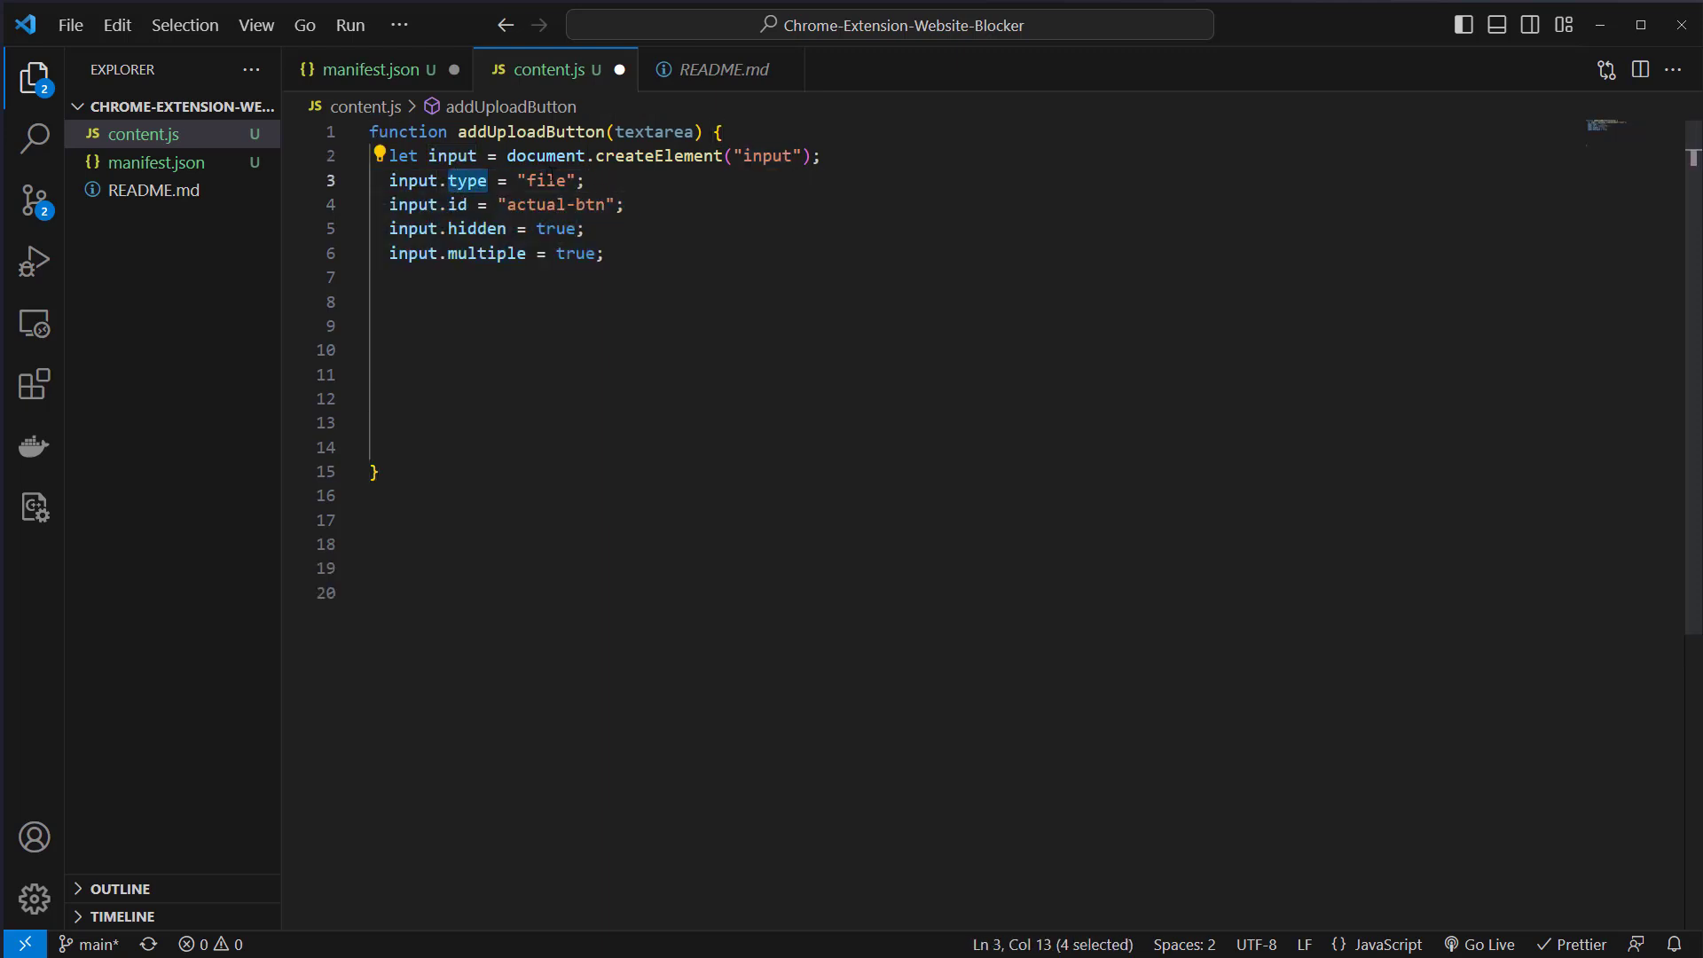
double_click(546, 180)
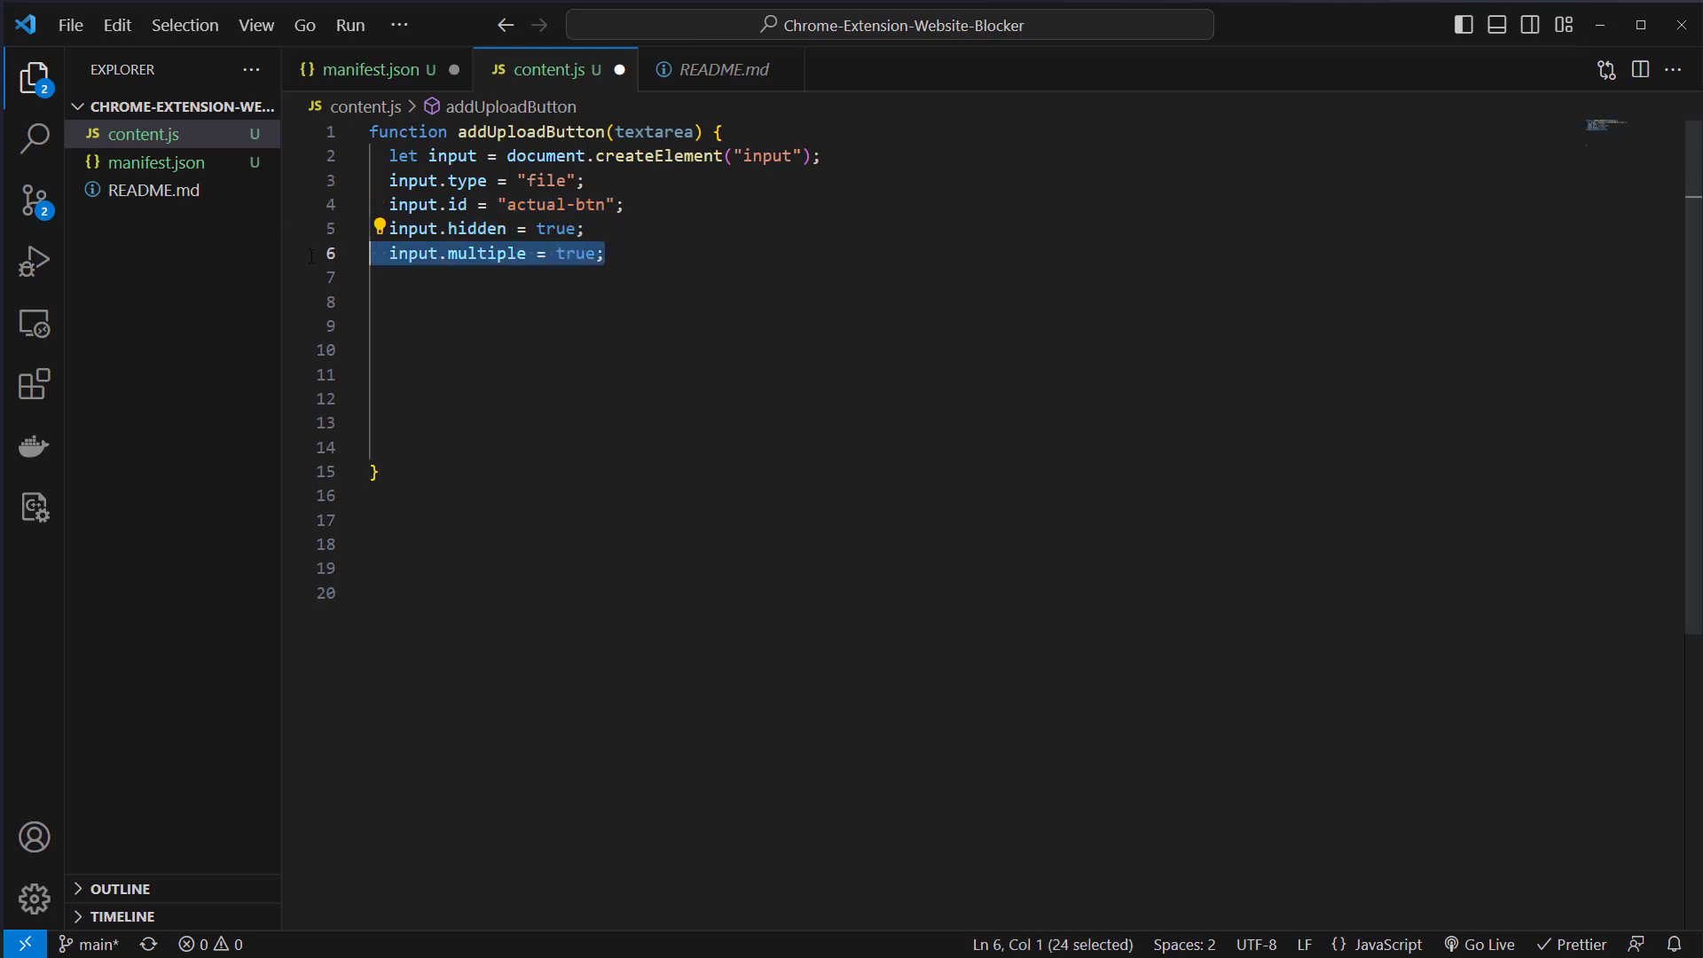
double_click(487, 253)
type("let label = document.createElement(\"label\");")
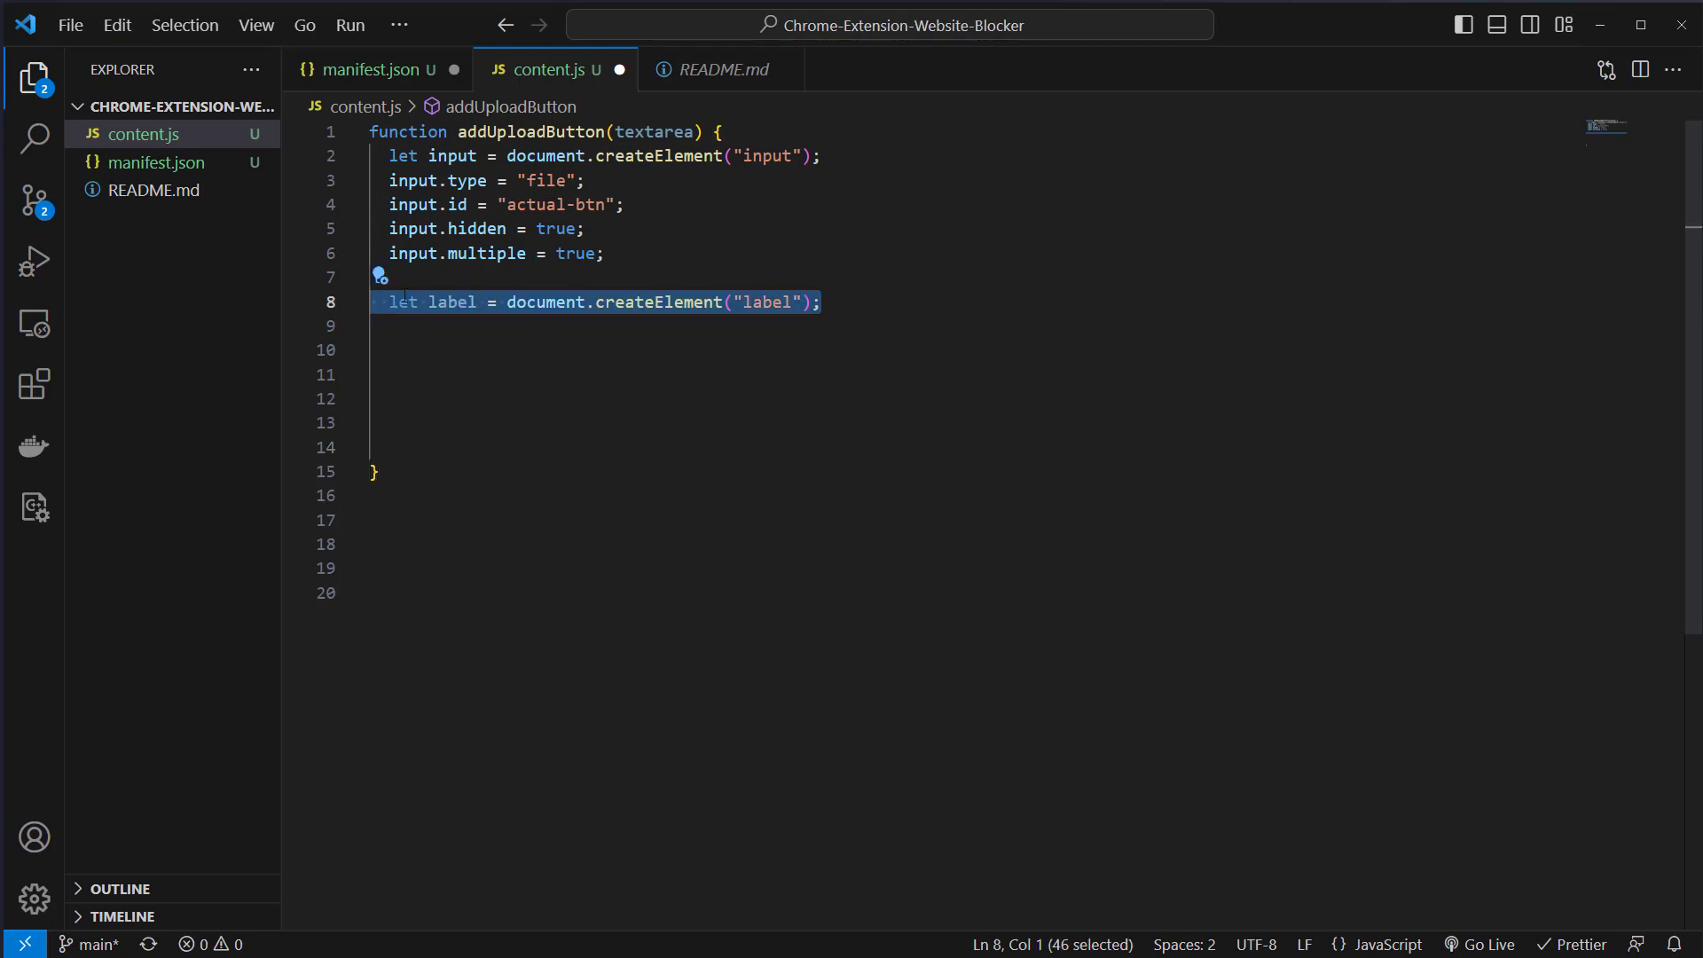
Add a click listener on the 'Upload File(s)' label that calls input.click()
left_click(605, 253)
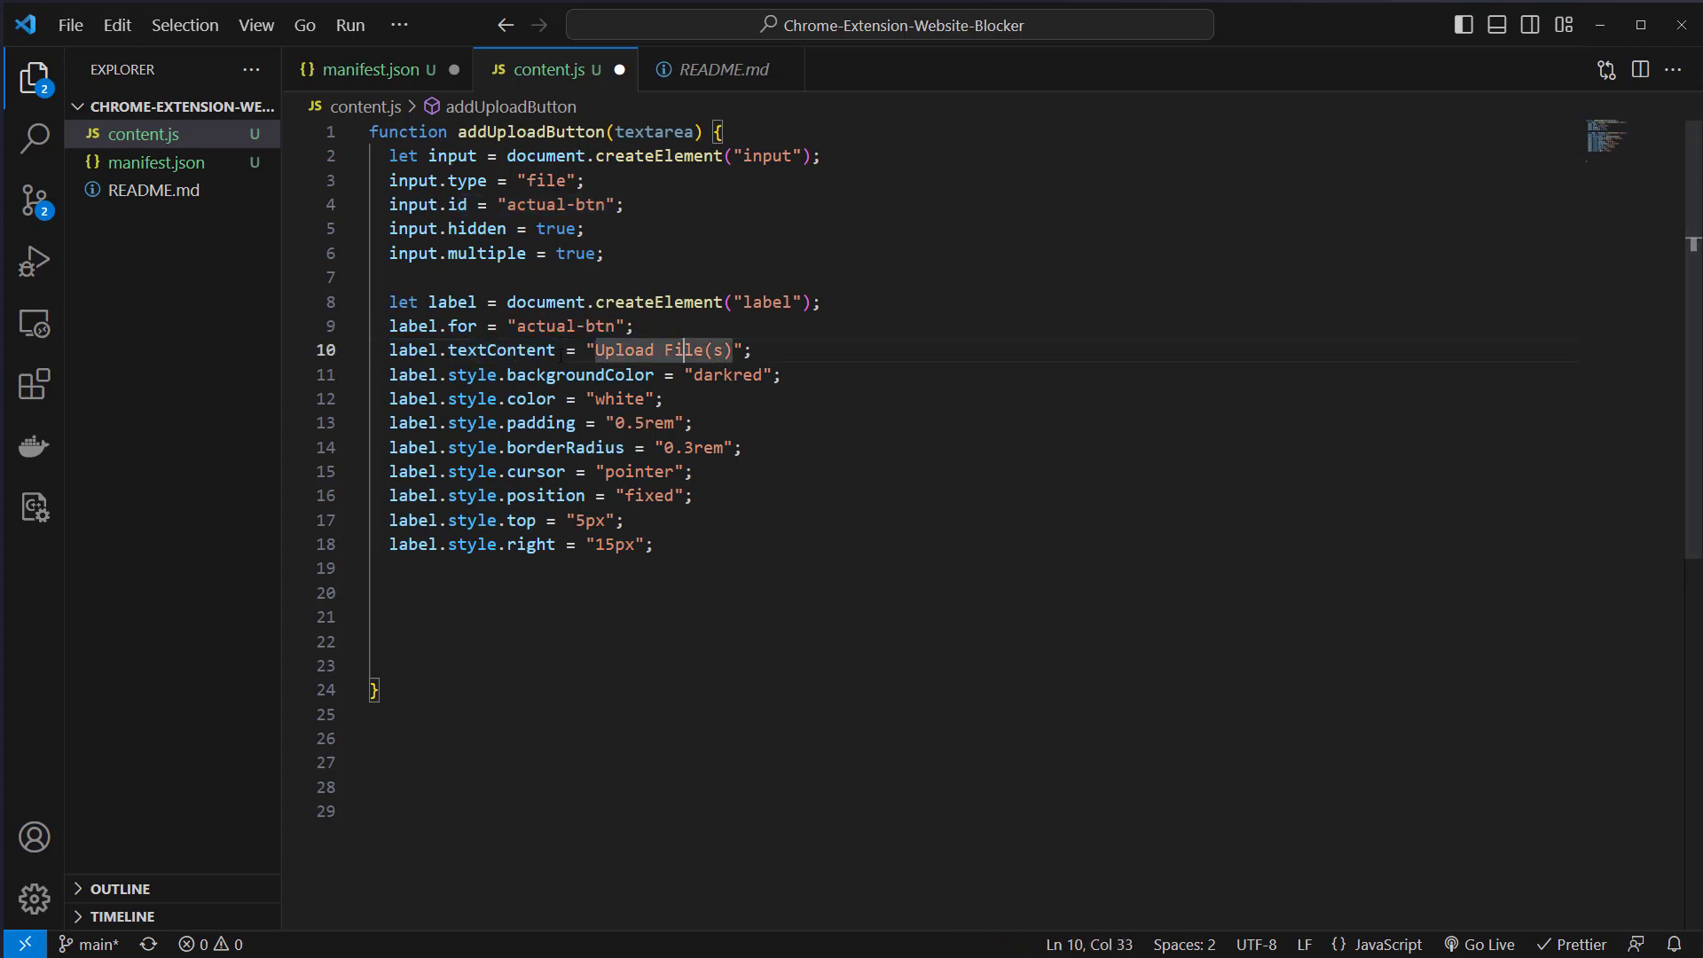
double_click(727, 376)
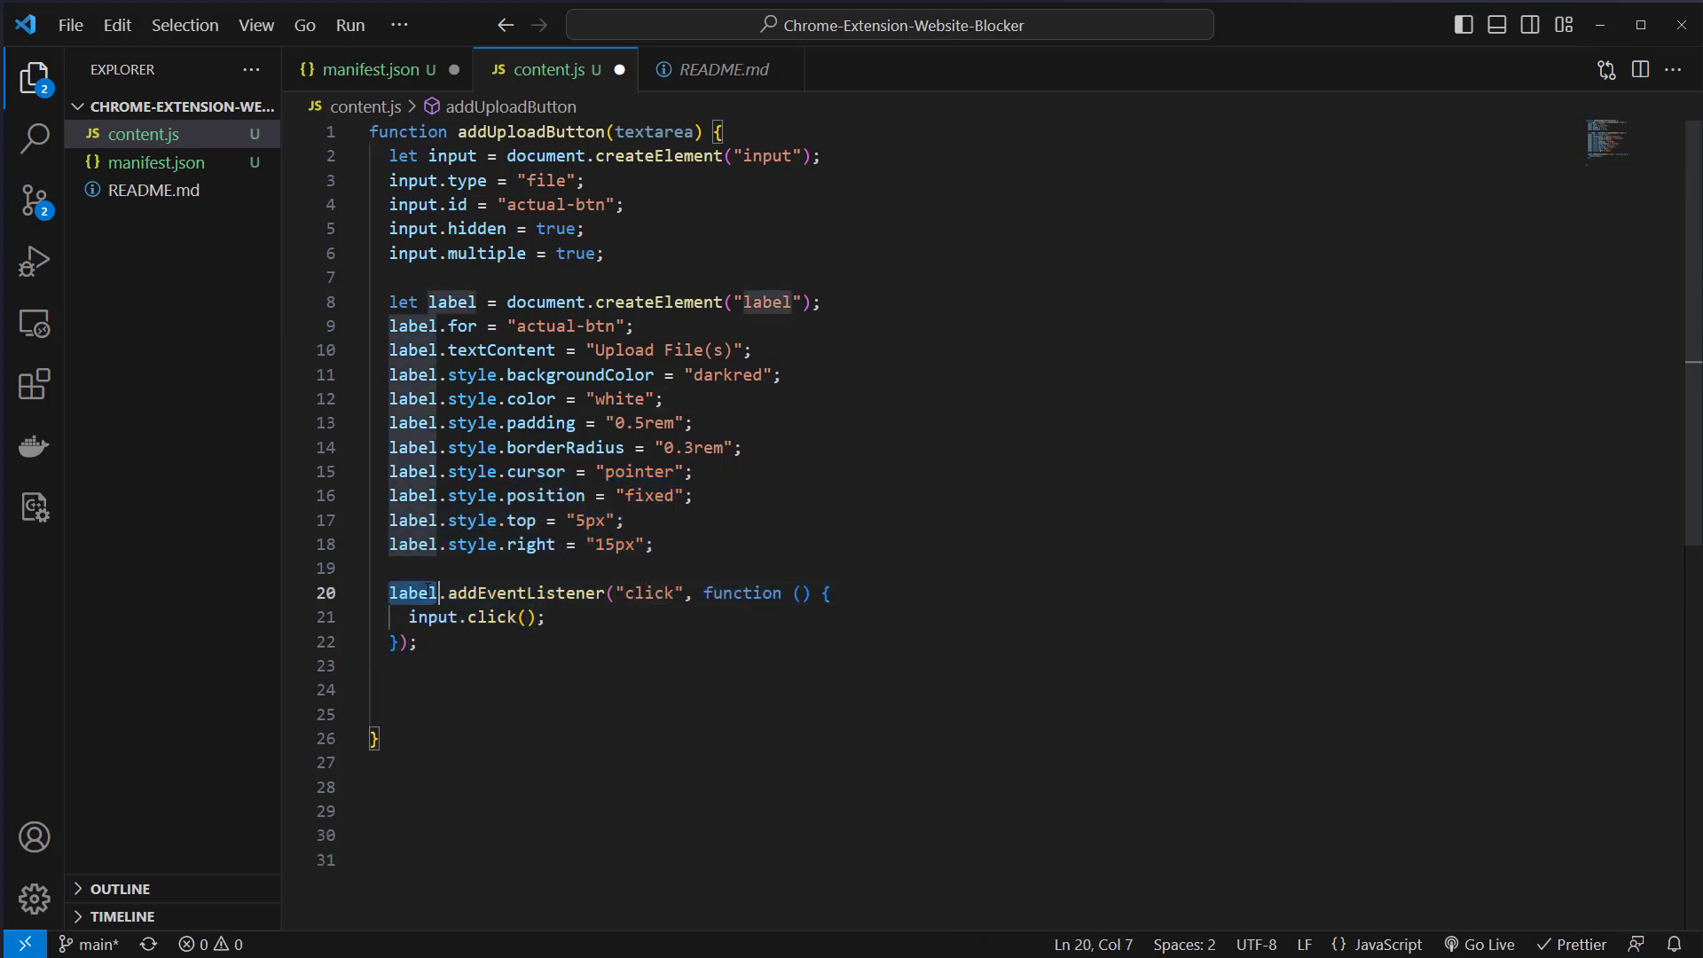
double_click(526, 594)
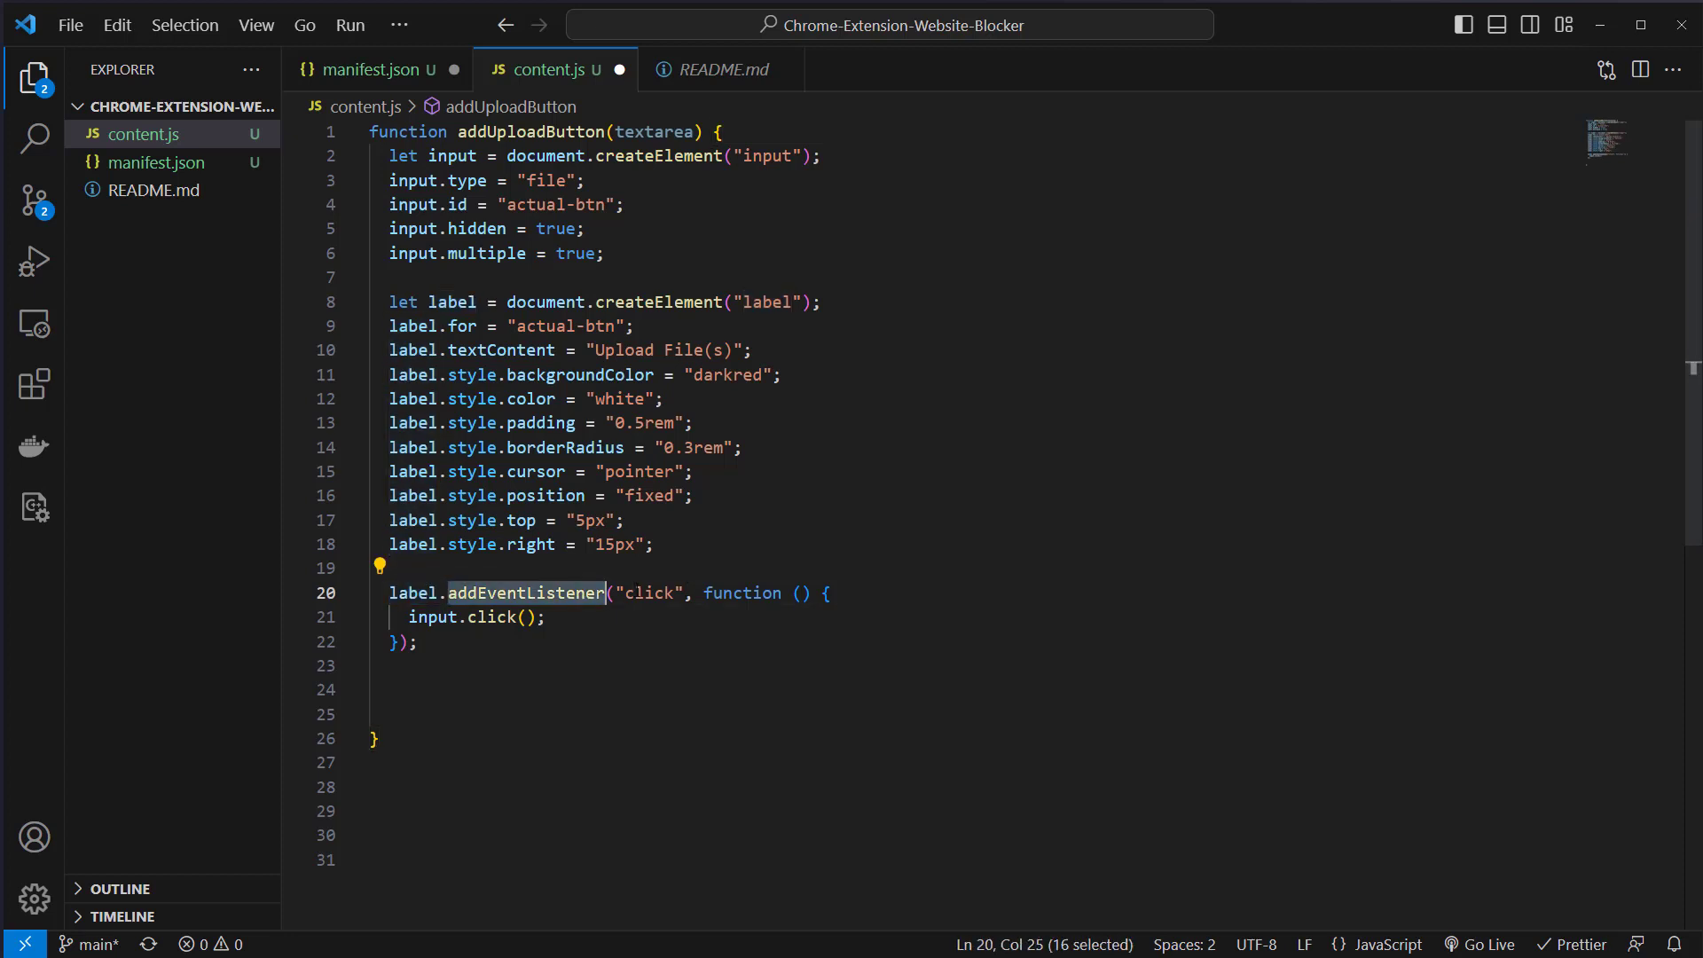
left_click(417, 617)
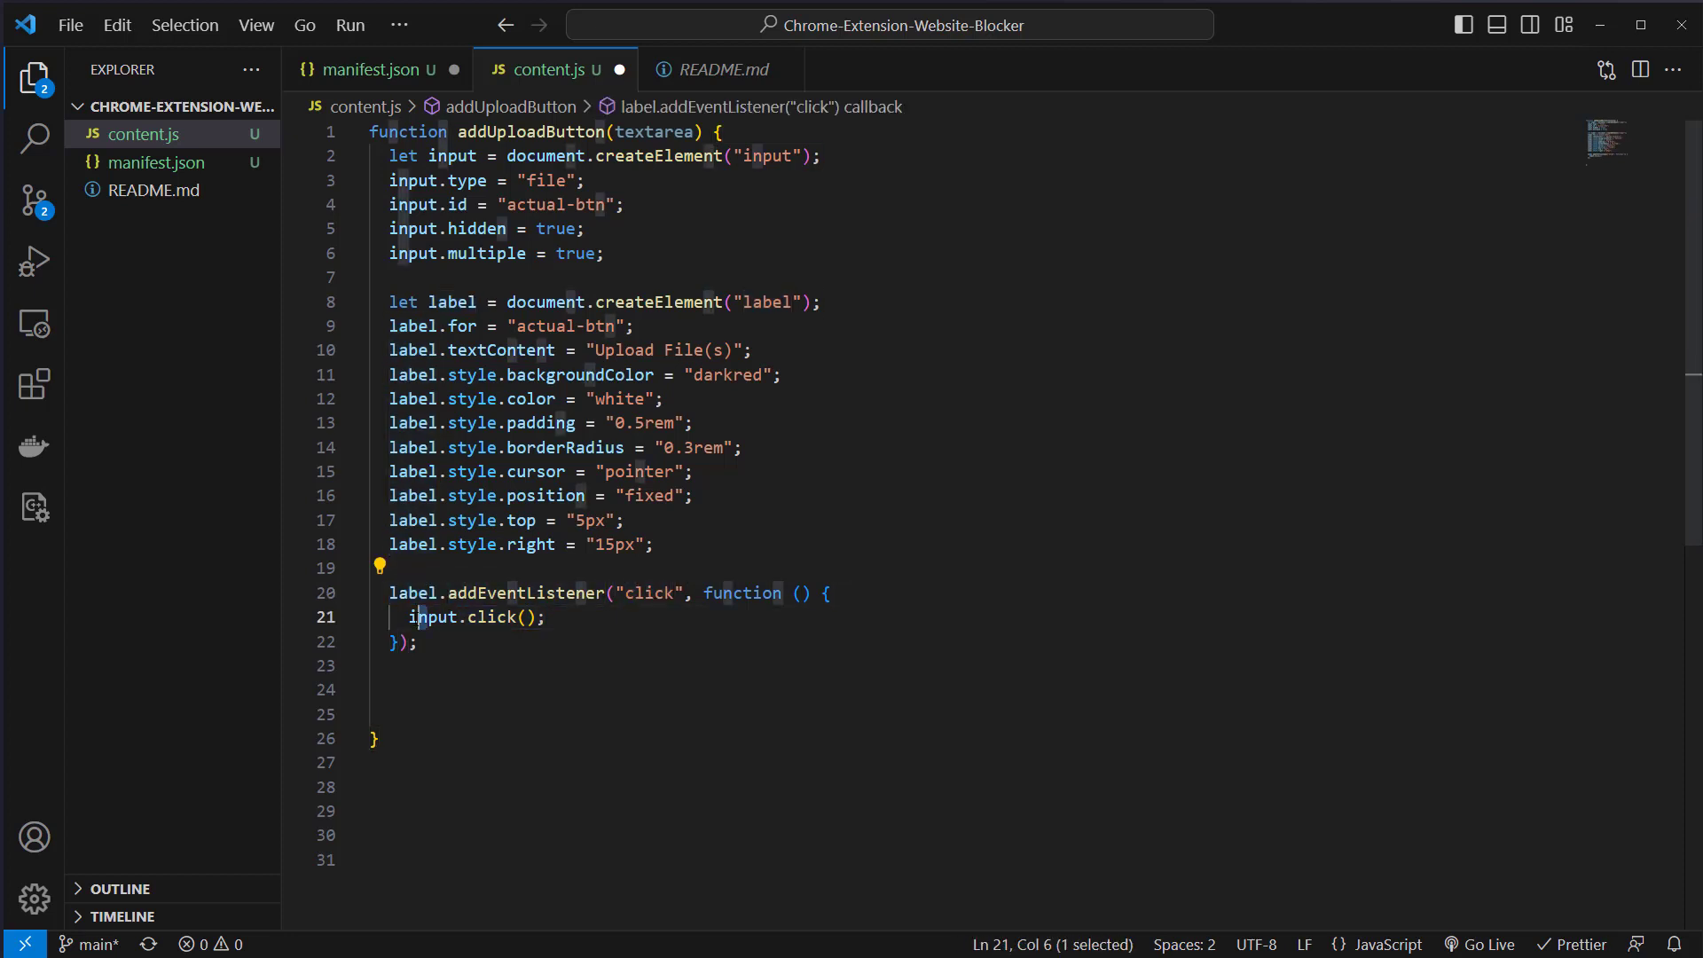
double_click(433, 618)
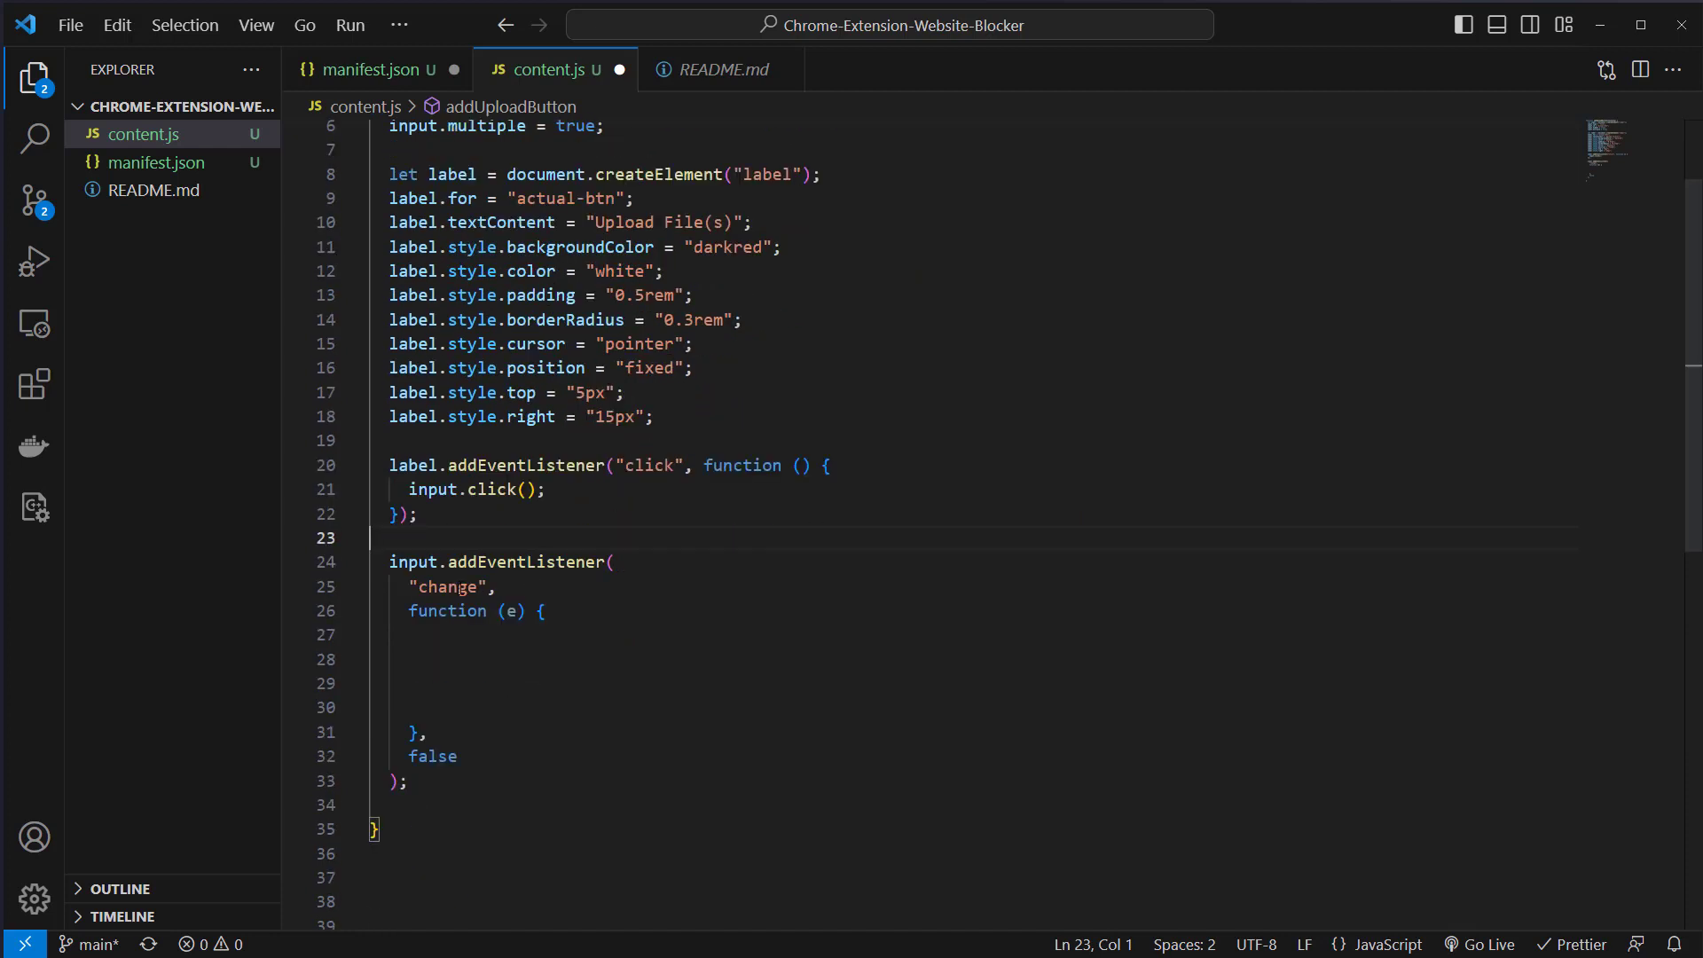
Add an input change listener that takes the event's files and loops over them
double_click(448, 586)
type("let files = e.target.files;")
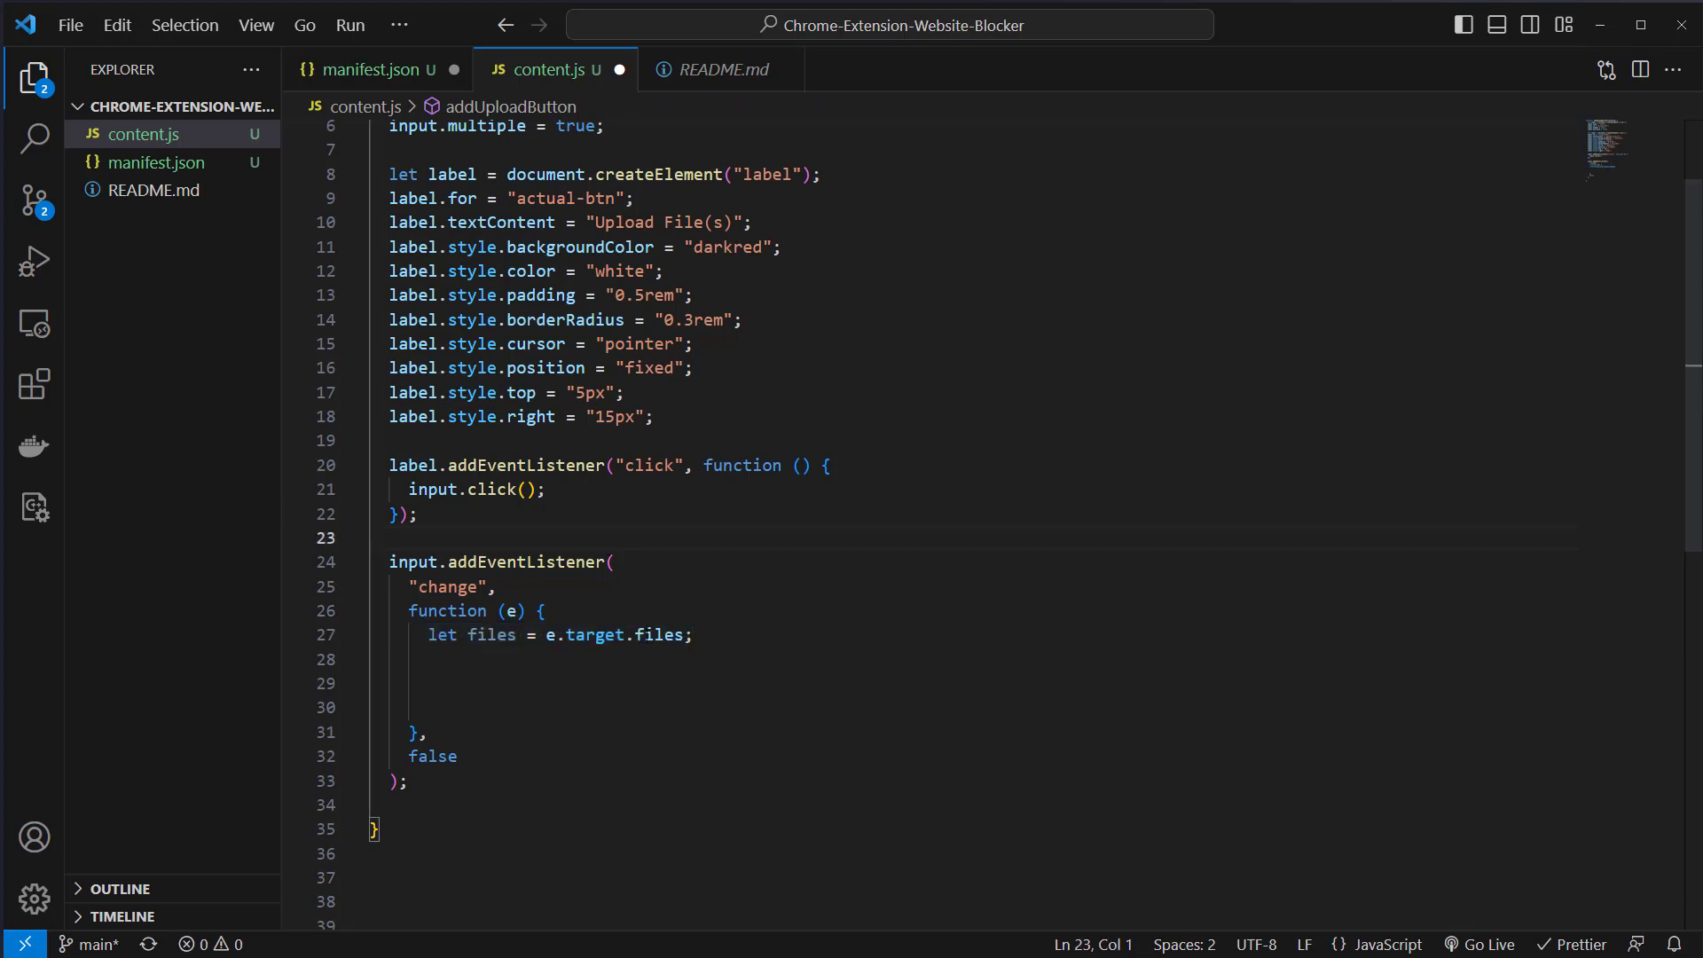
left_click(656, 635)
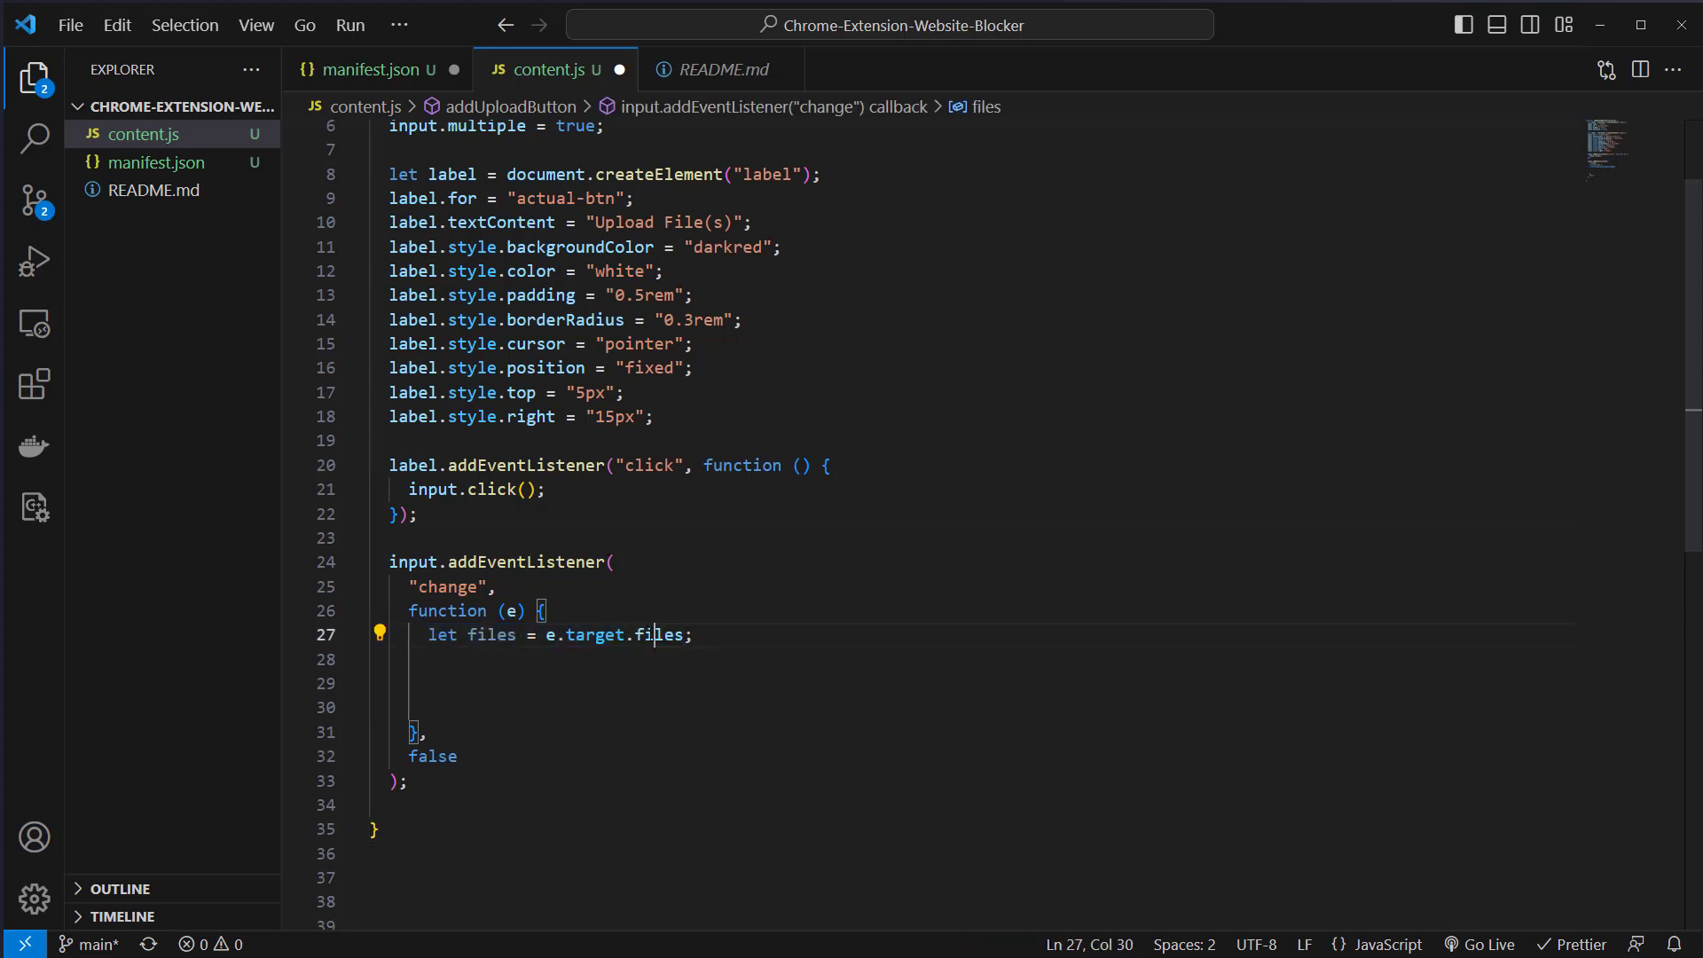
double_click(491, 635)
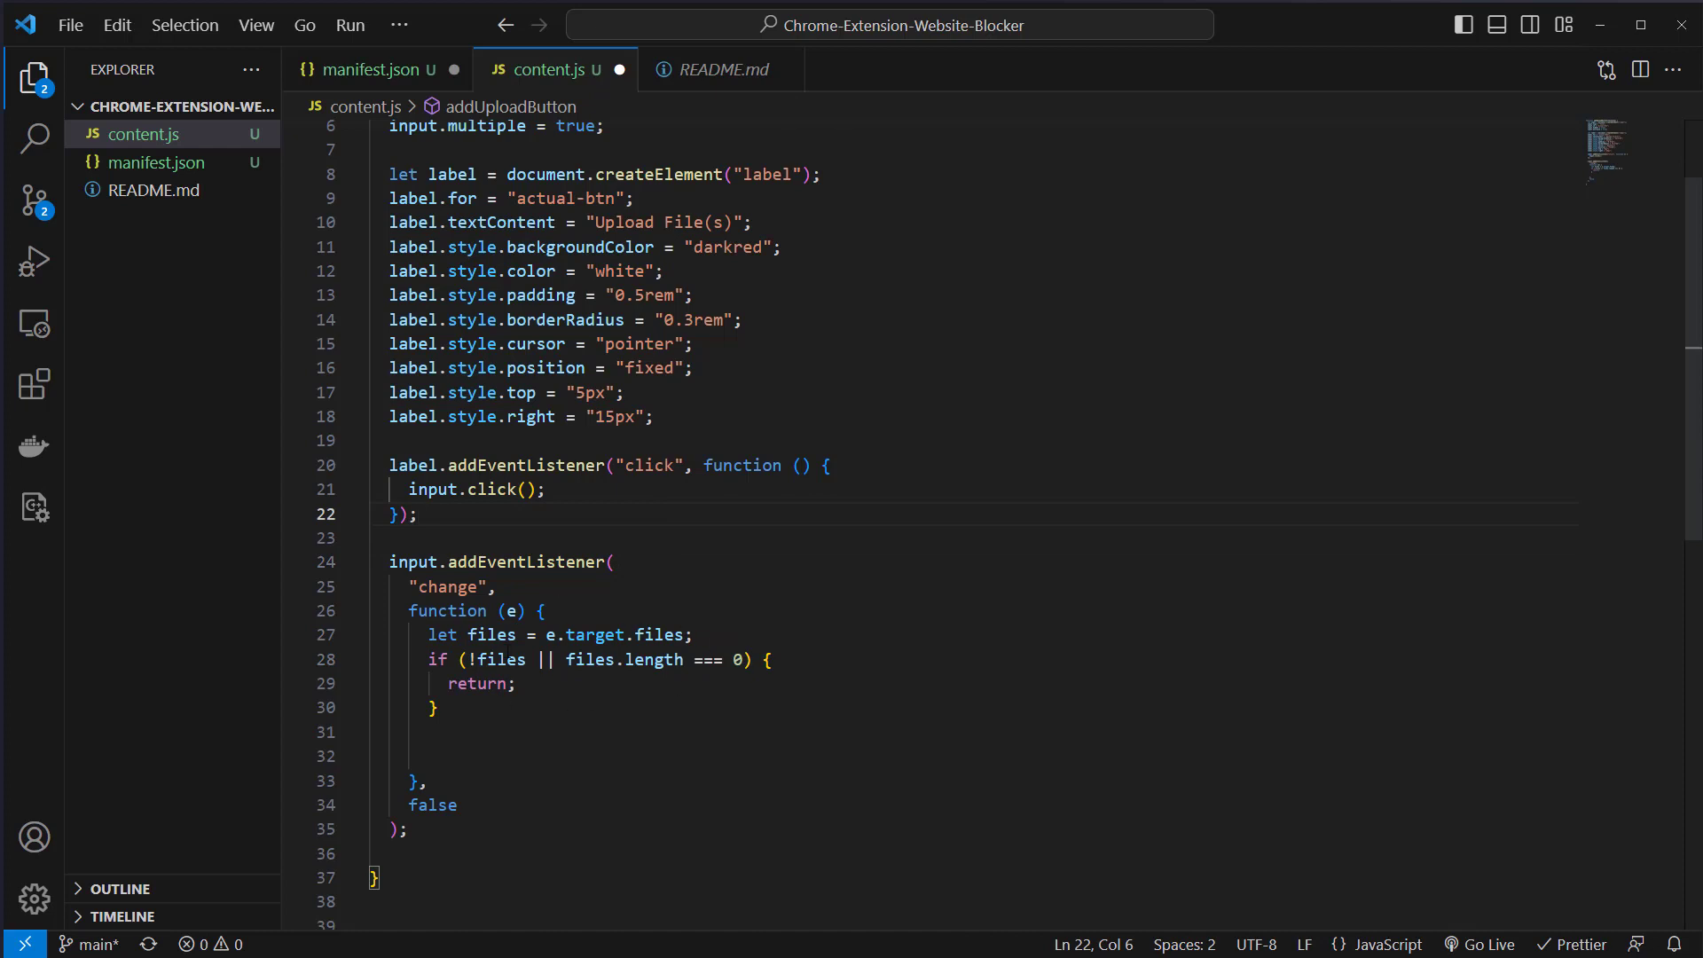
double_click(477, 684)
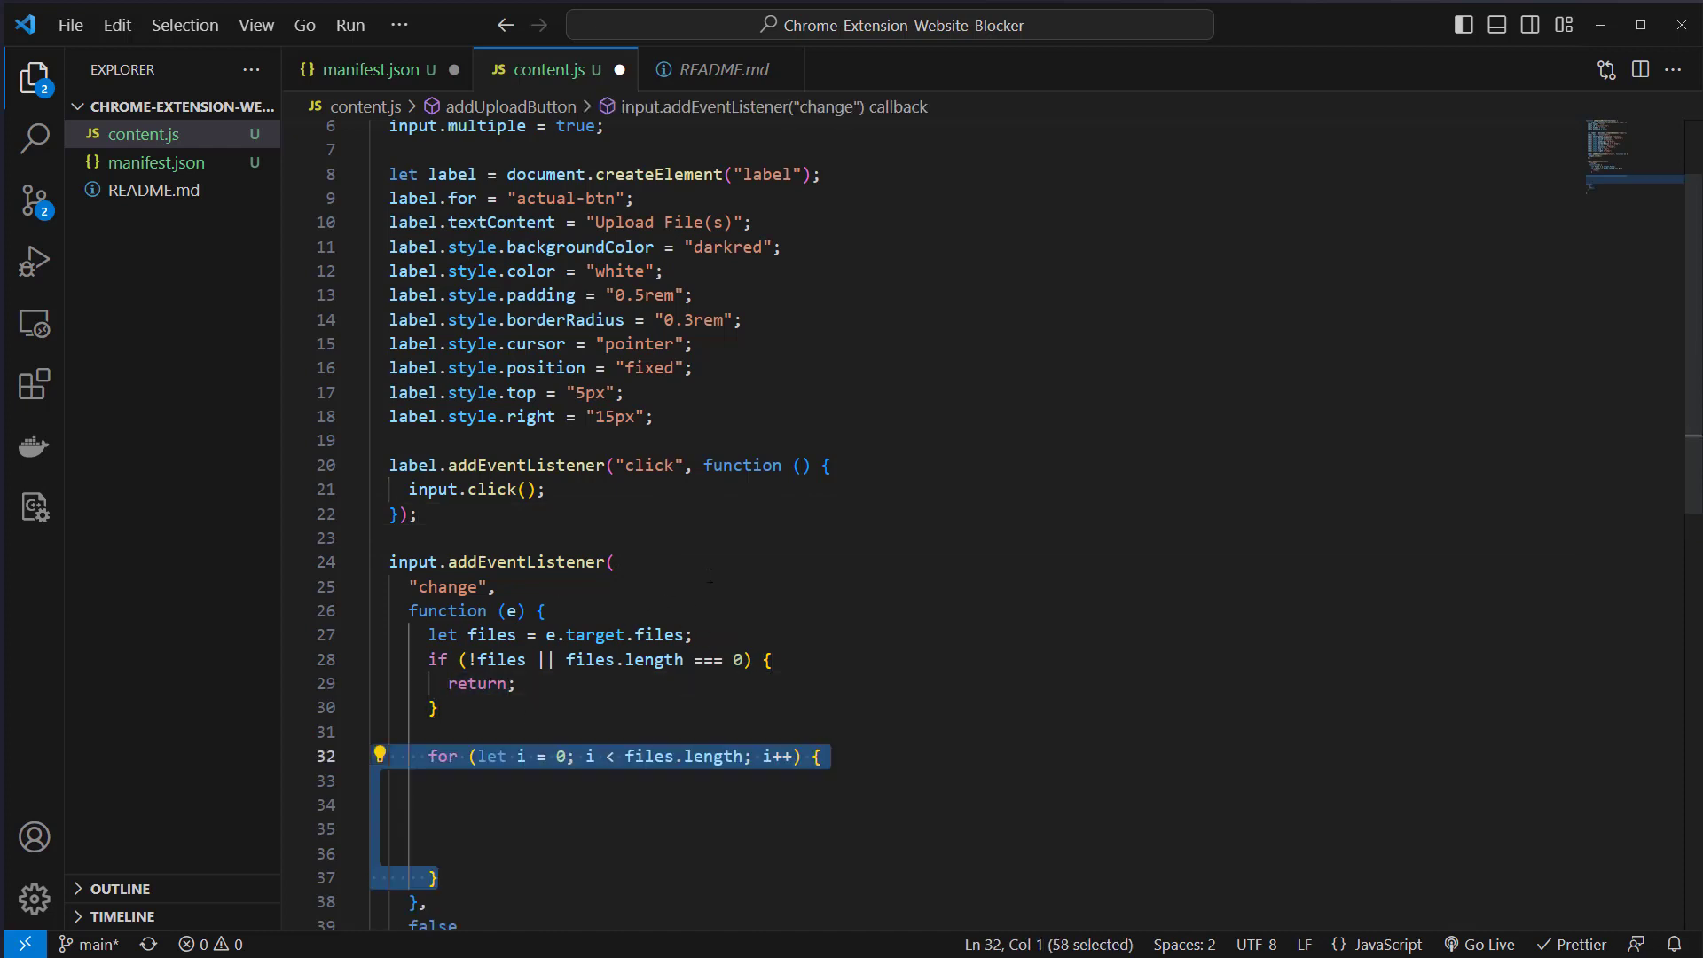
scroll("down", 3)
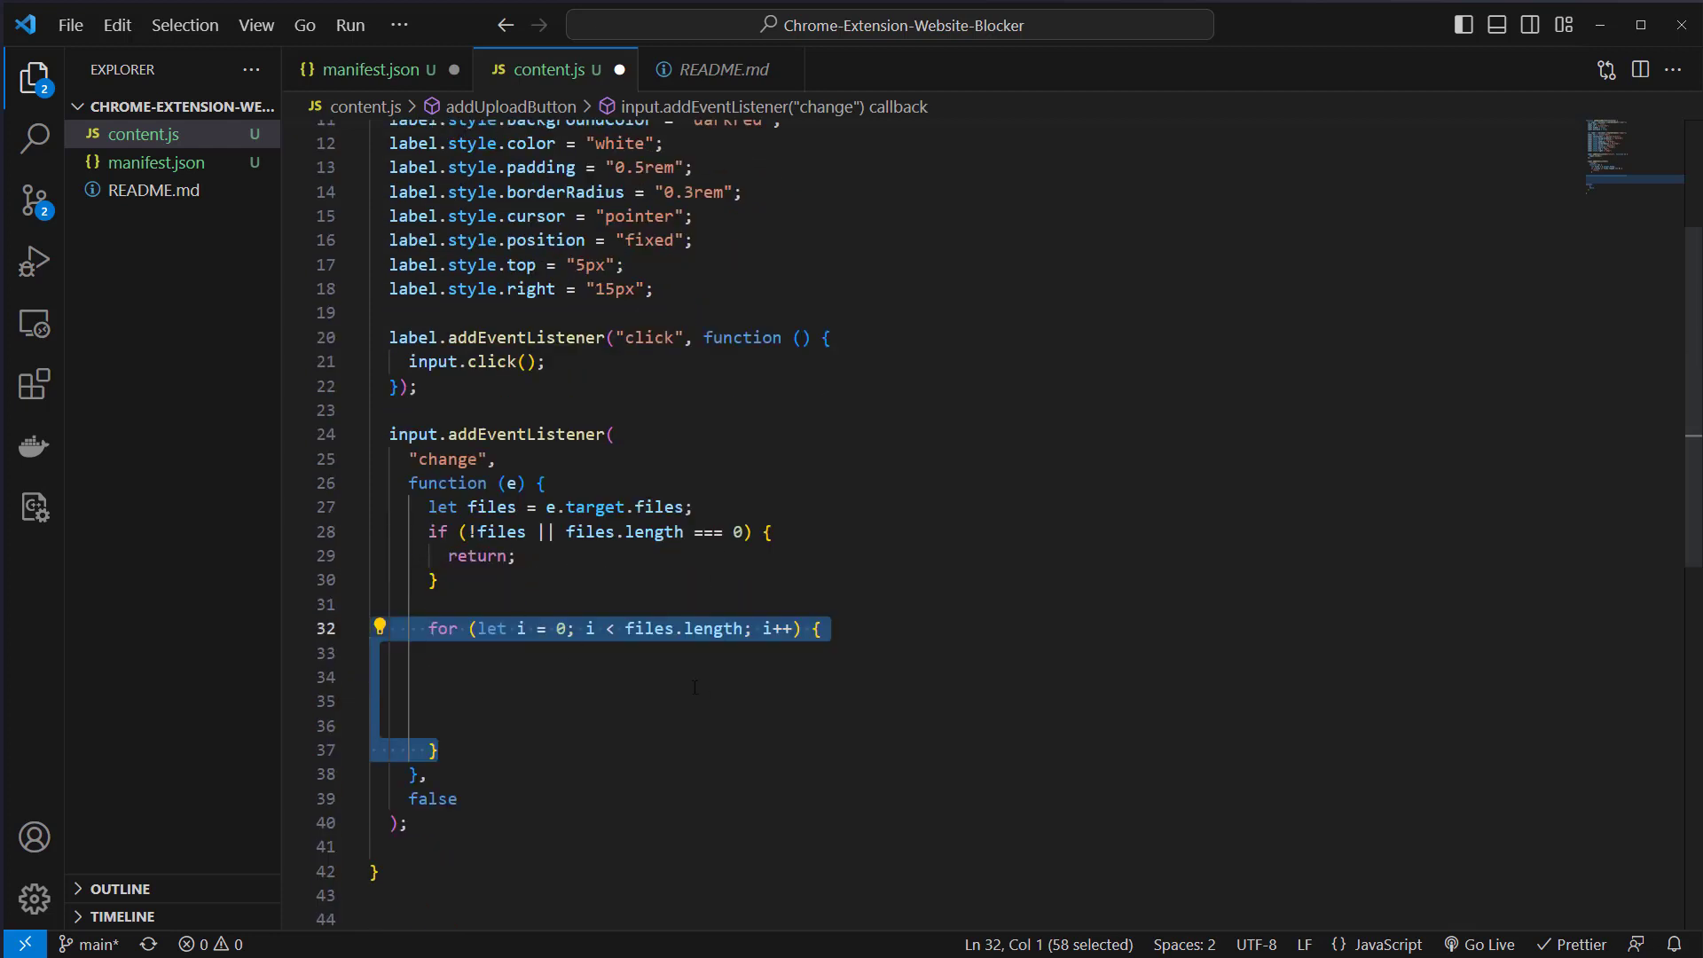
left_click(481, 628)
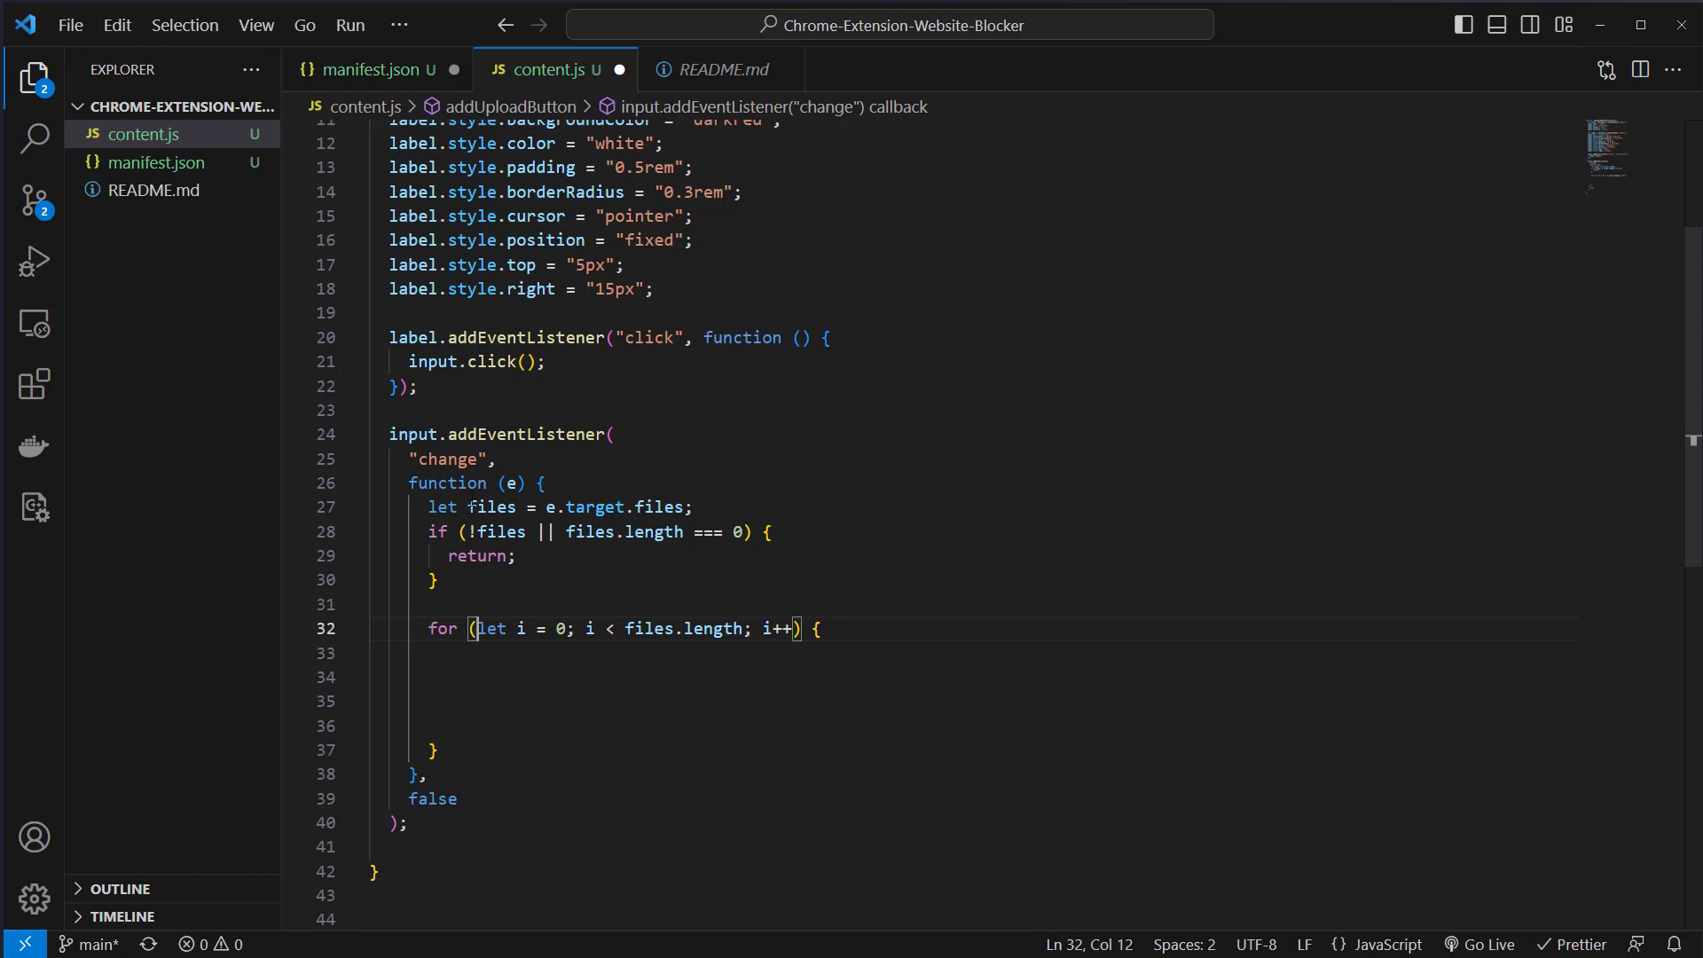
Read each file with a FileReader and append e.target.result to textarea.value in onload
double_click(491, 507)
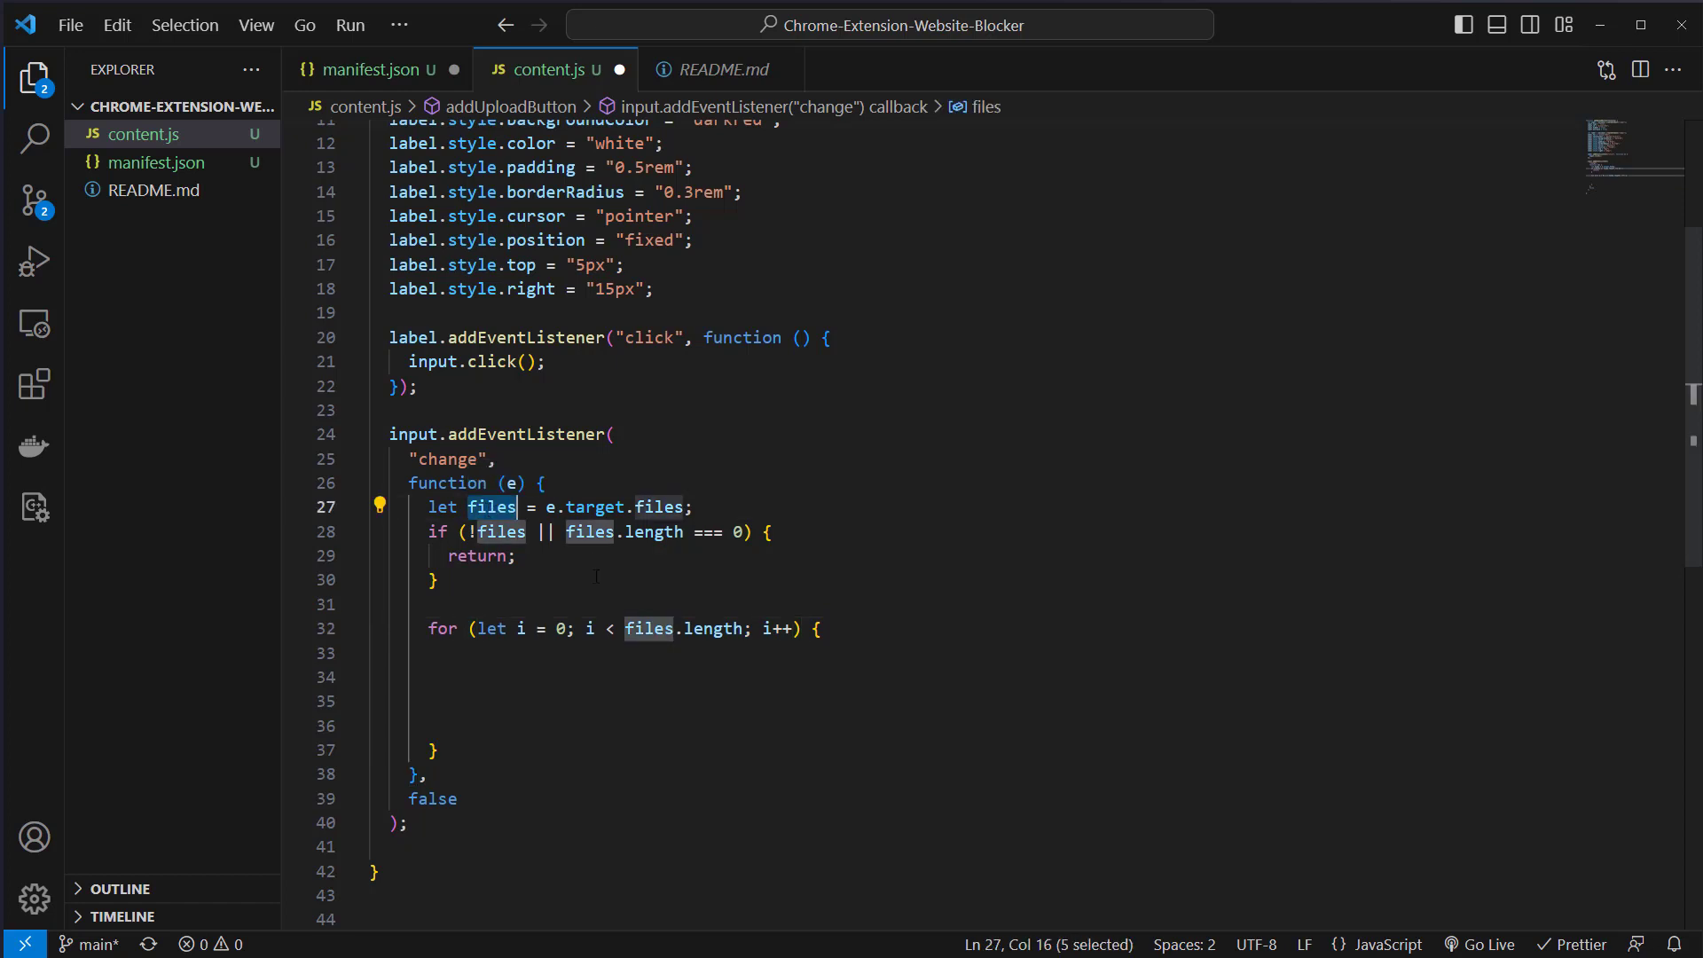
type("let file = files[i];")
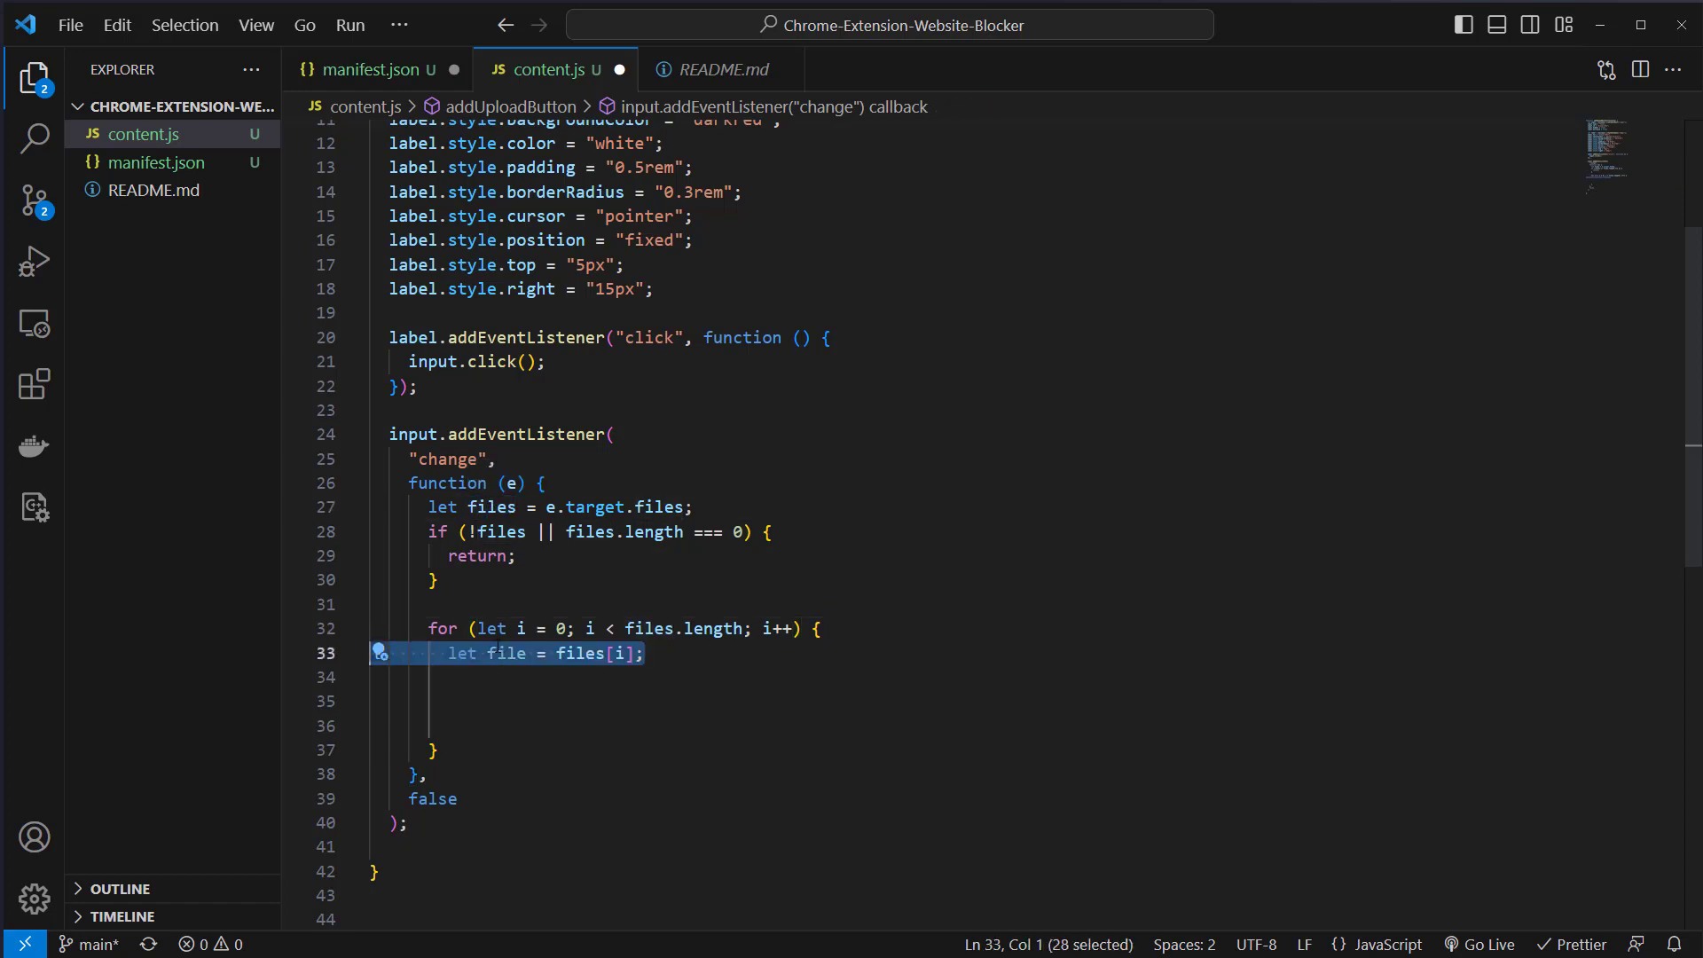
double_click(505, 653)
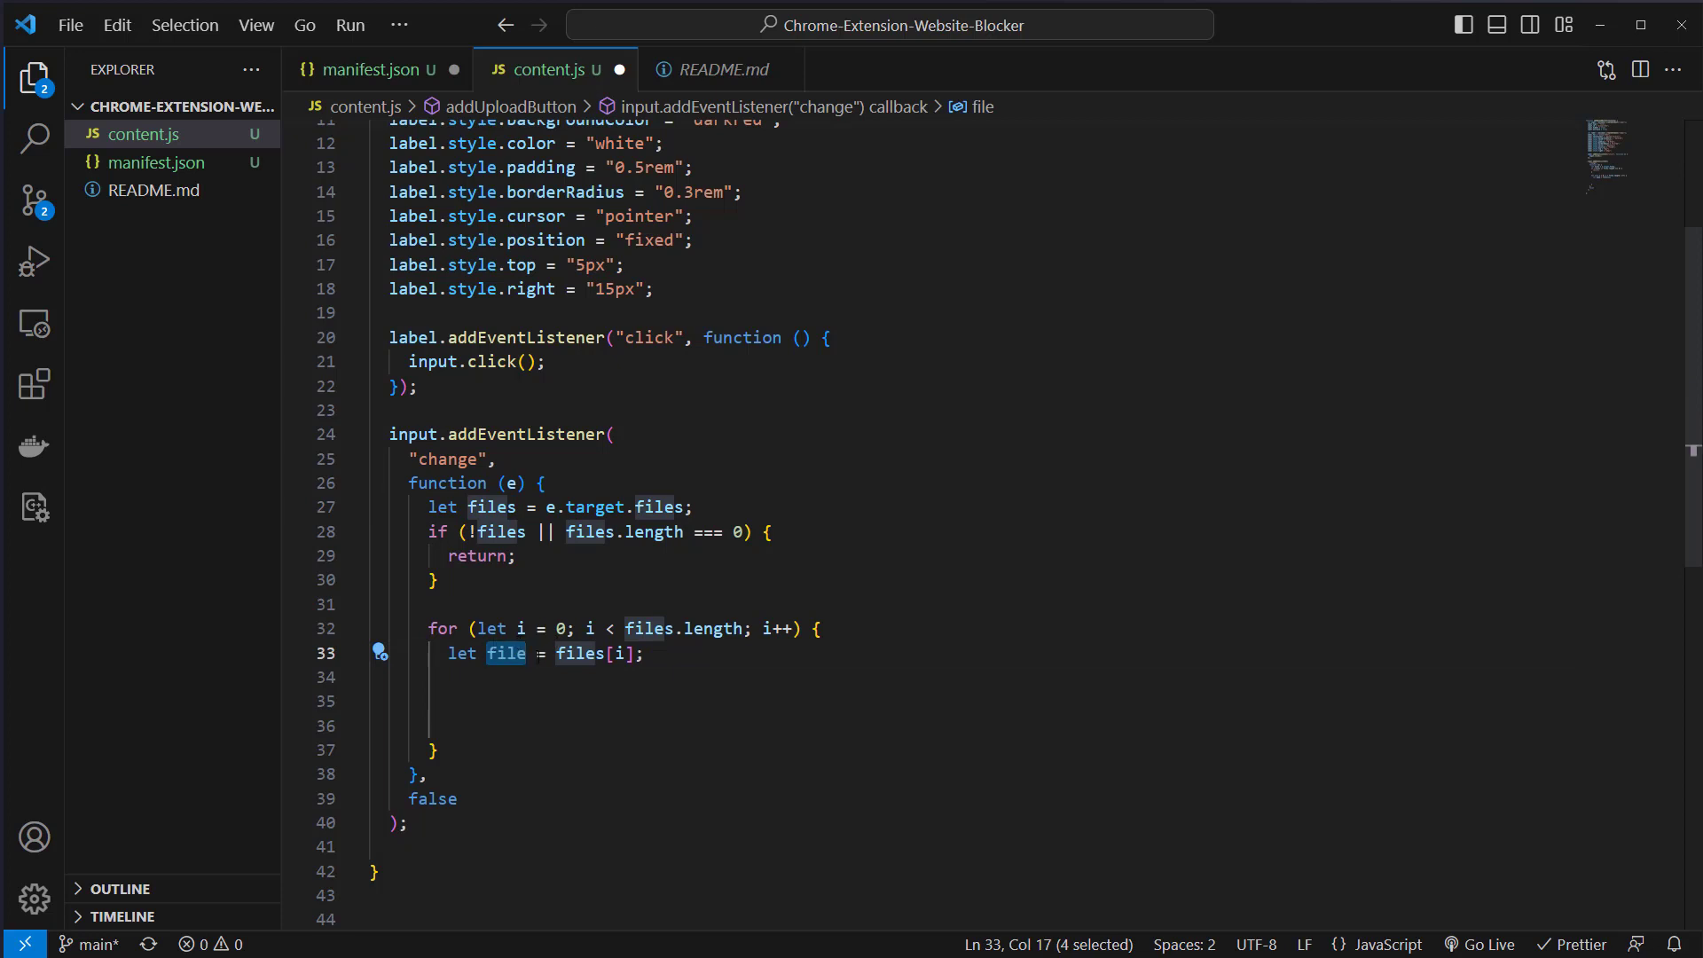
type("let reader = new FileReader();")
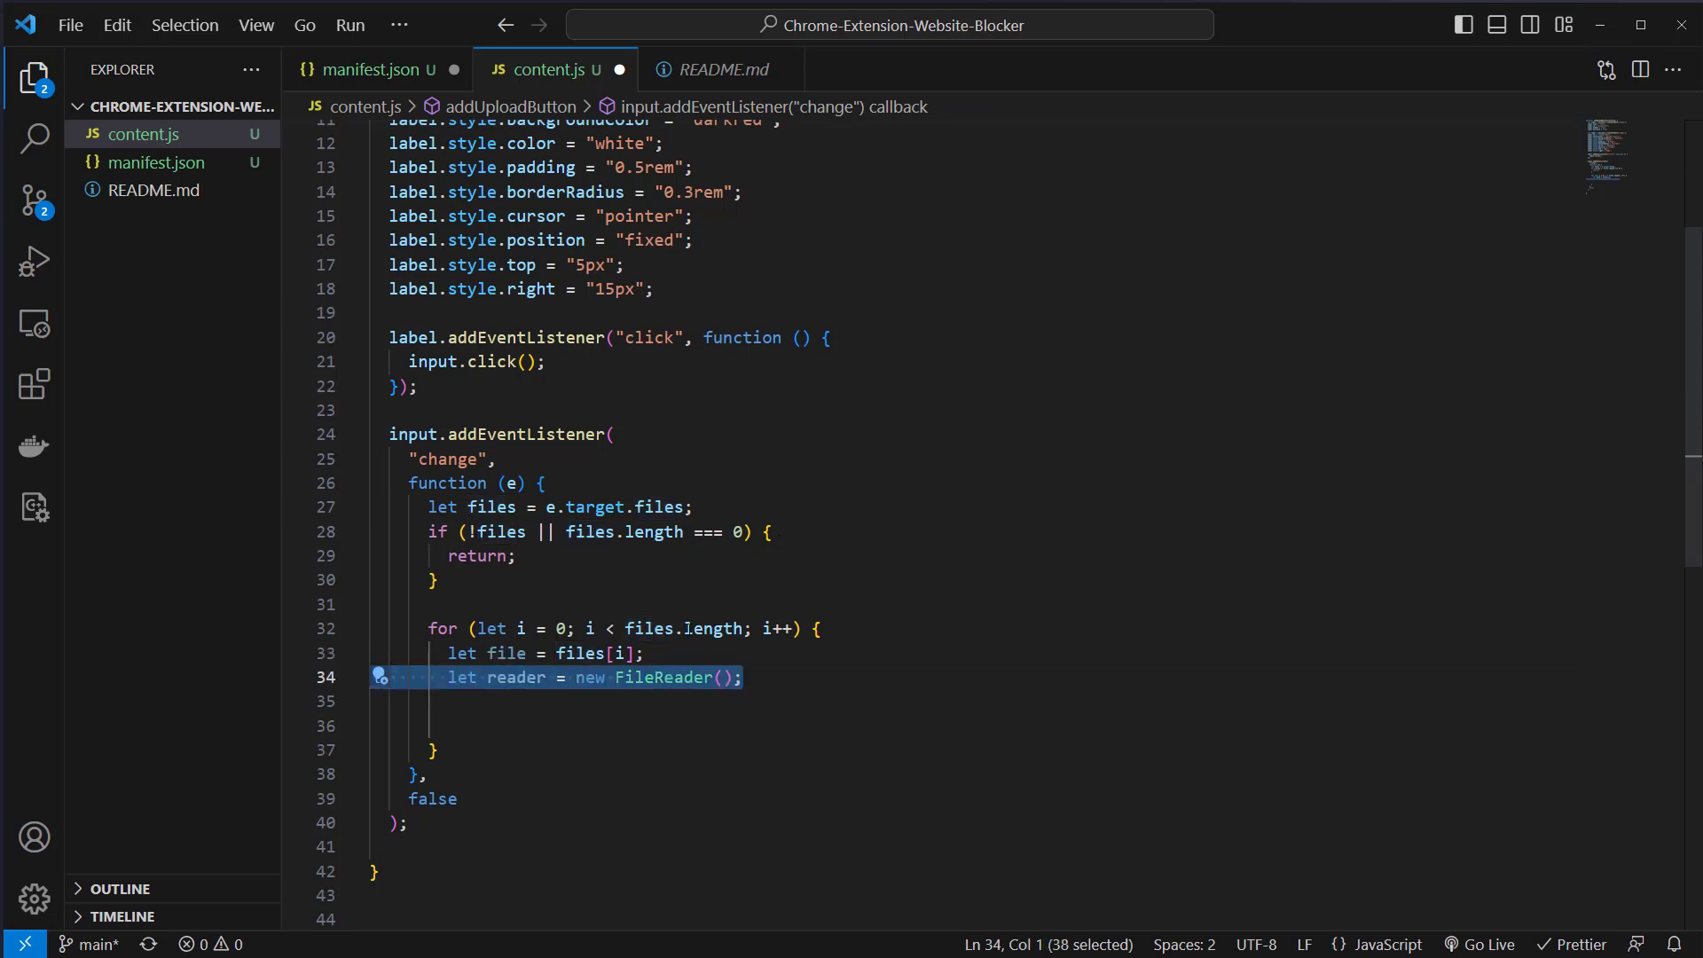
double_click(515, 677)
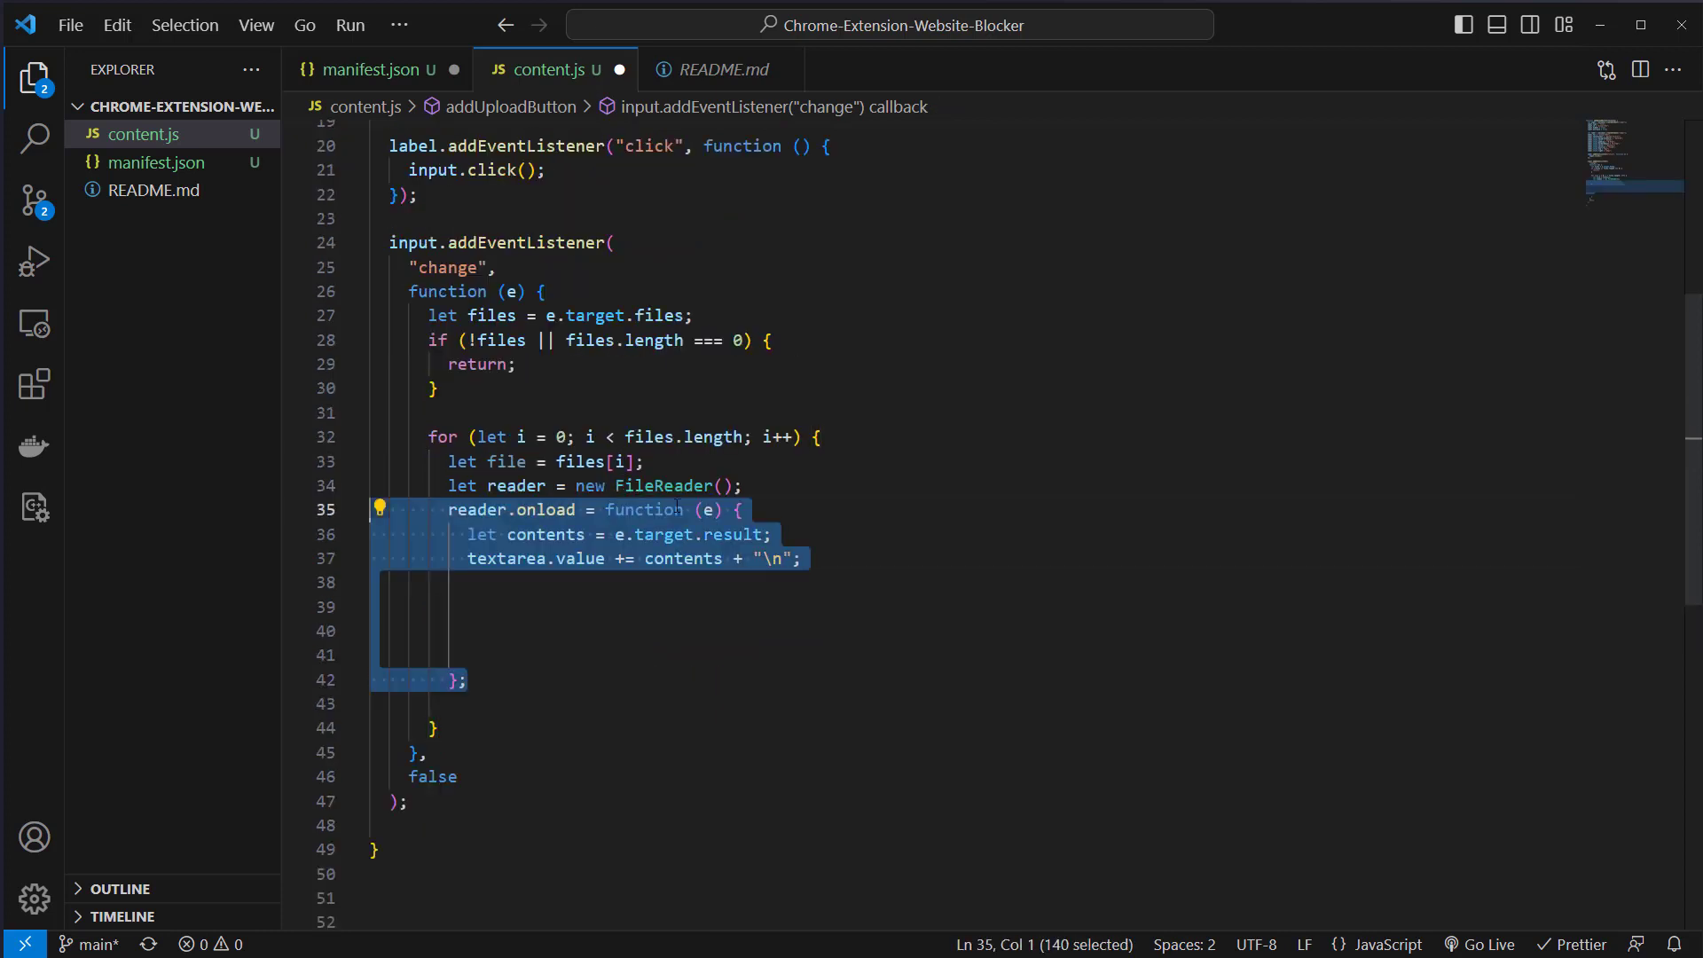
left_click(585, 510)
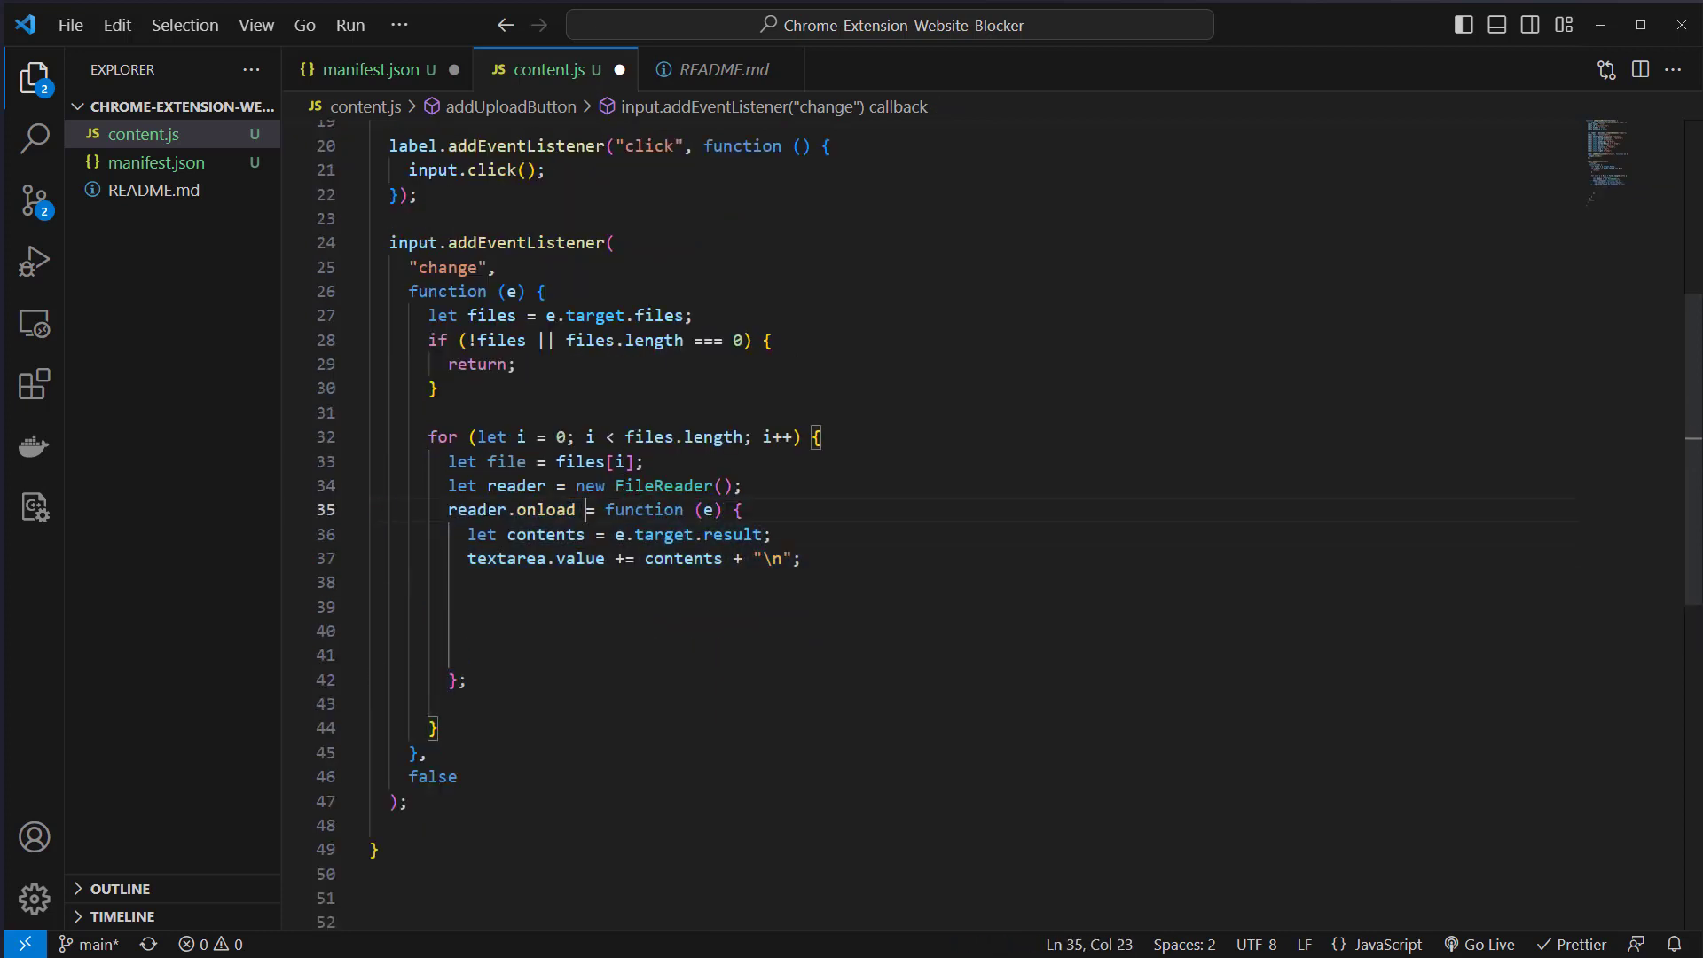
double_click(544, 510)
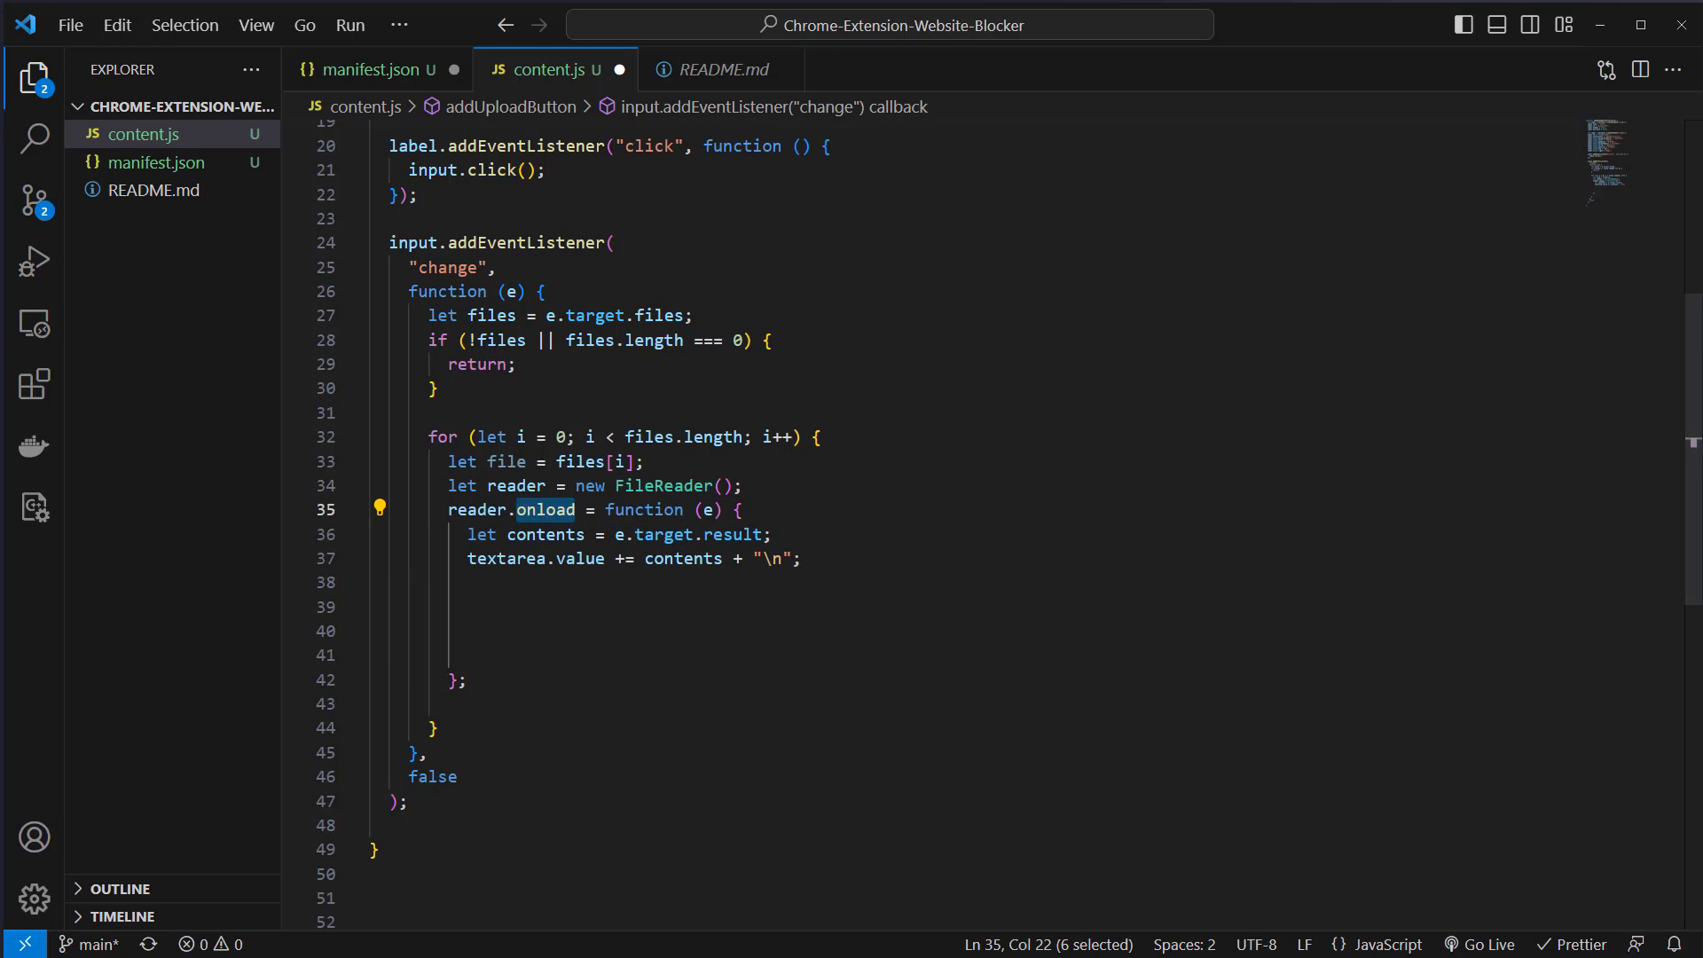
double_click(546, 535)
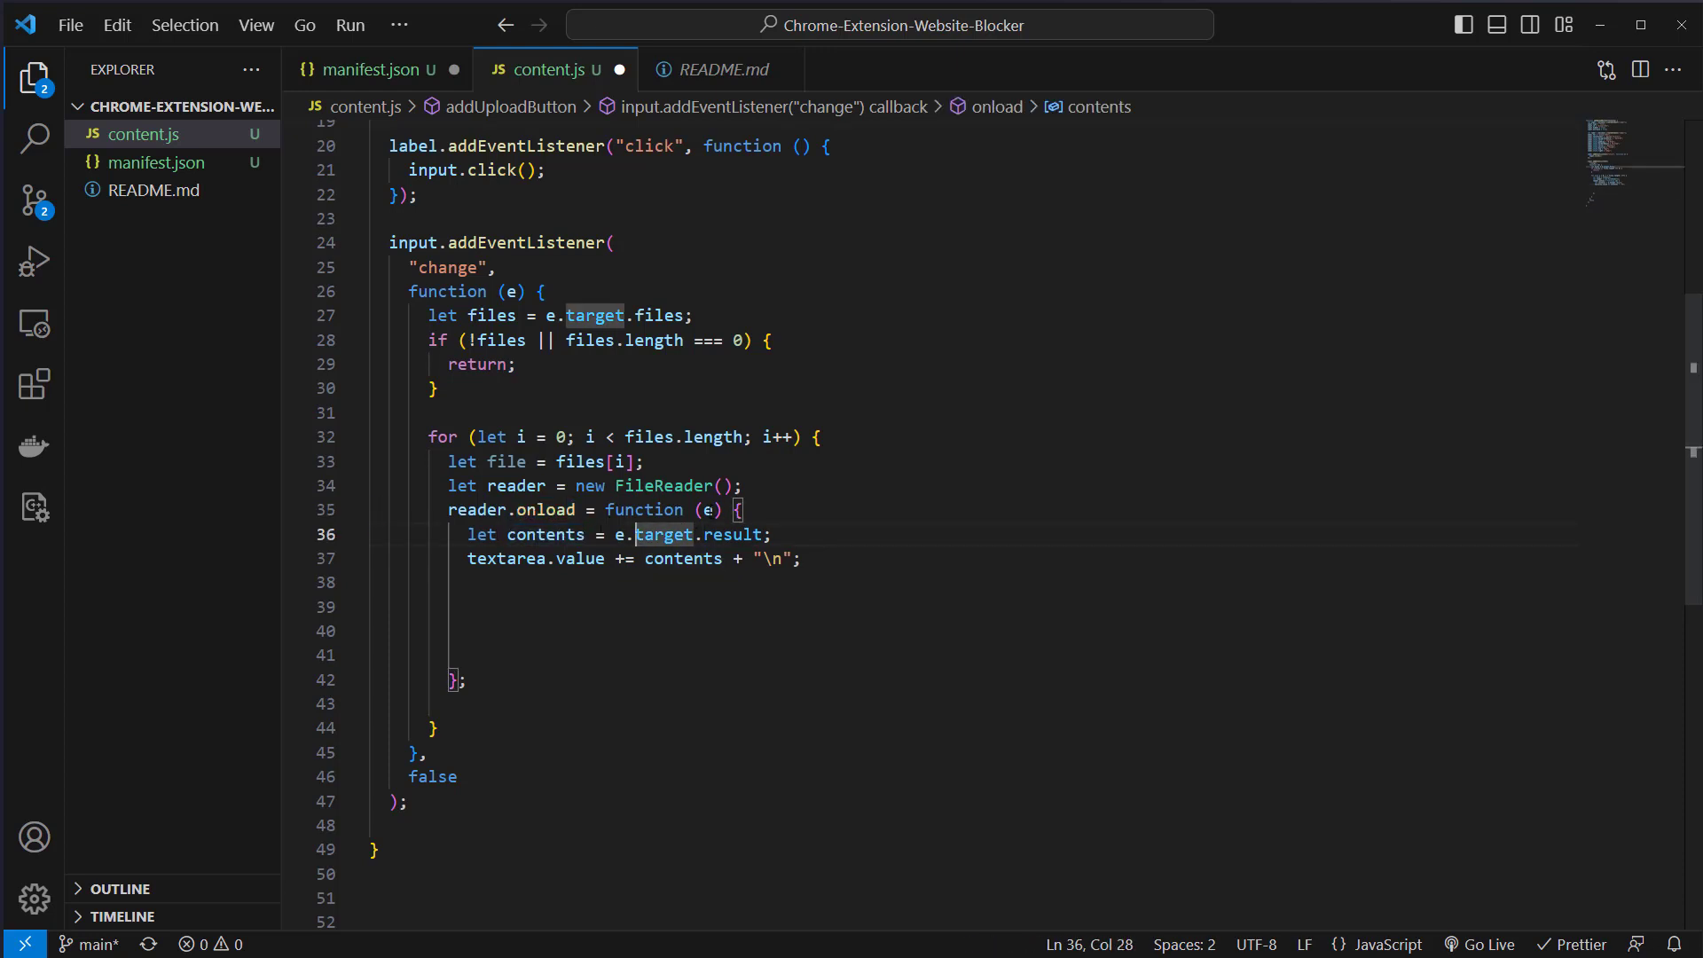
double_click(733, 535)
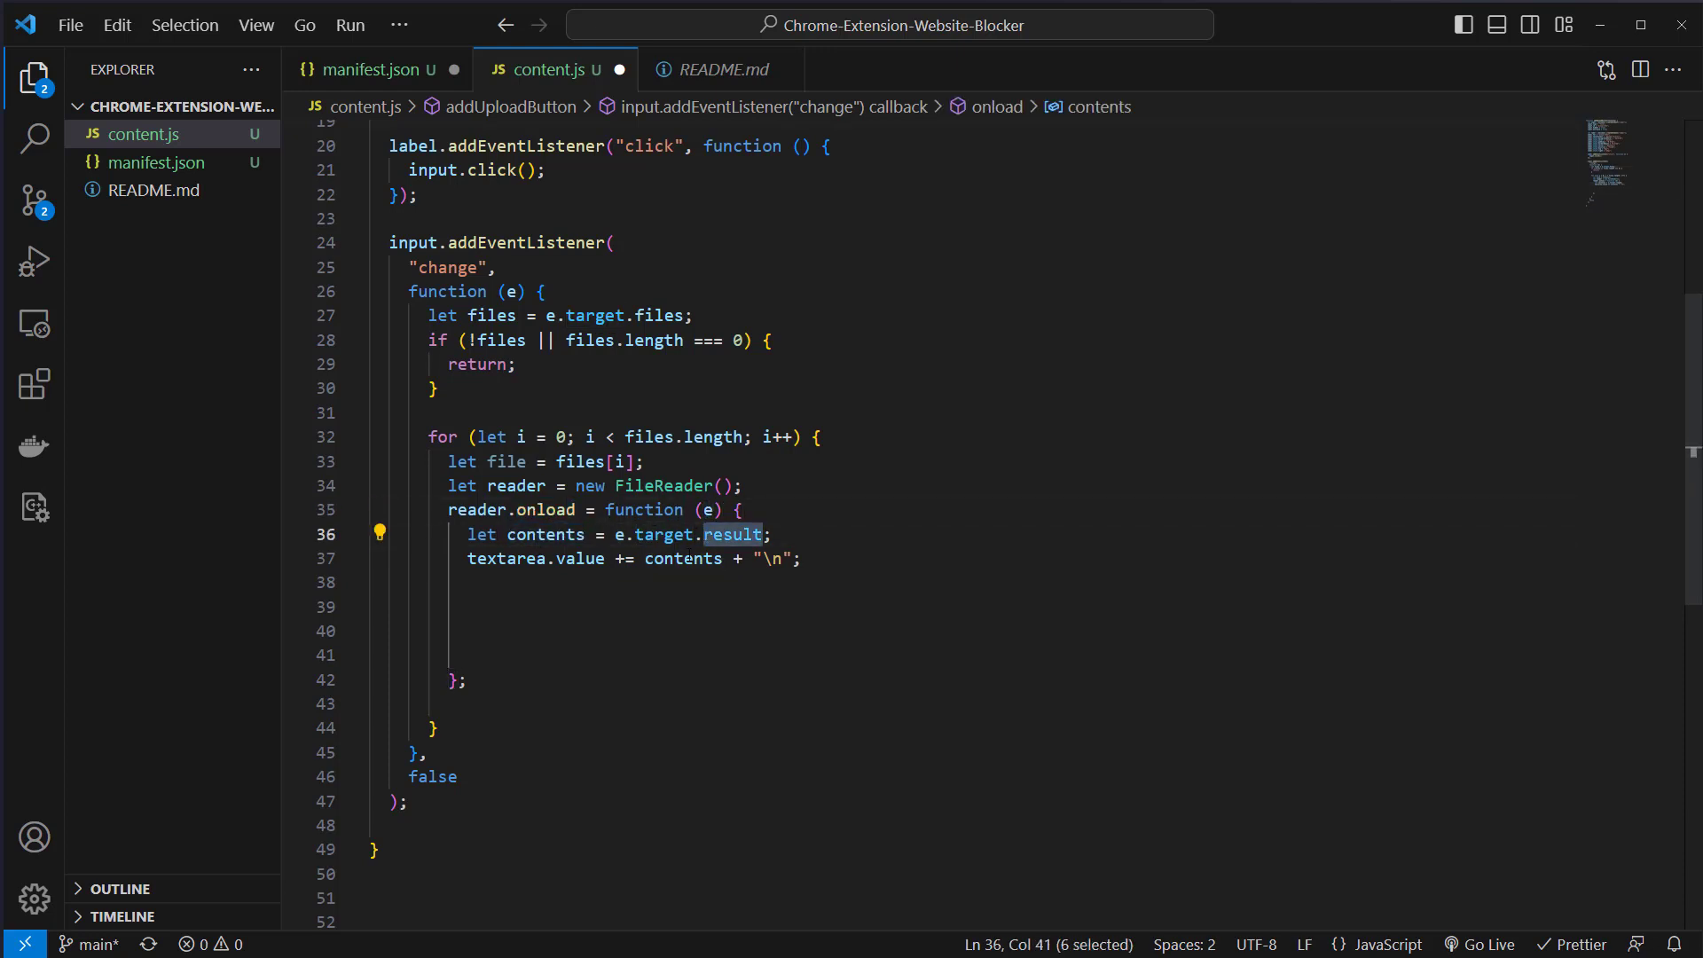
double_click(545, 535)
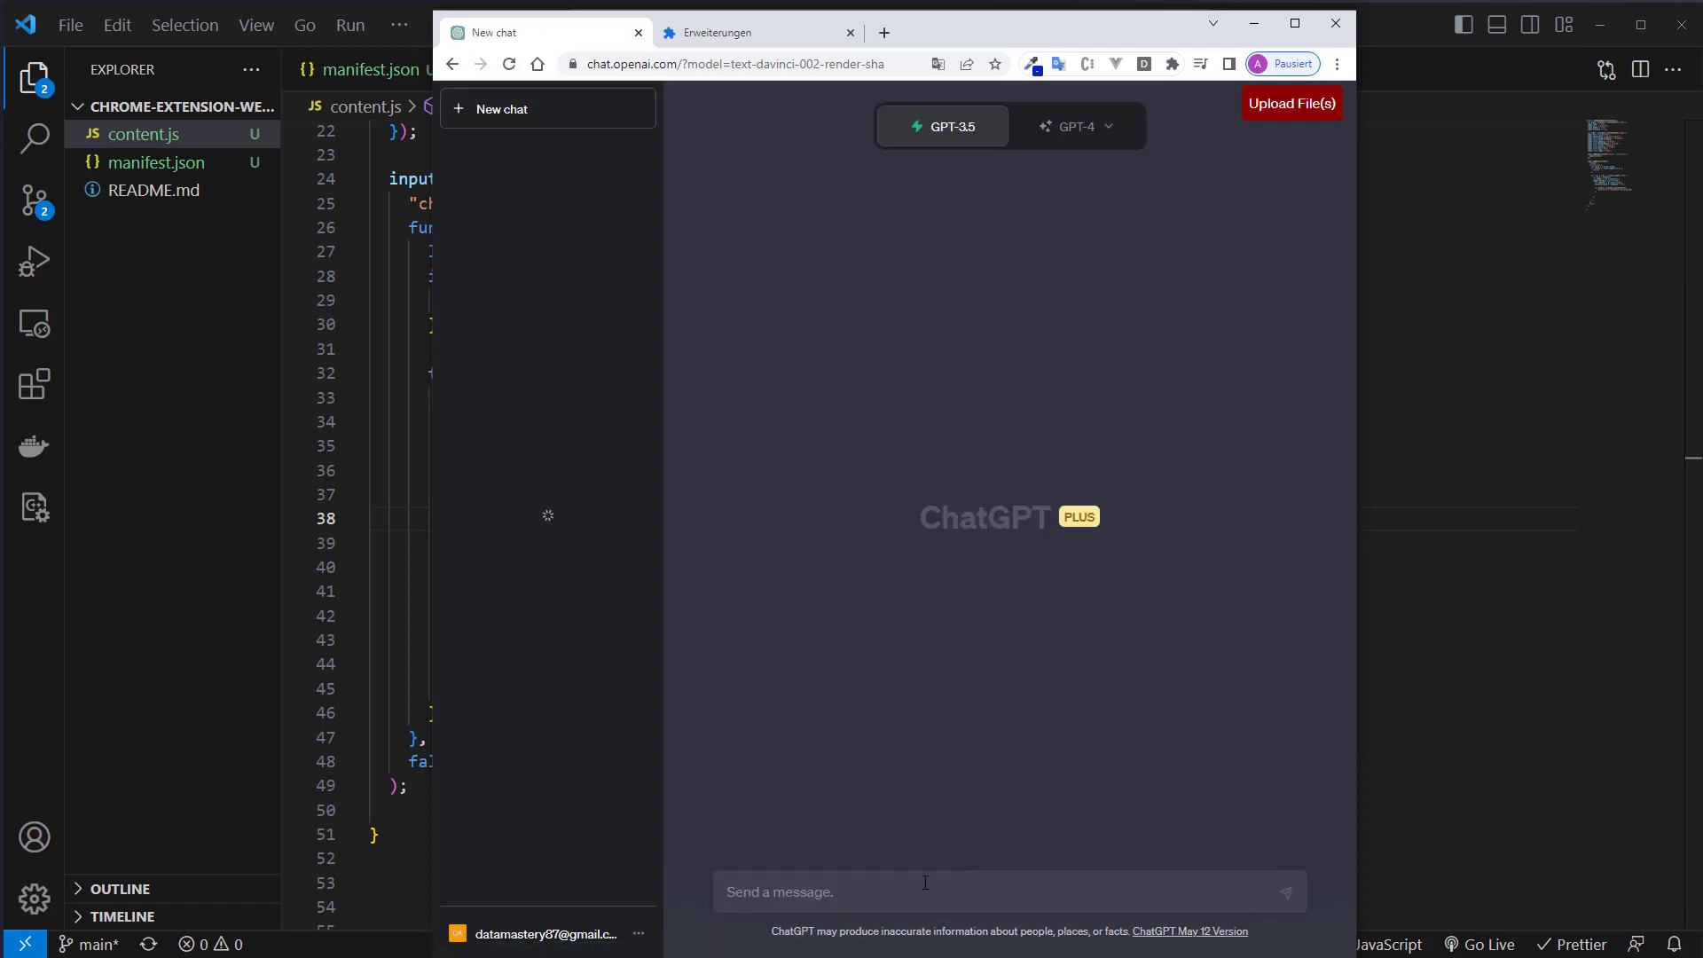
Type test text 'dasd' on the ChatGPT page showing the red Upload File(s) button
type("dasd")
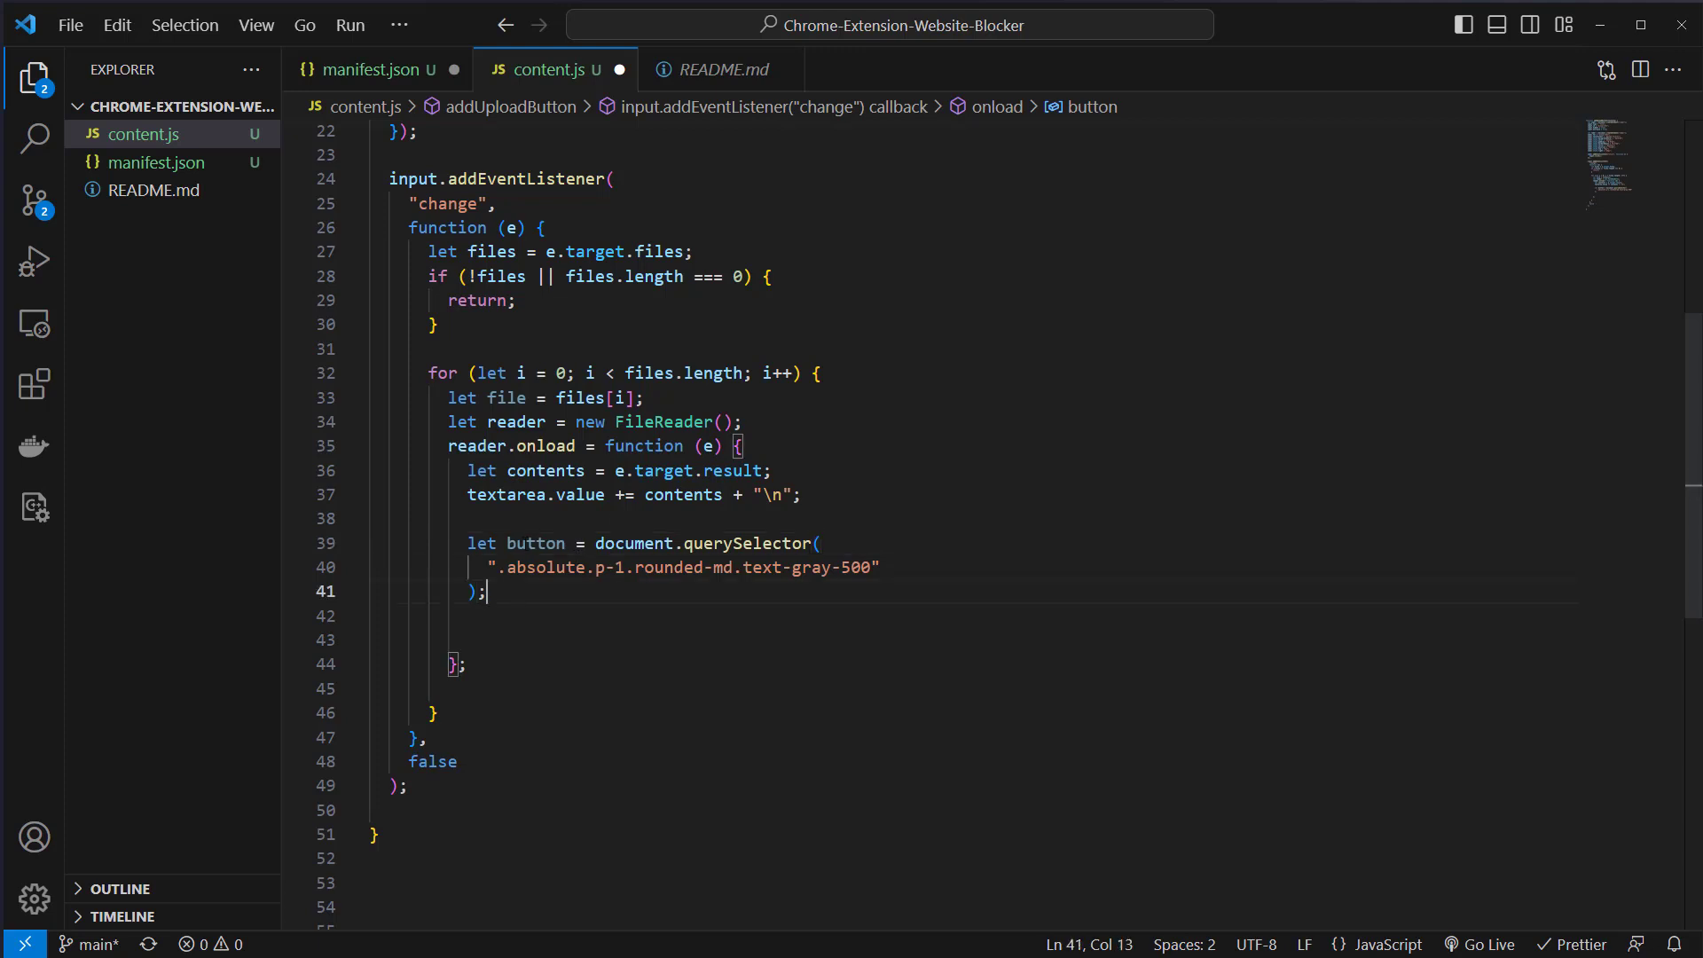
Add reader.readAsText(file) after the send-button lookup so each file is read as text
left_click(392, 519)
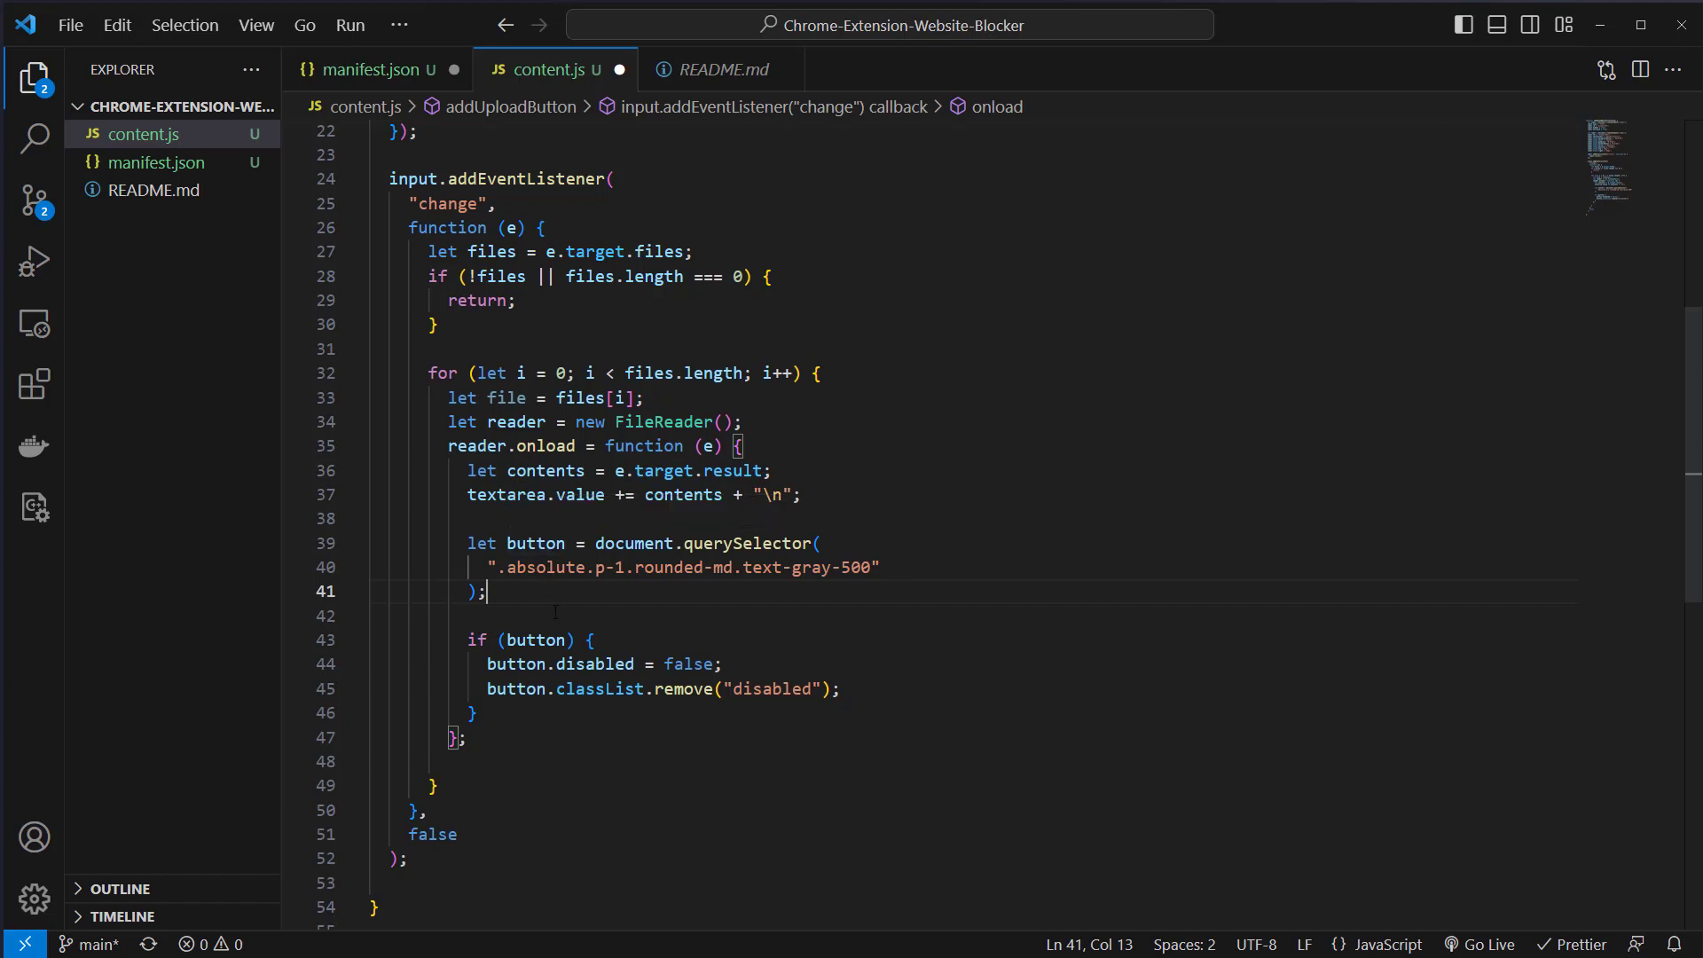
type("reader.readAsText(file);")
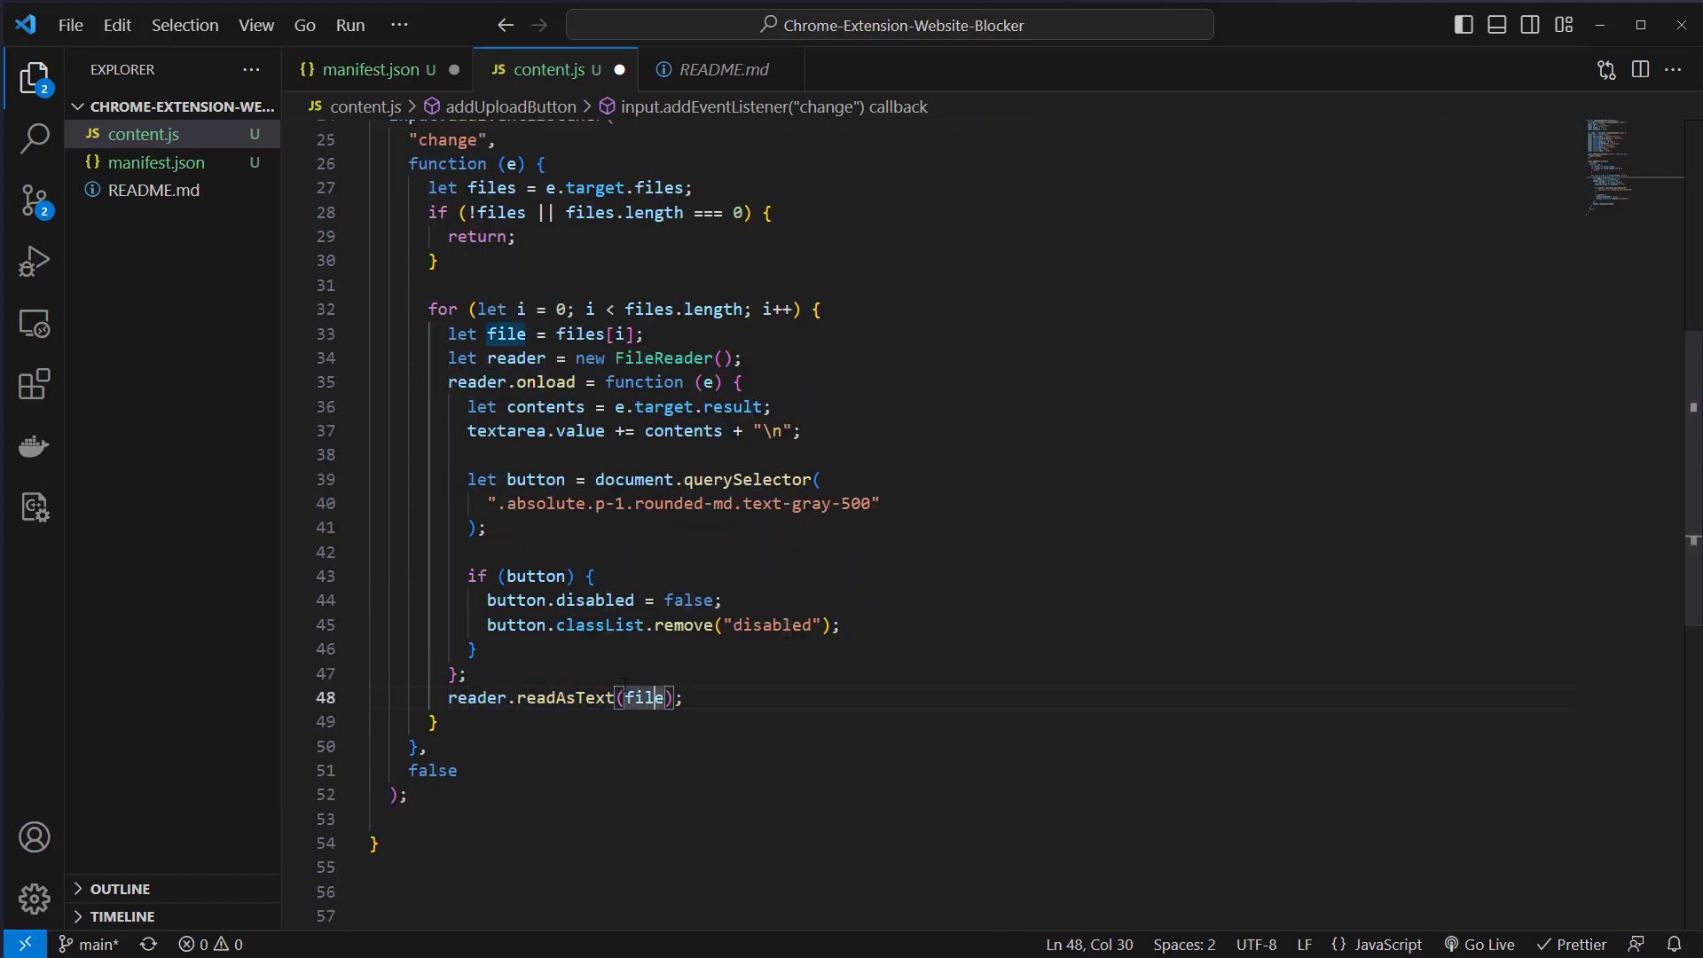
double_click(645, 699)
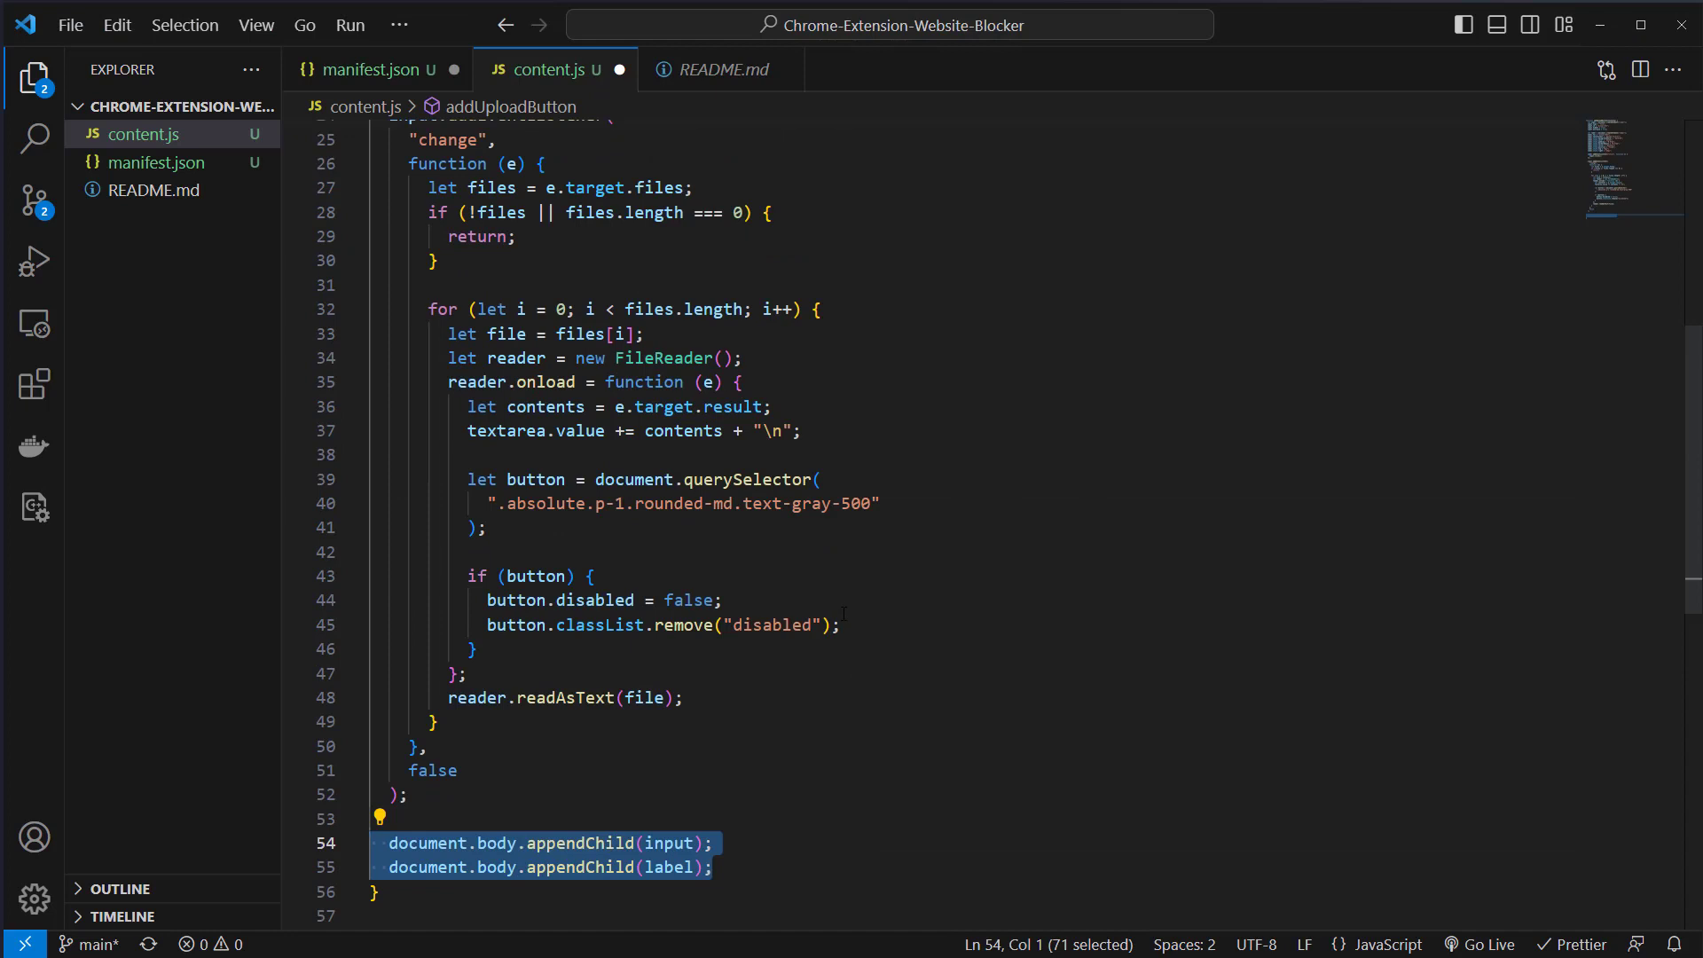
Scroll down to the empty MutationObserver skeleton below addUploadButton in content.js
scroll("down", 3)
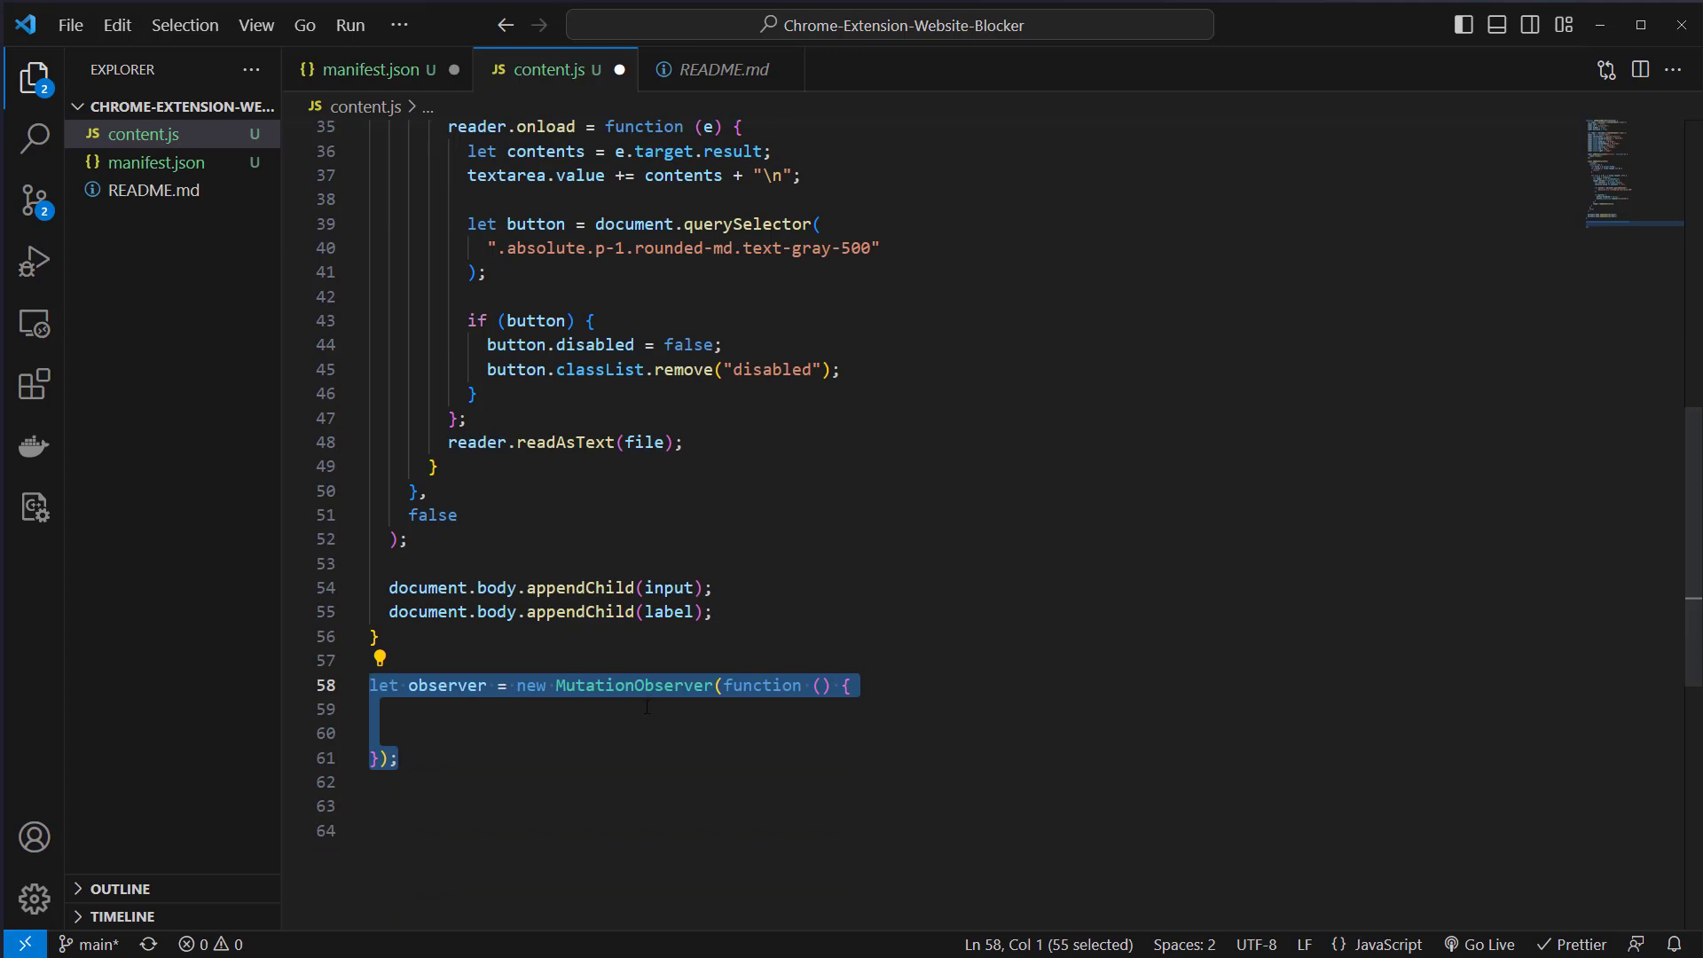
In the observer callback, get #prompt-textarea, add the upload button, disconnect, and observe document
left_click(593, 709)
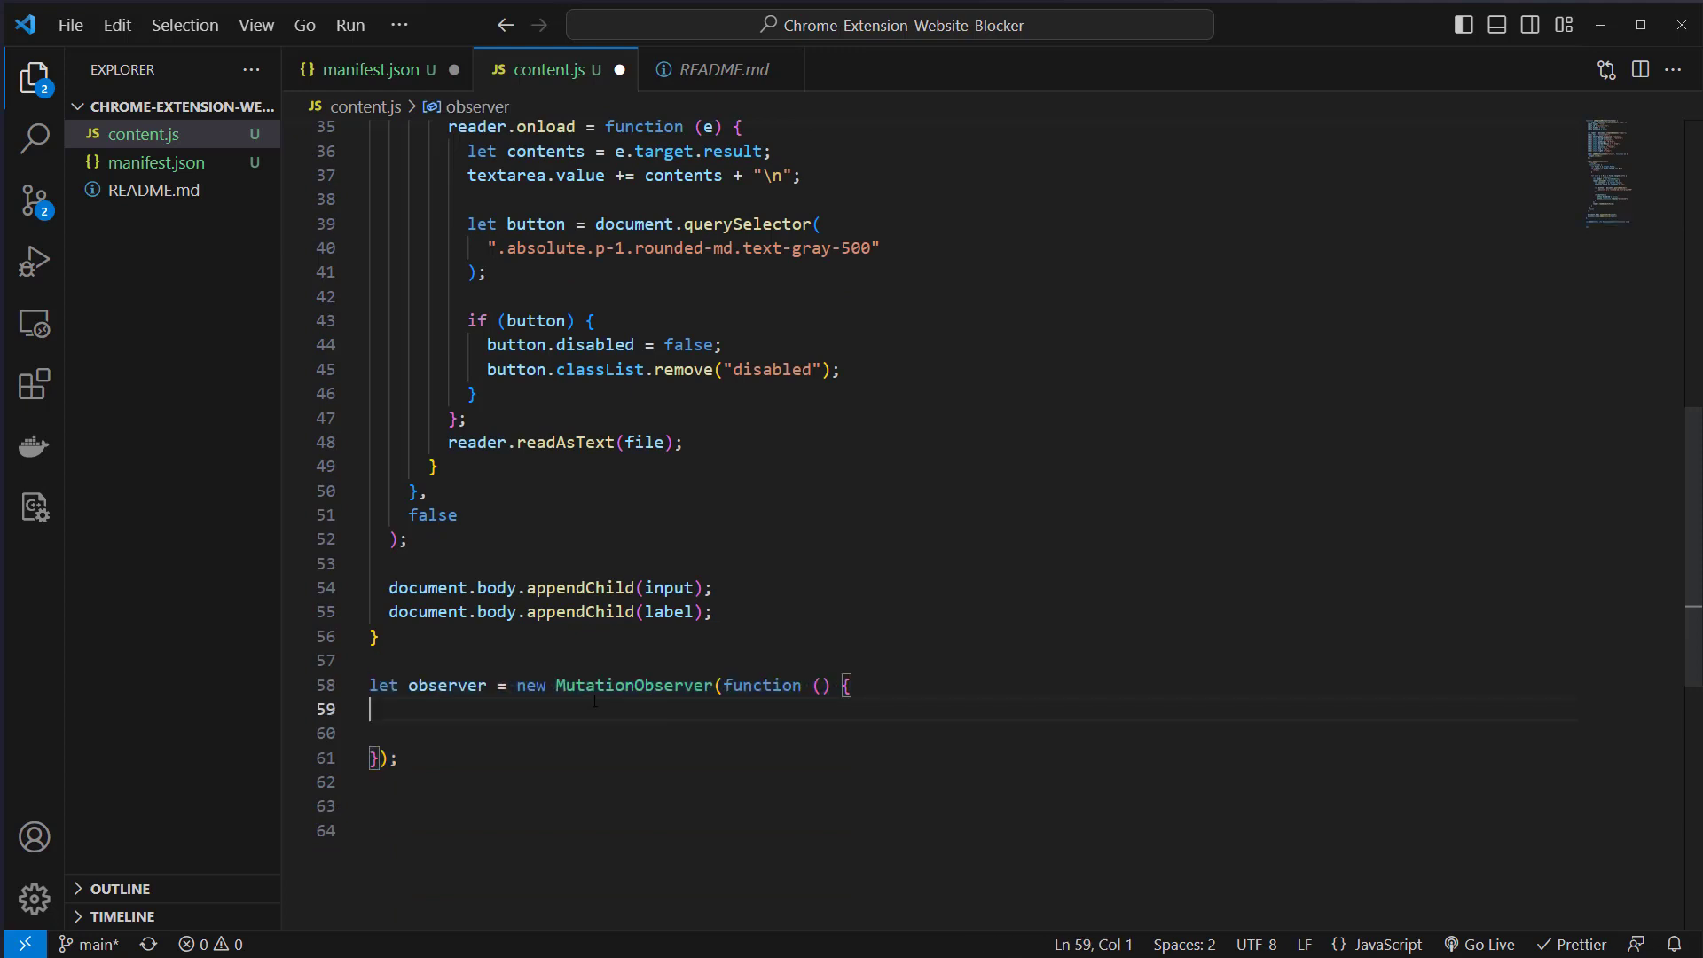
left_click(613, 685)
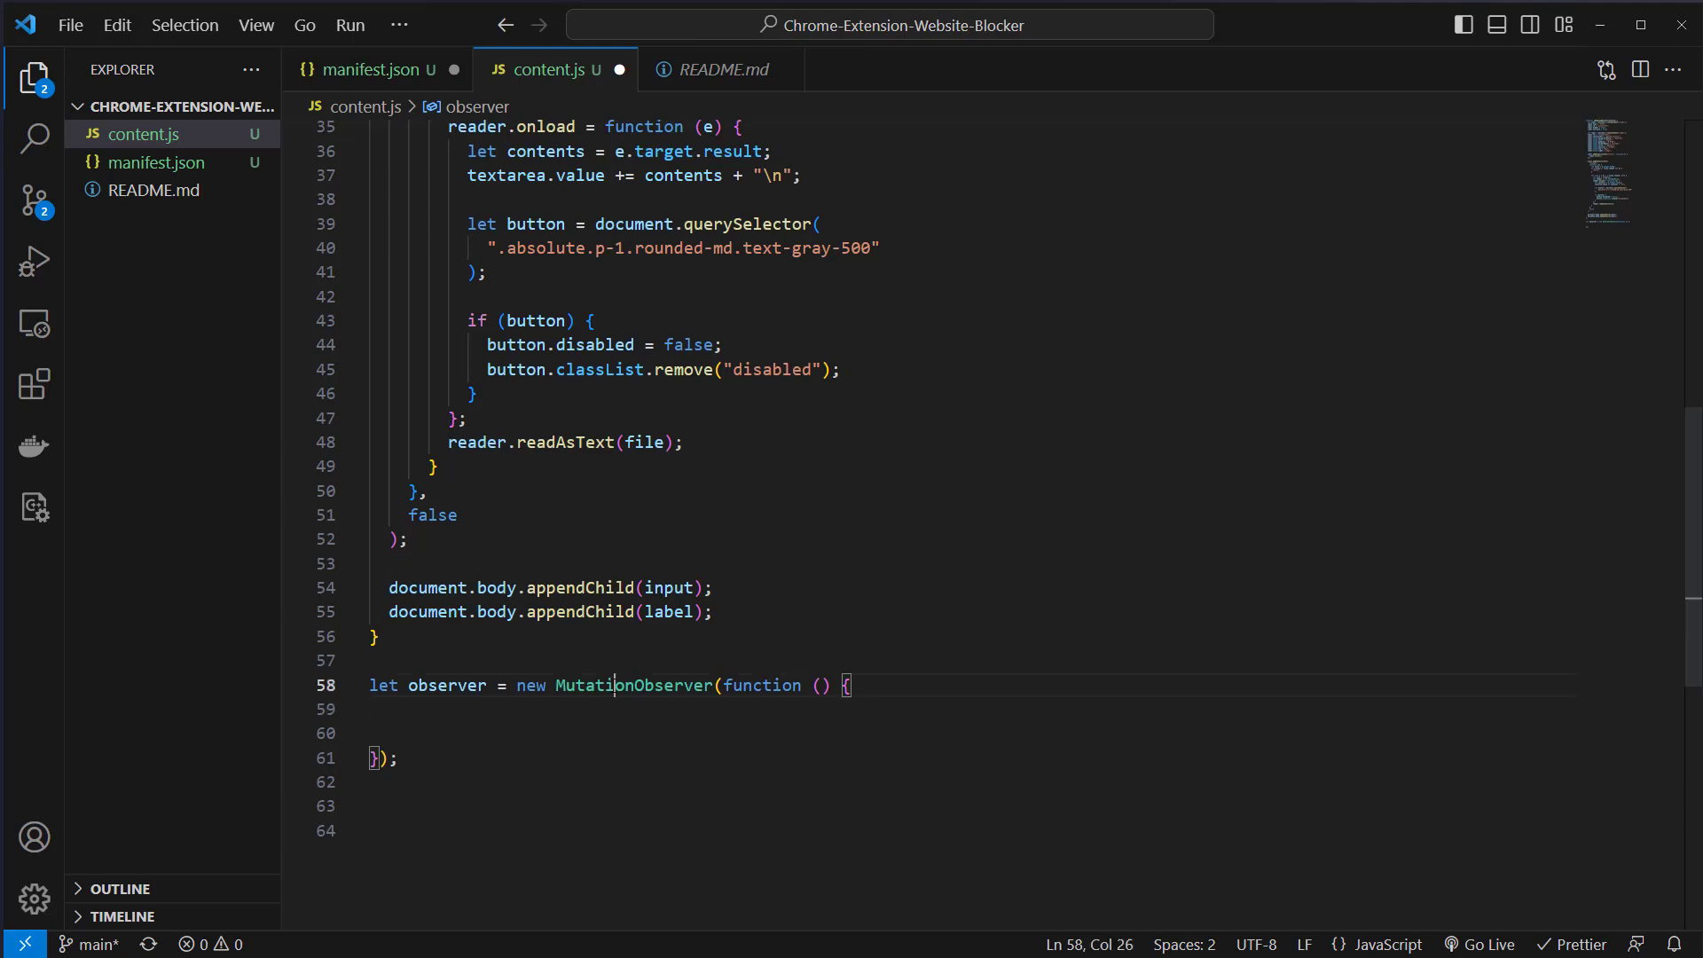
double_click(445, 685)
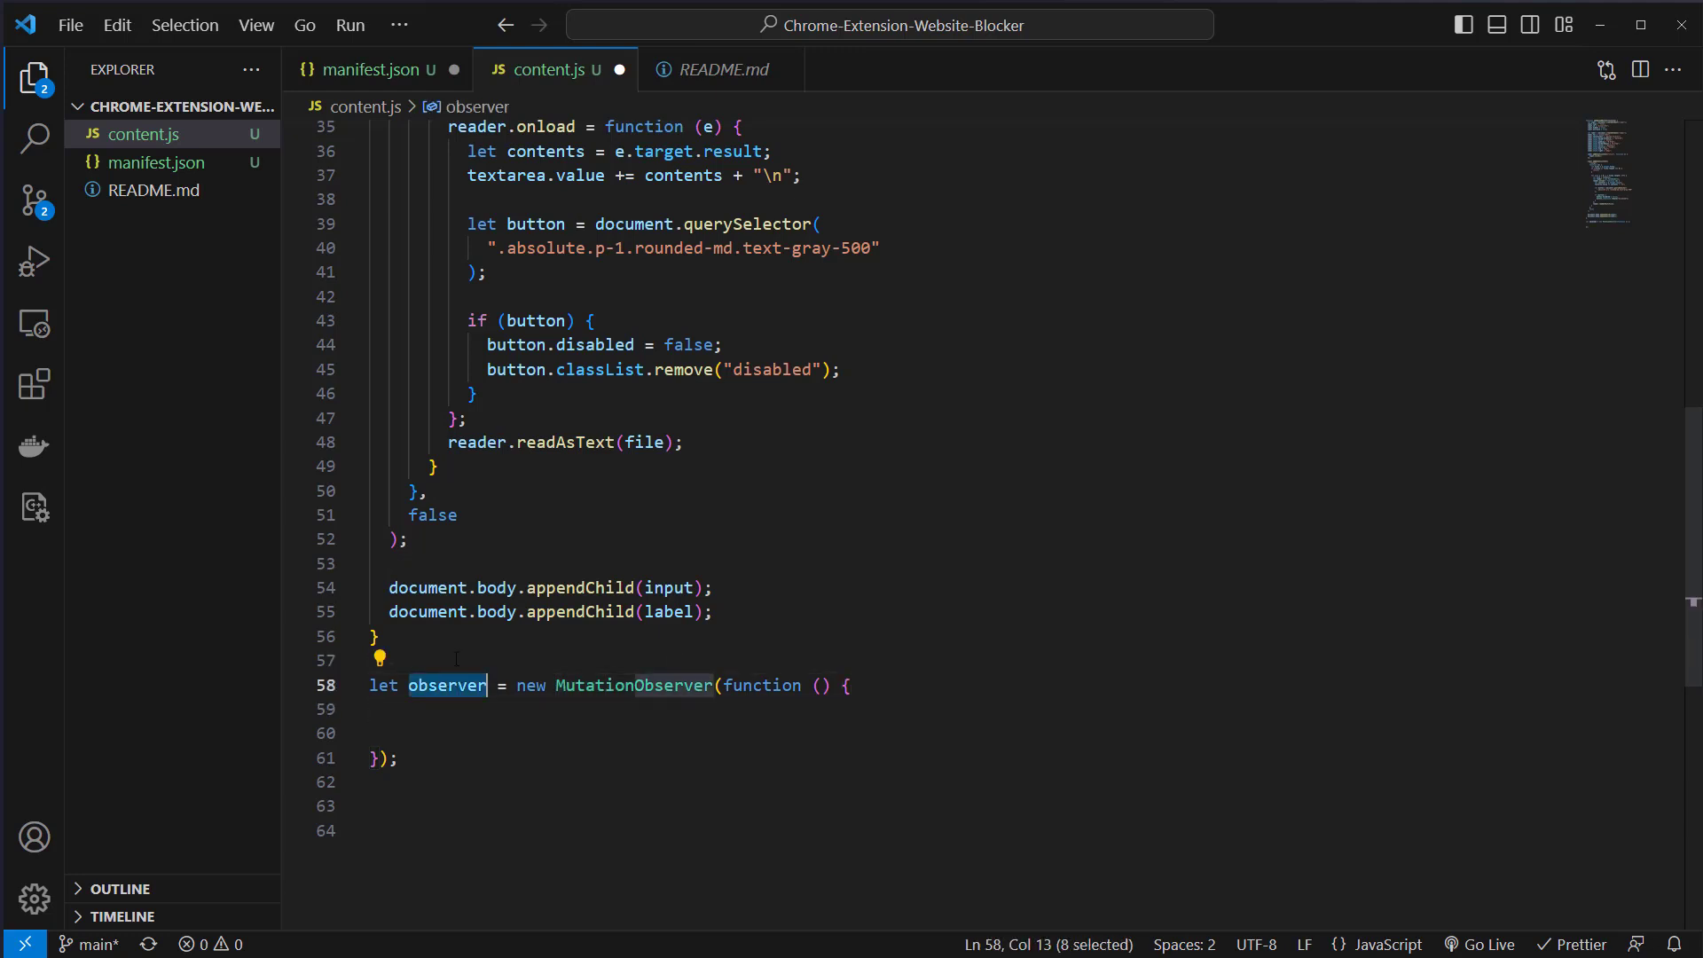
mouse_move(447, 685)
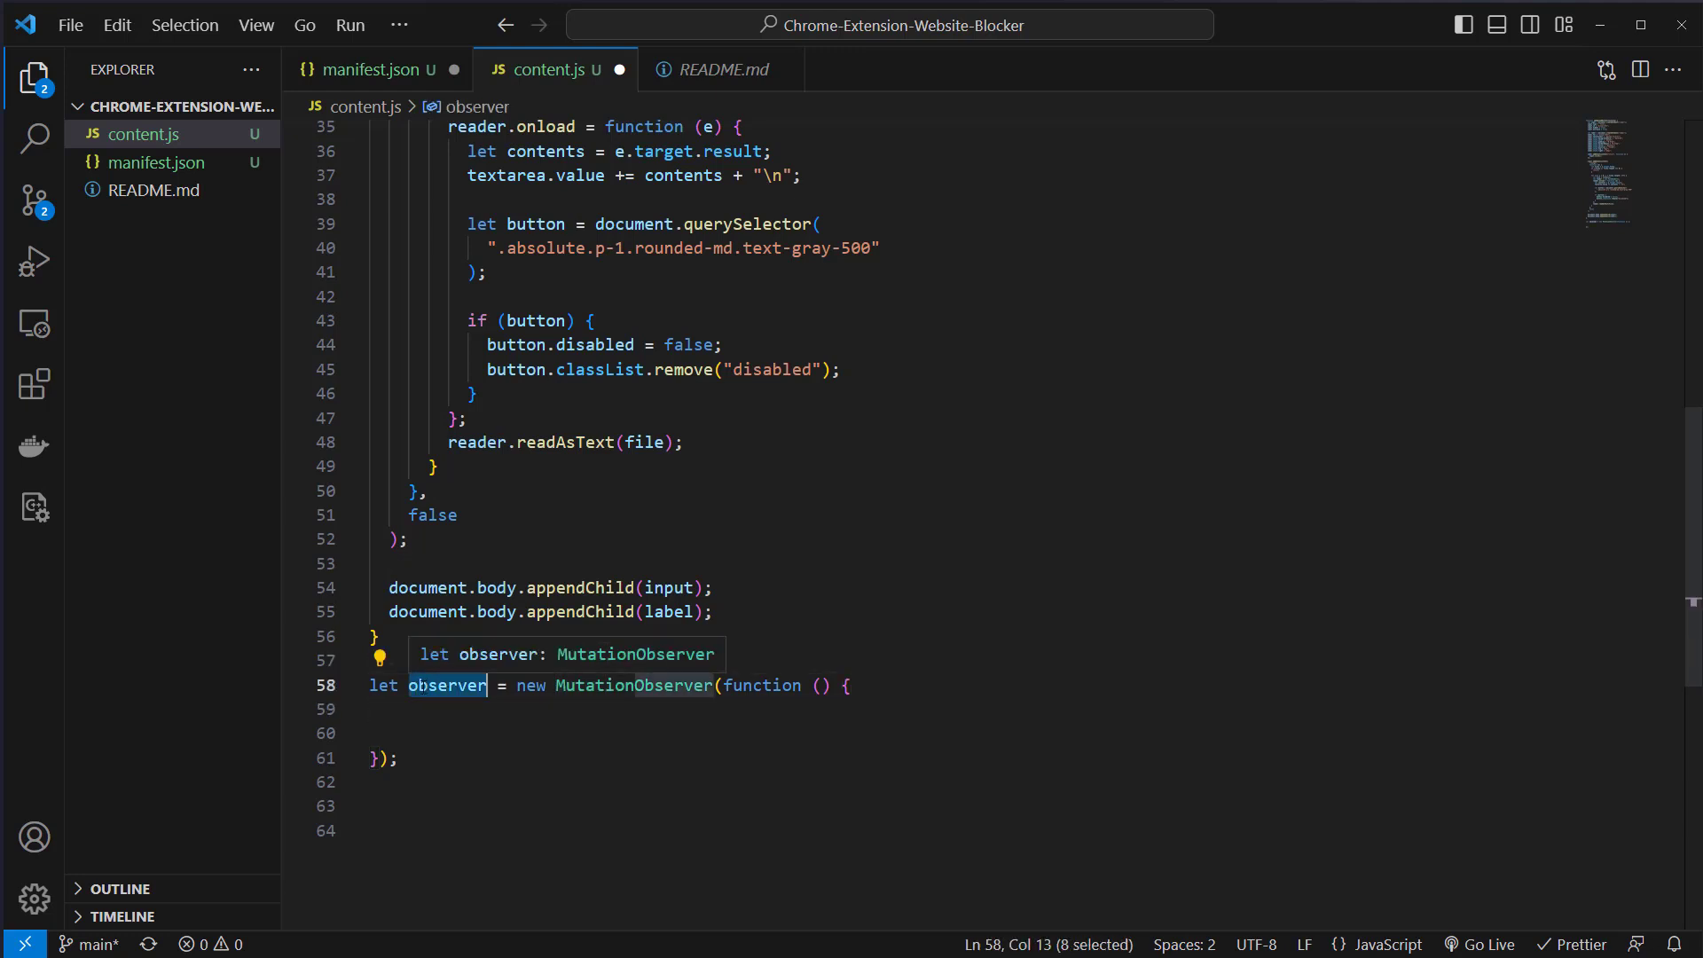
type("let textarea = document.getElementById(\"prompt-textarea\");")
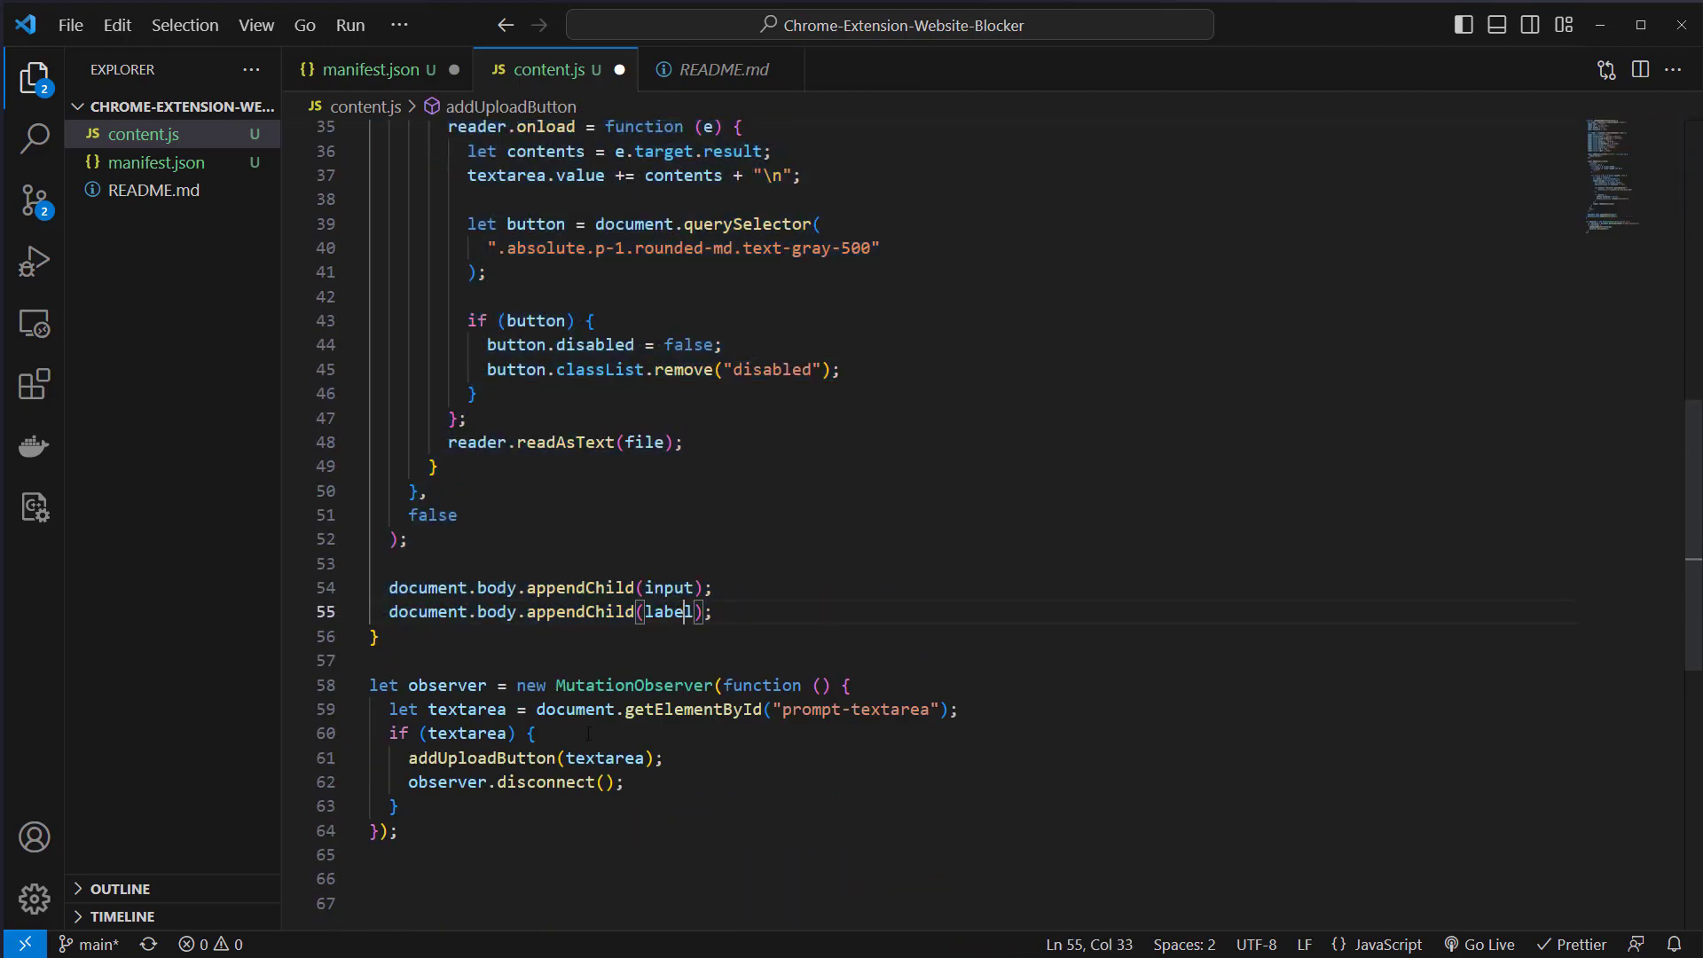
double_click(467, 710)
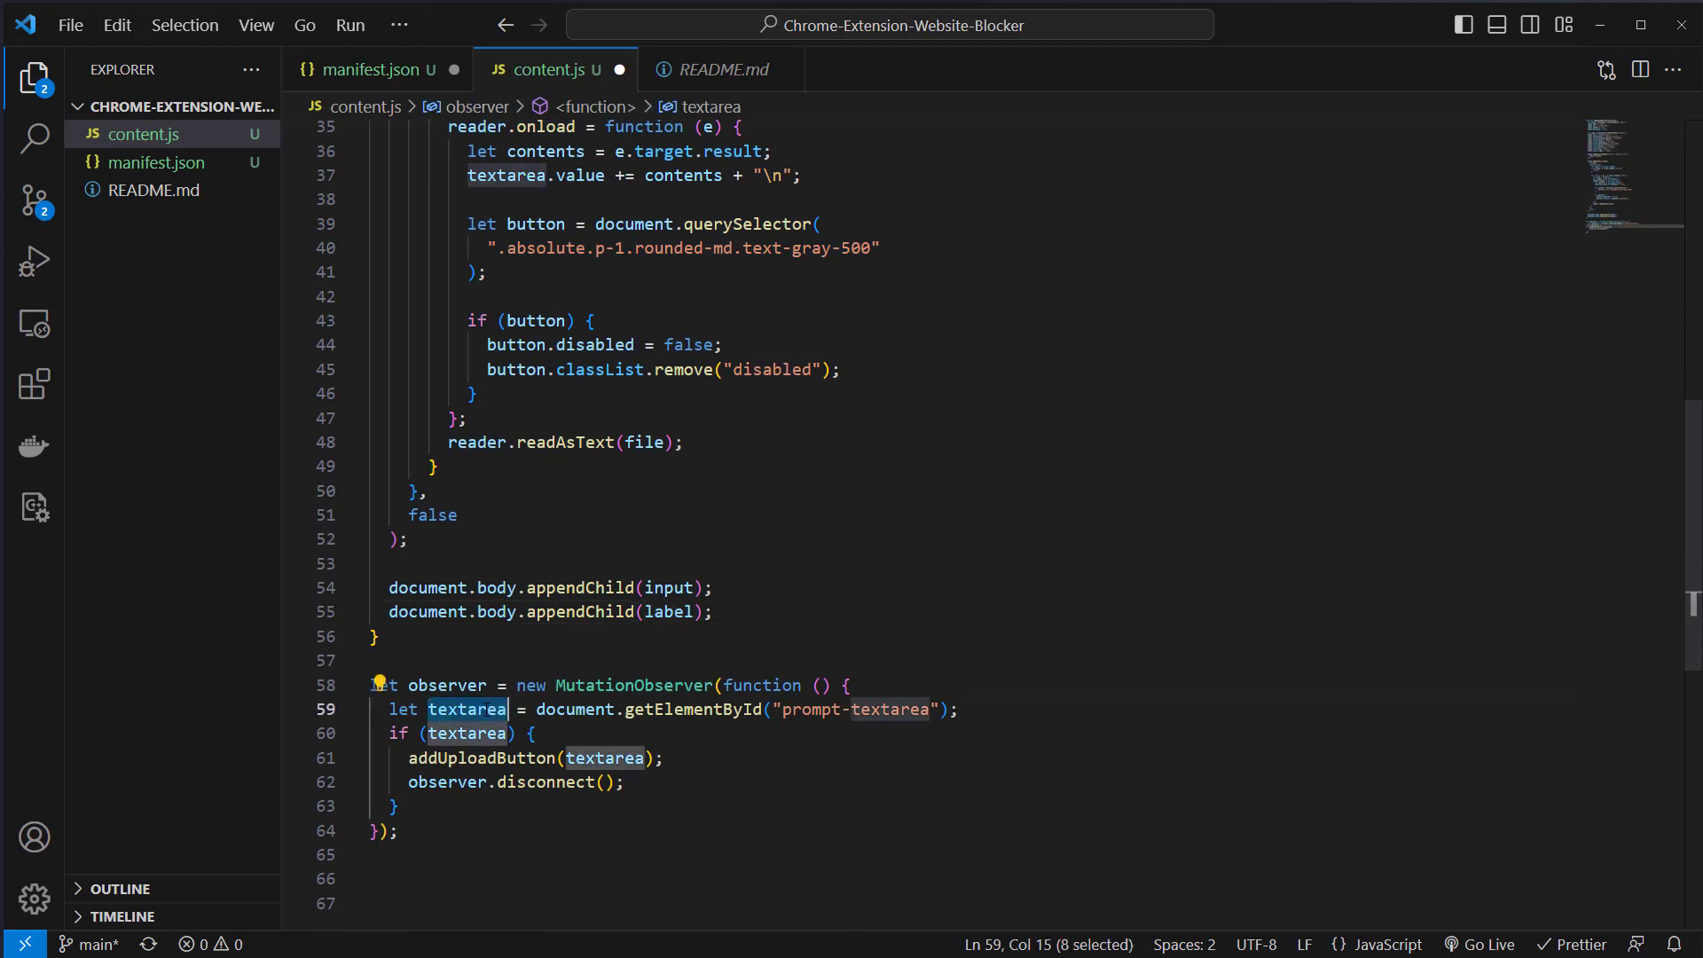
left_click(615, 710)
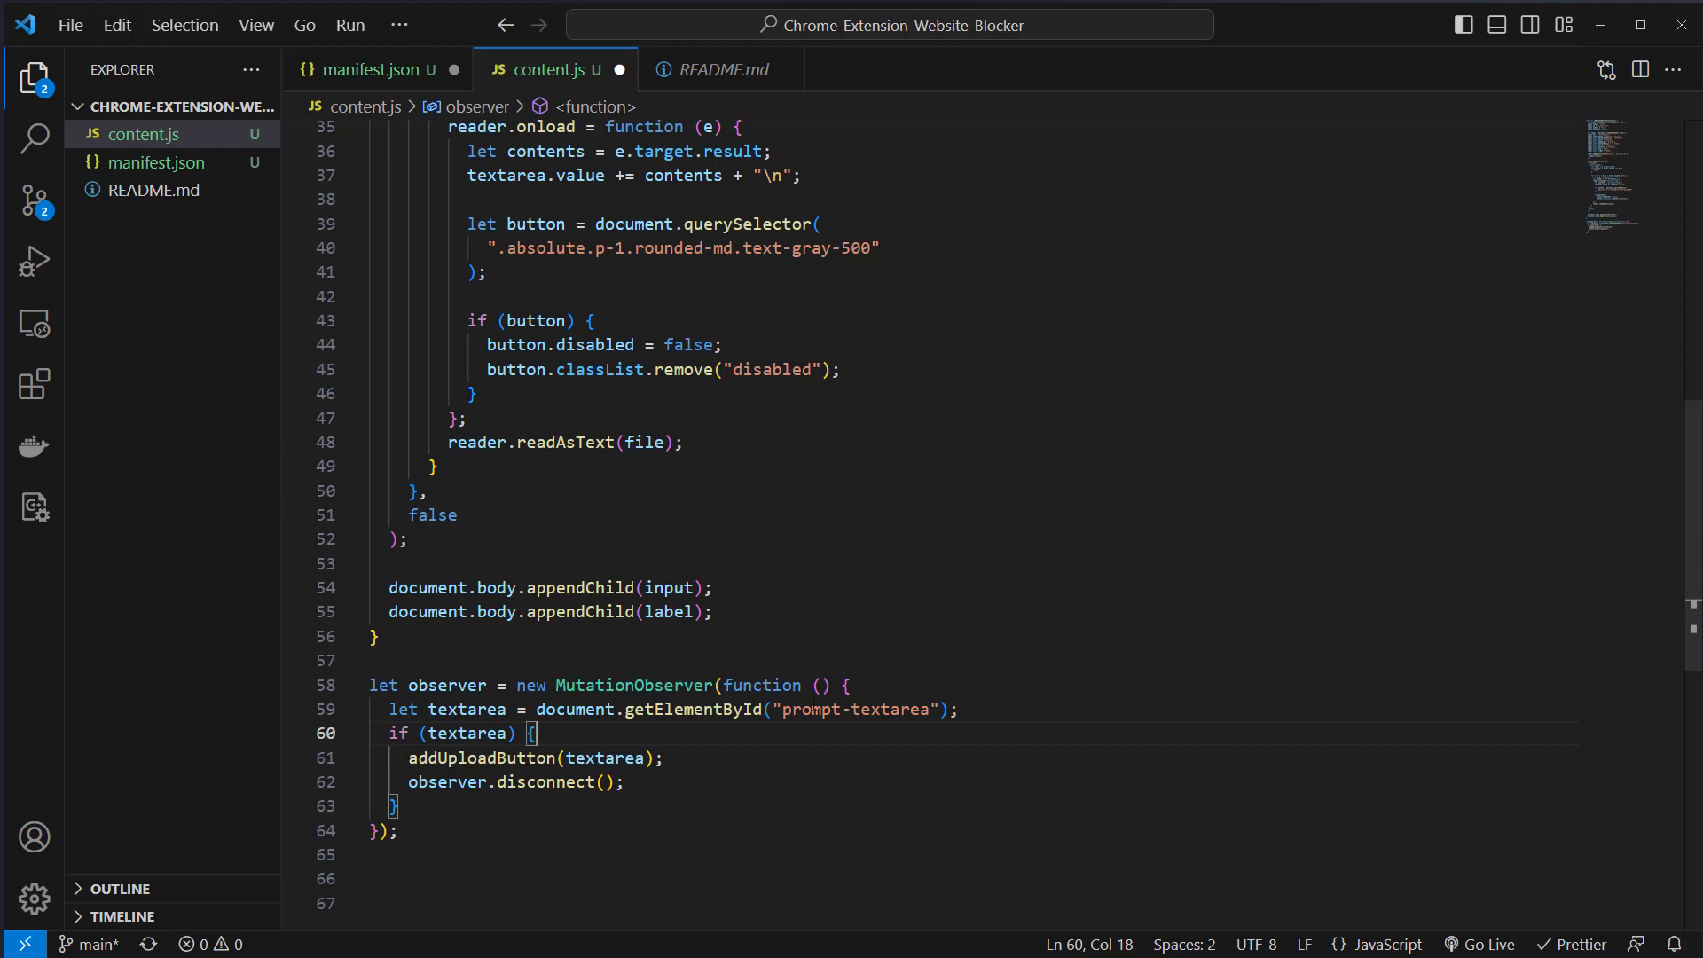
double_click(855, 708)
type("observer.observe(document, { childList: true, subtree: true });")
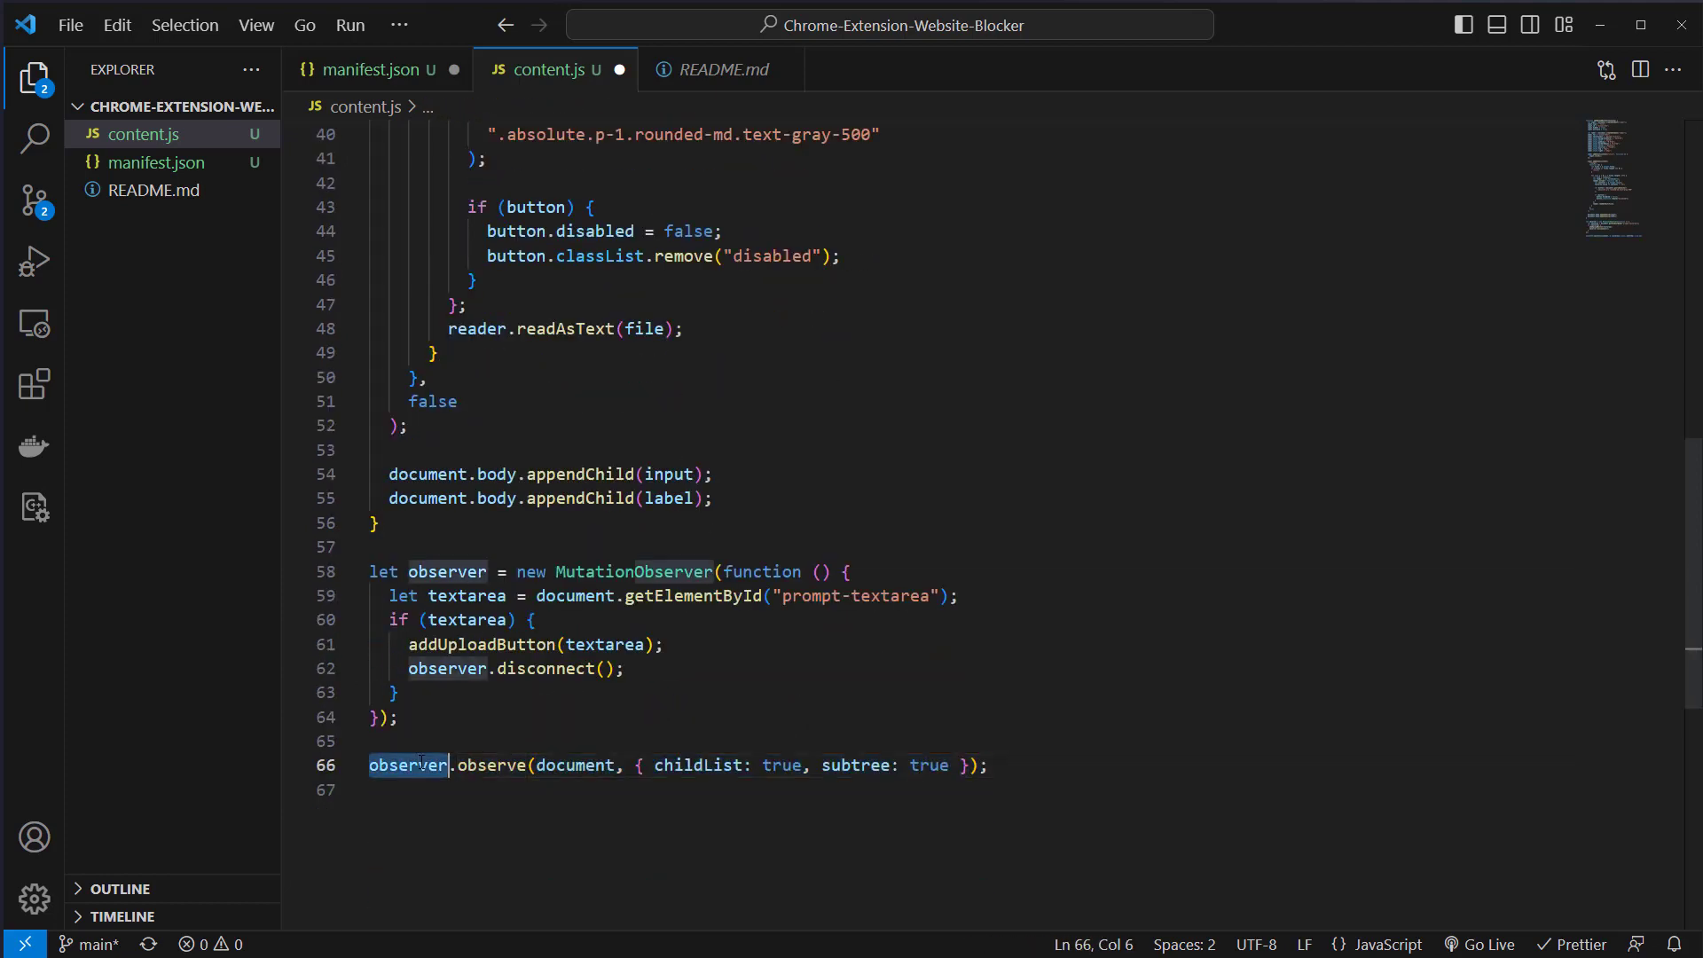
double_click(575, 766)
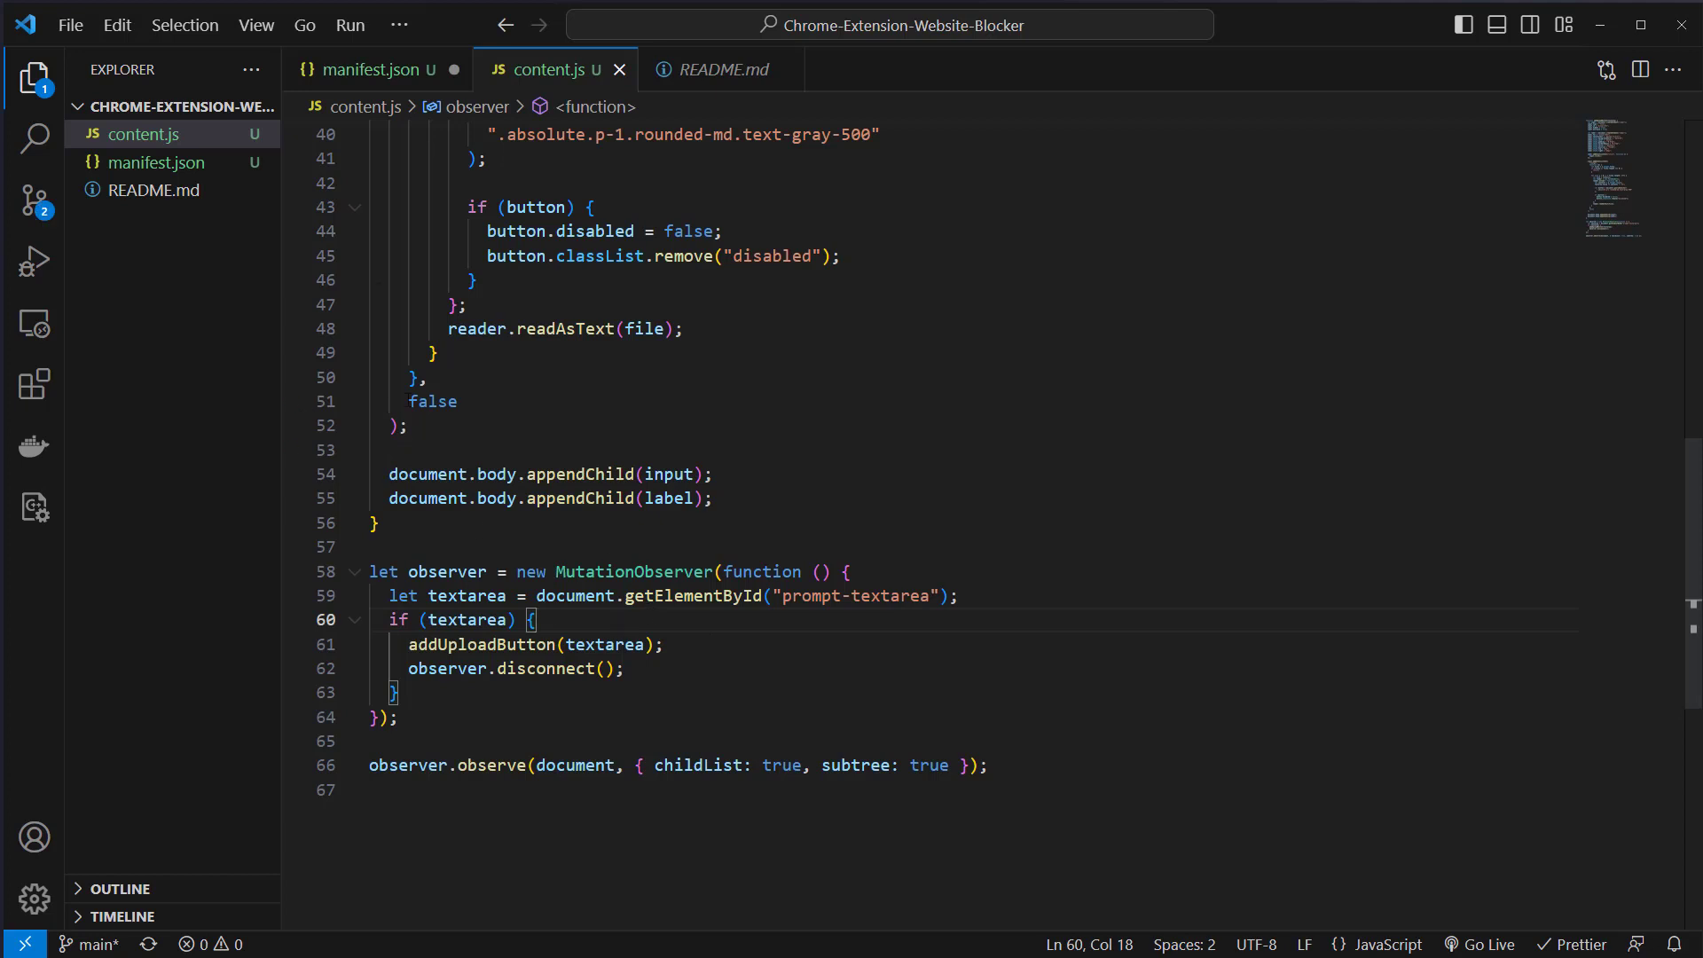
left_click(370, 69)
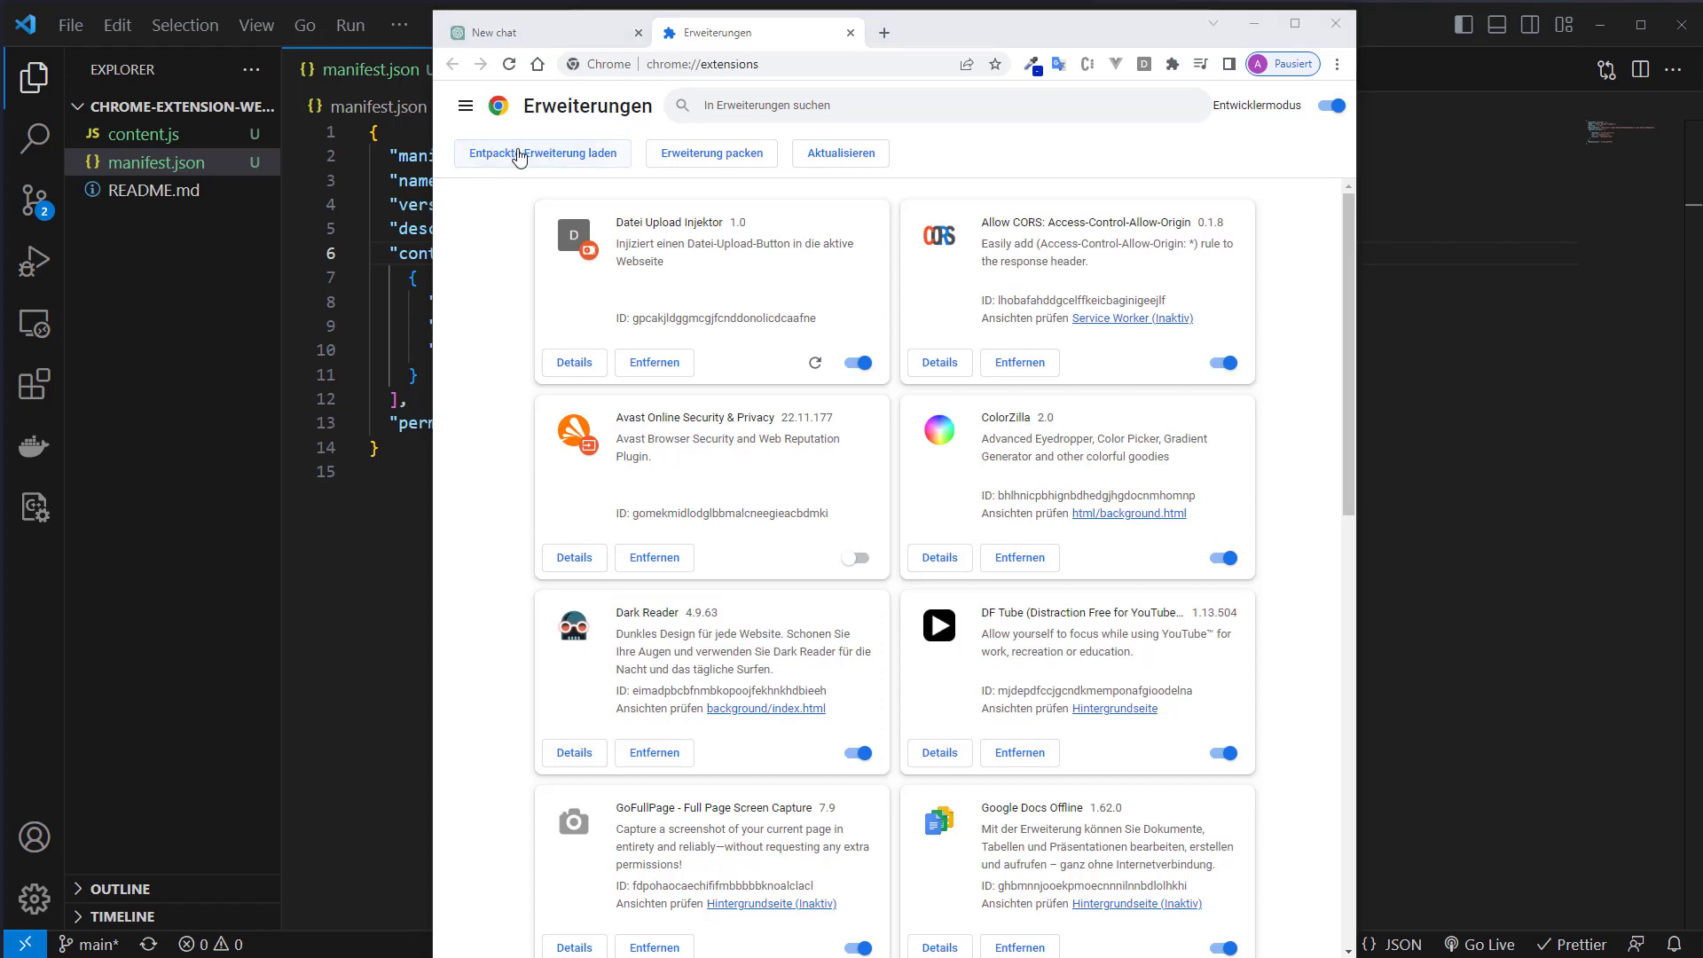
Load the Chrome-Extension-Website-Blocker folder as an unpacked extension and return to ChatGPT
left_click(542, 153)
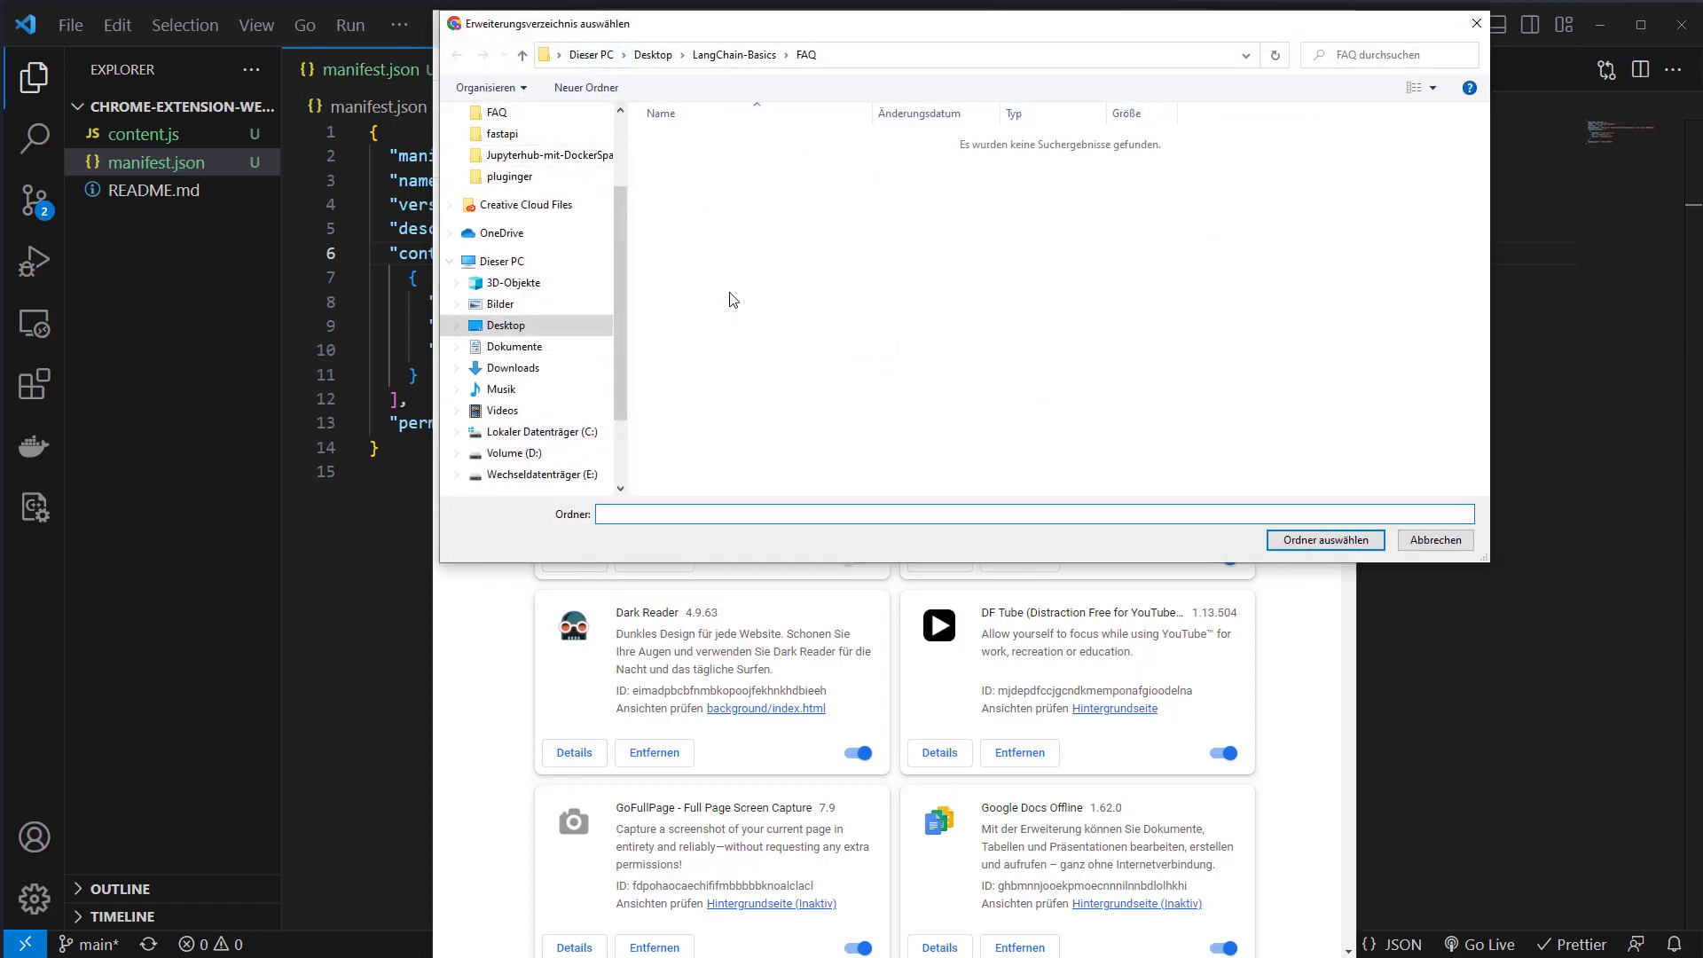
mouse_move(301, 343)
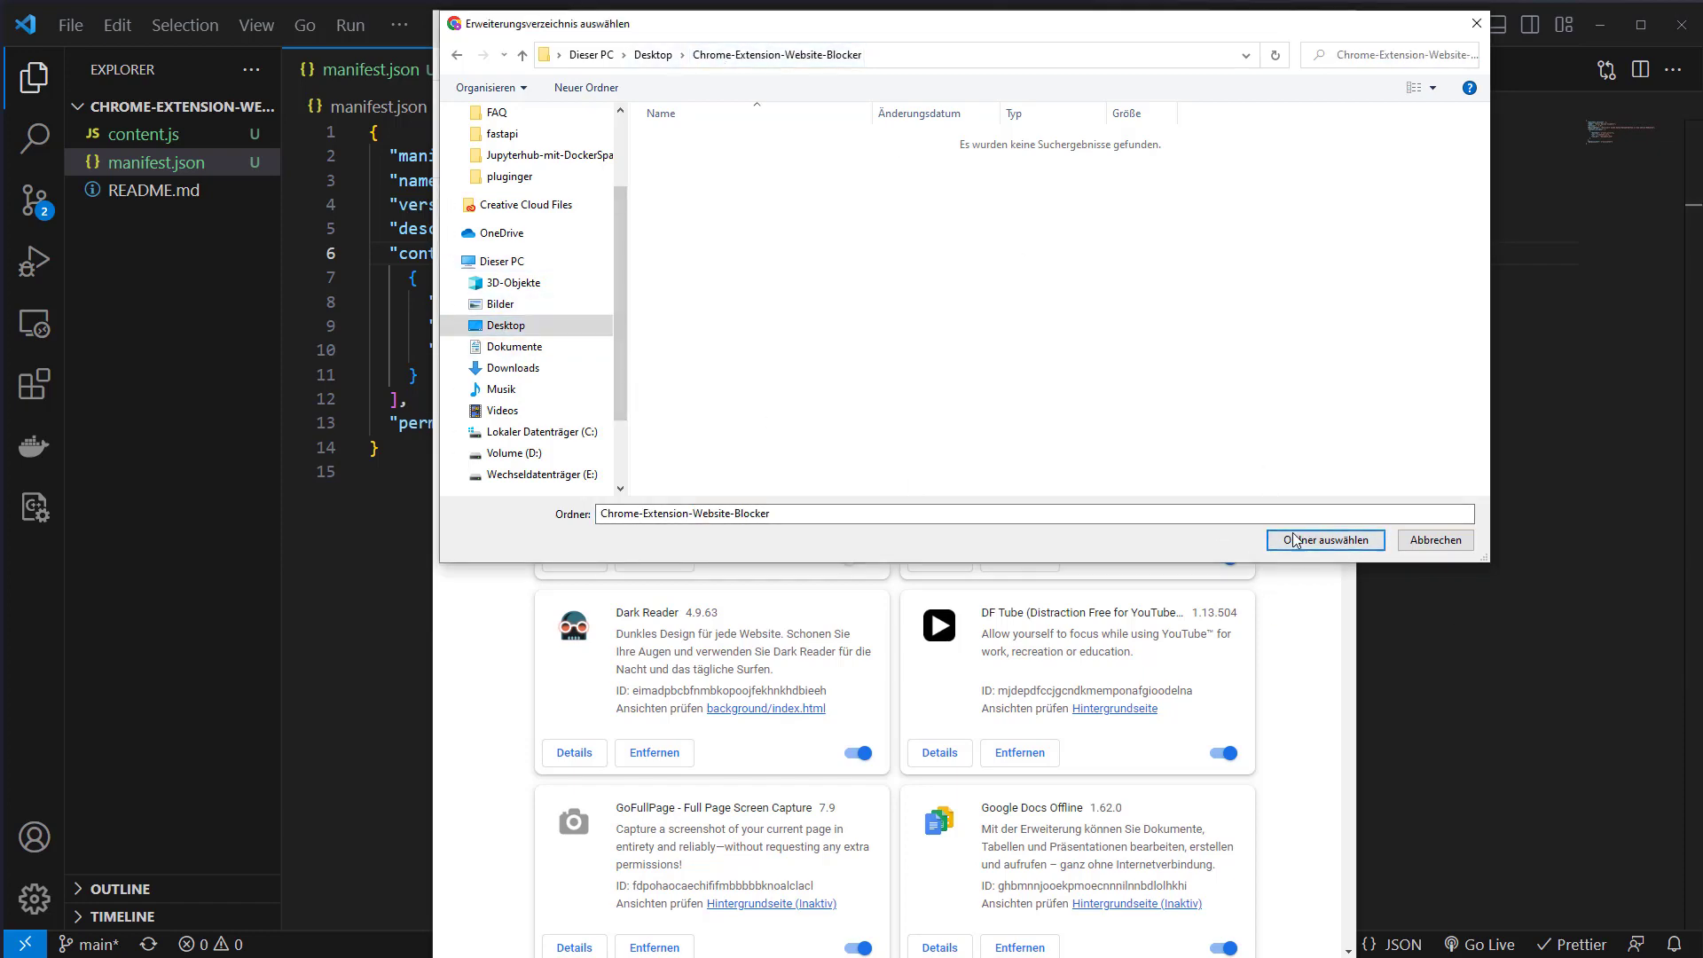
left_click(1324, 540)
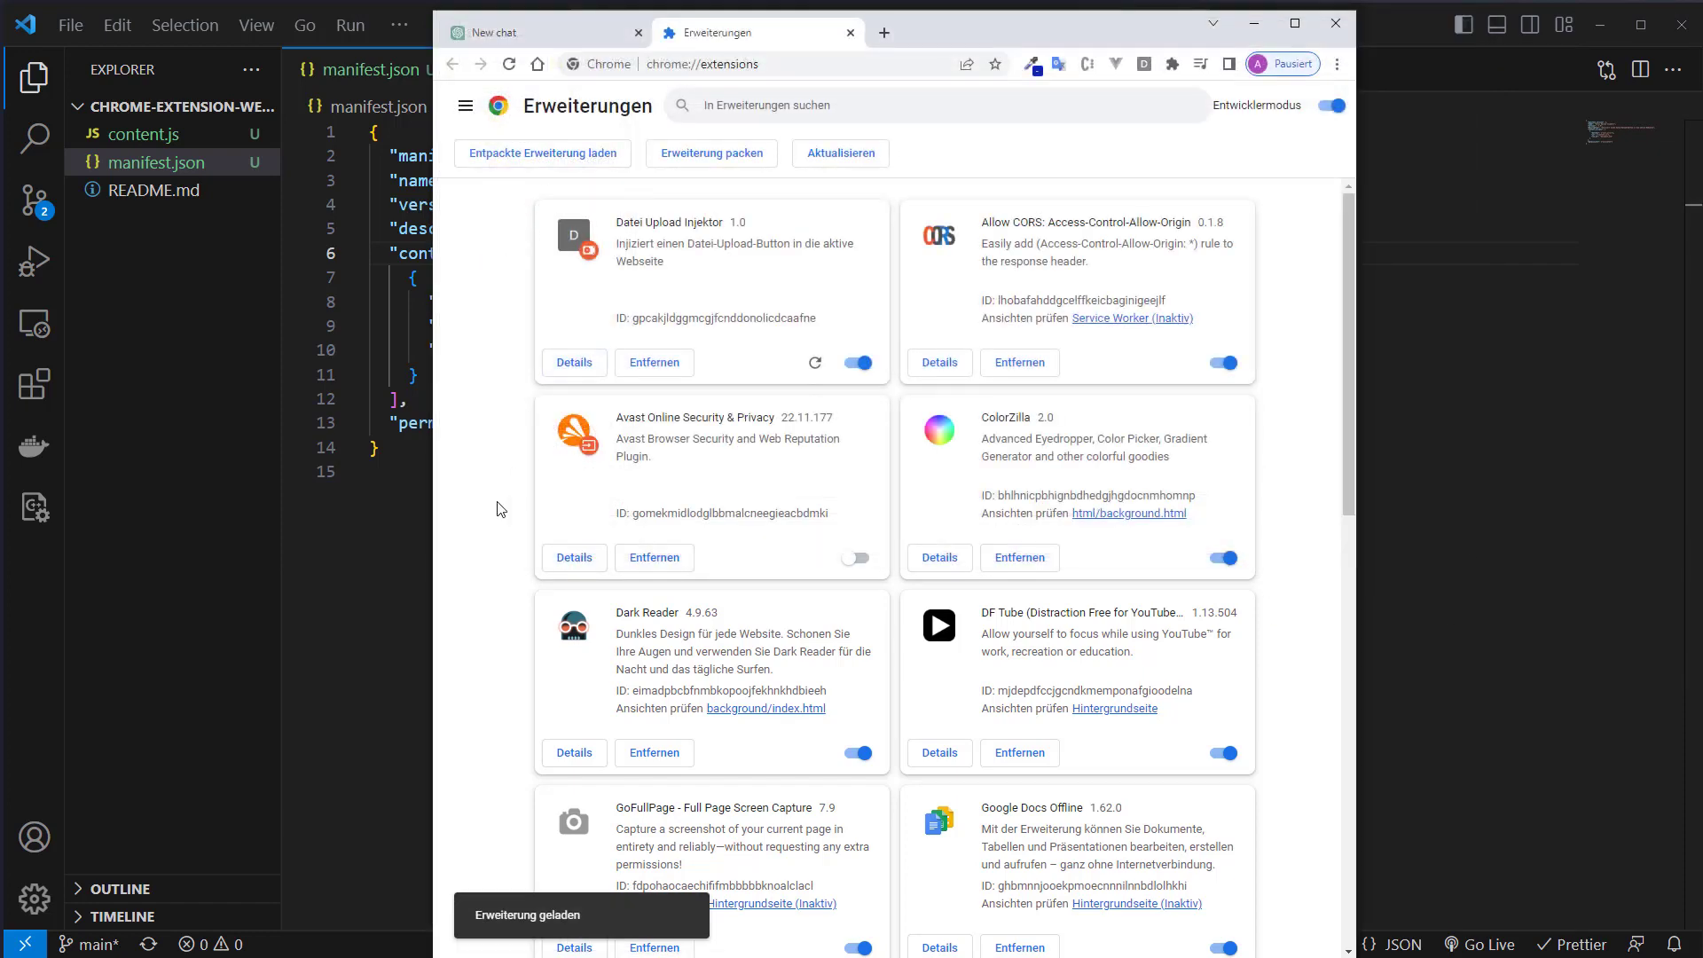
mouse_move(681, 271)
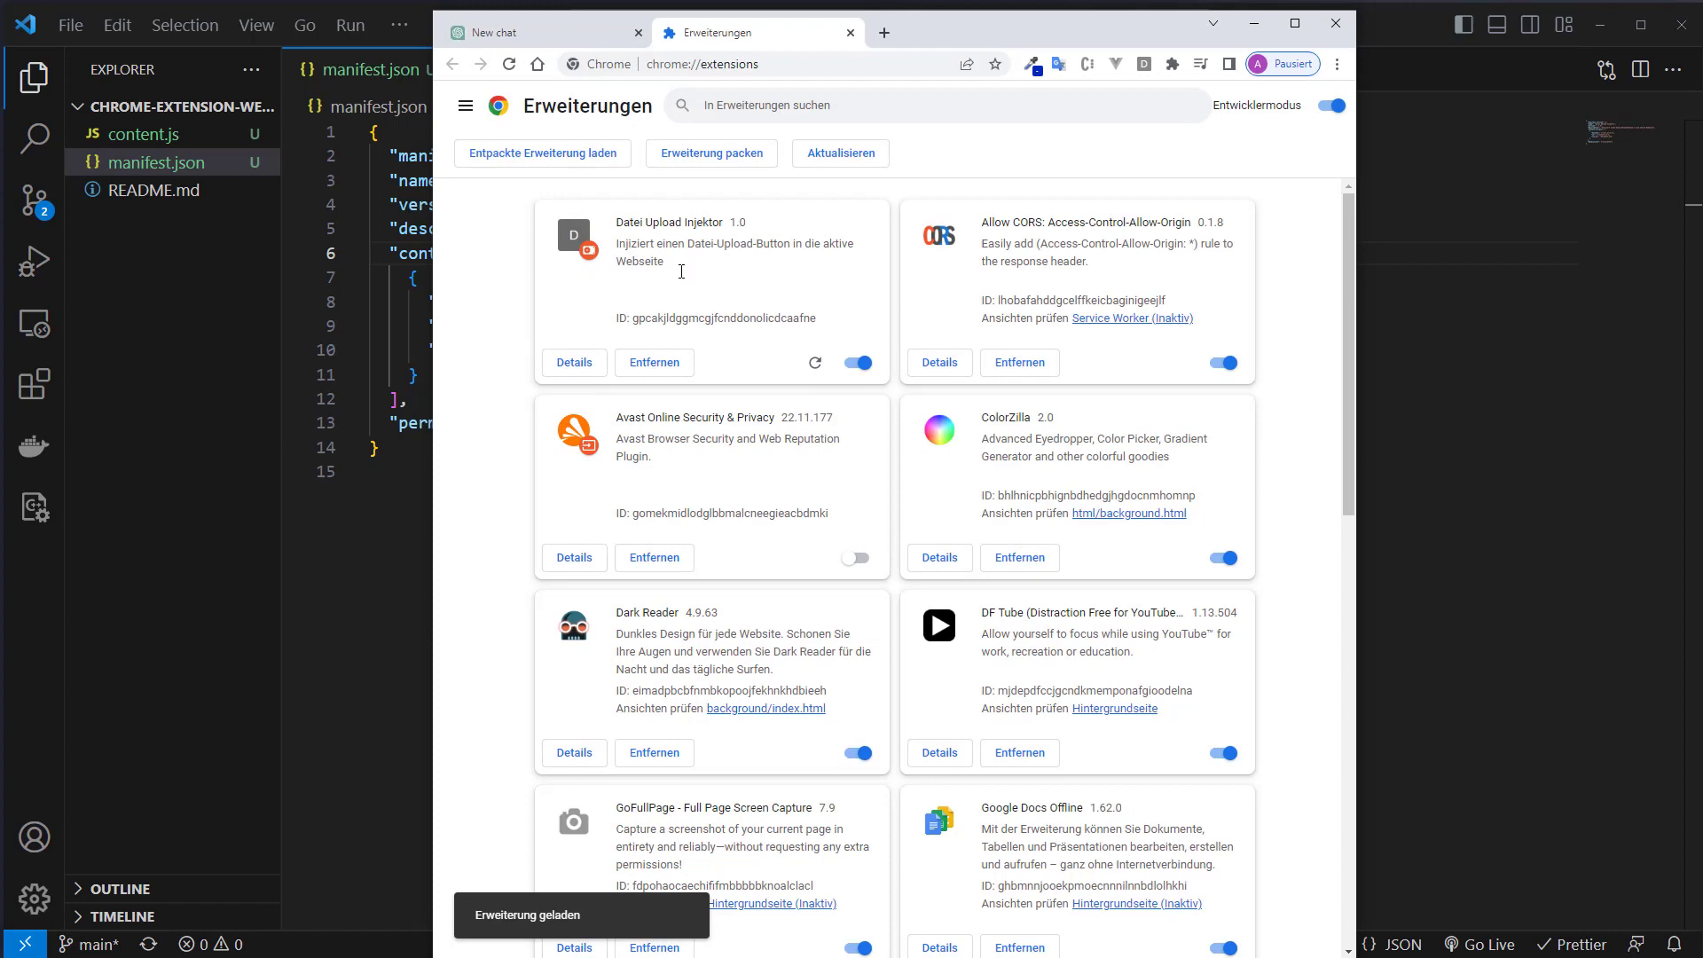
left_click(654, 362)
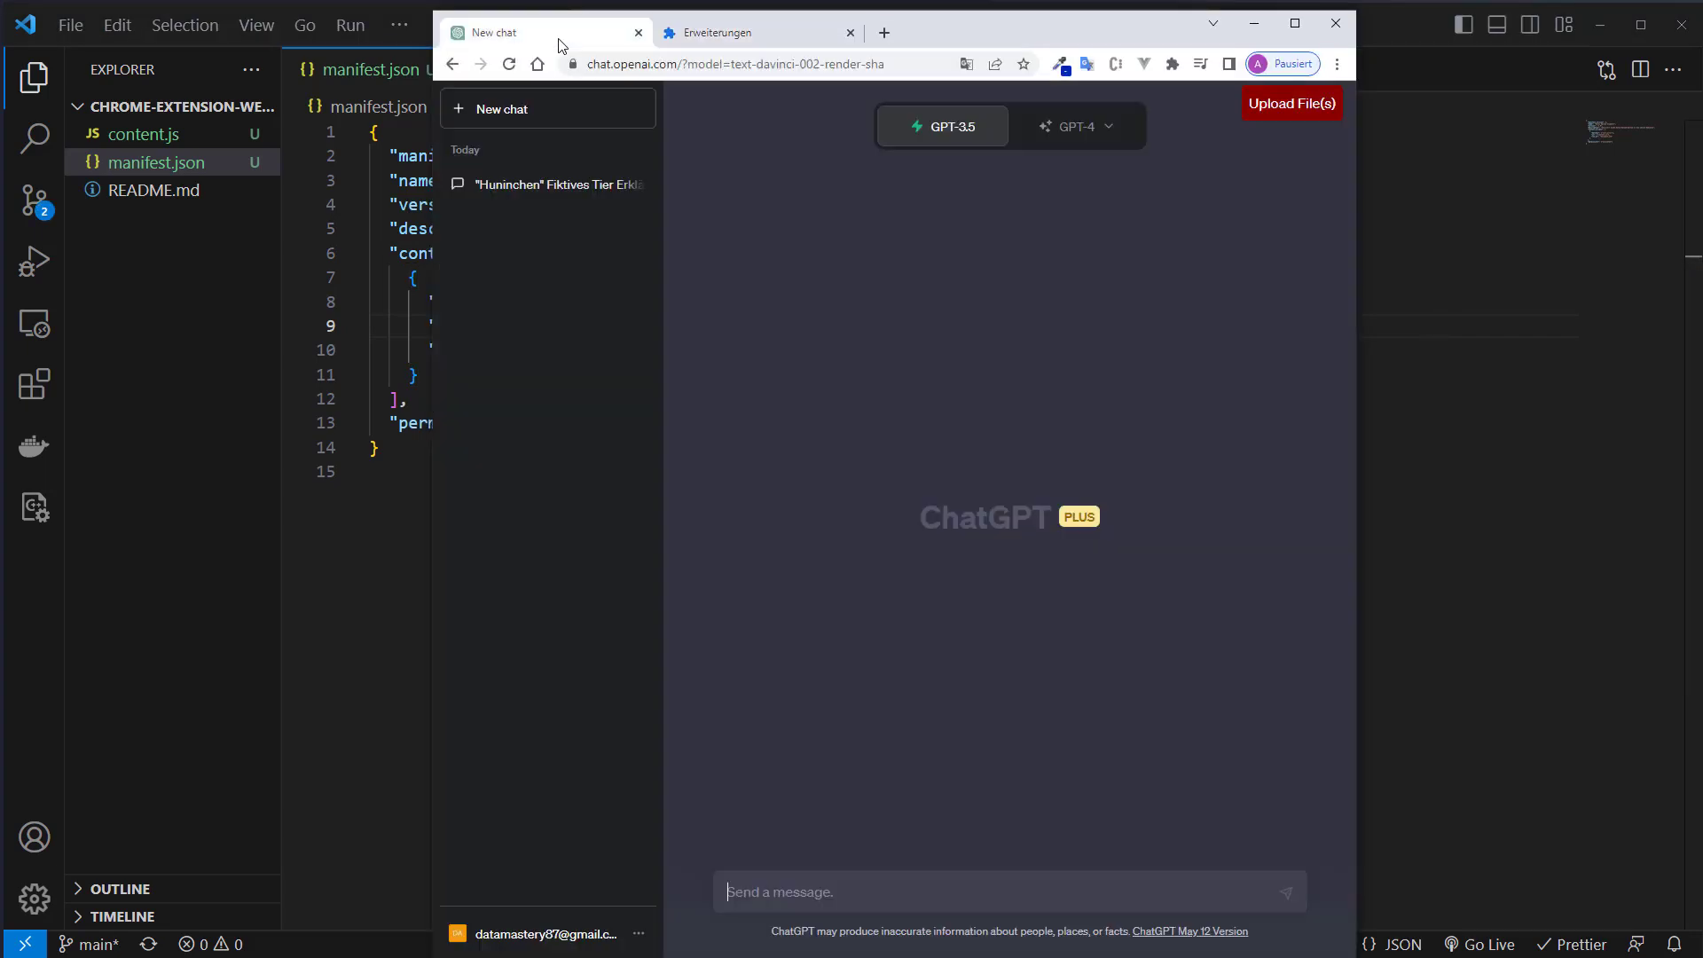
Reload the Datei Upload Injektor extension and return to the ChatGPT chat tab
left_click(732, 33)
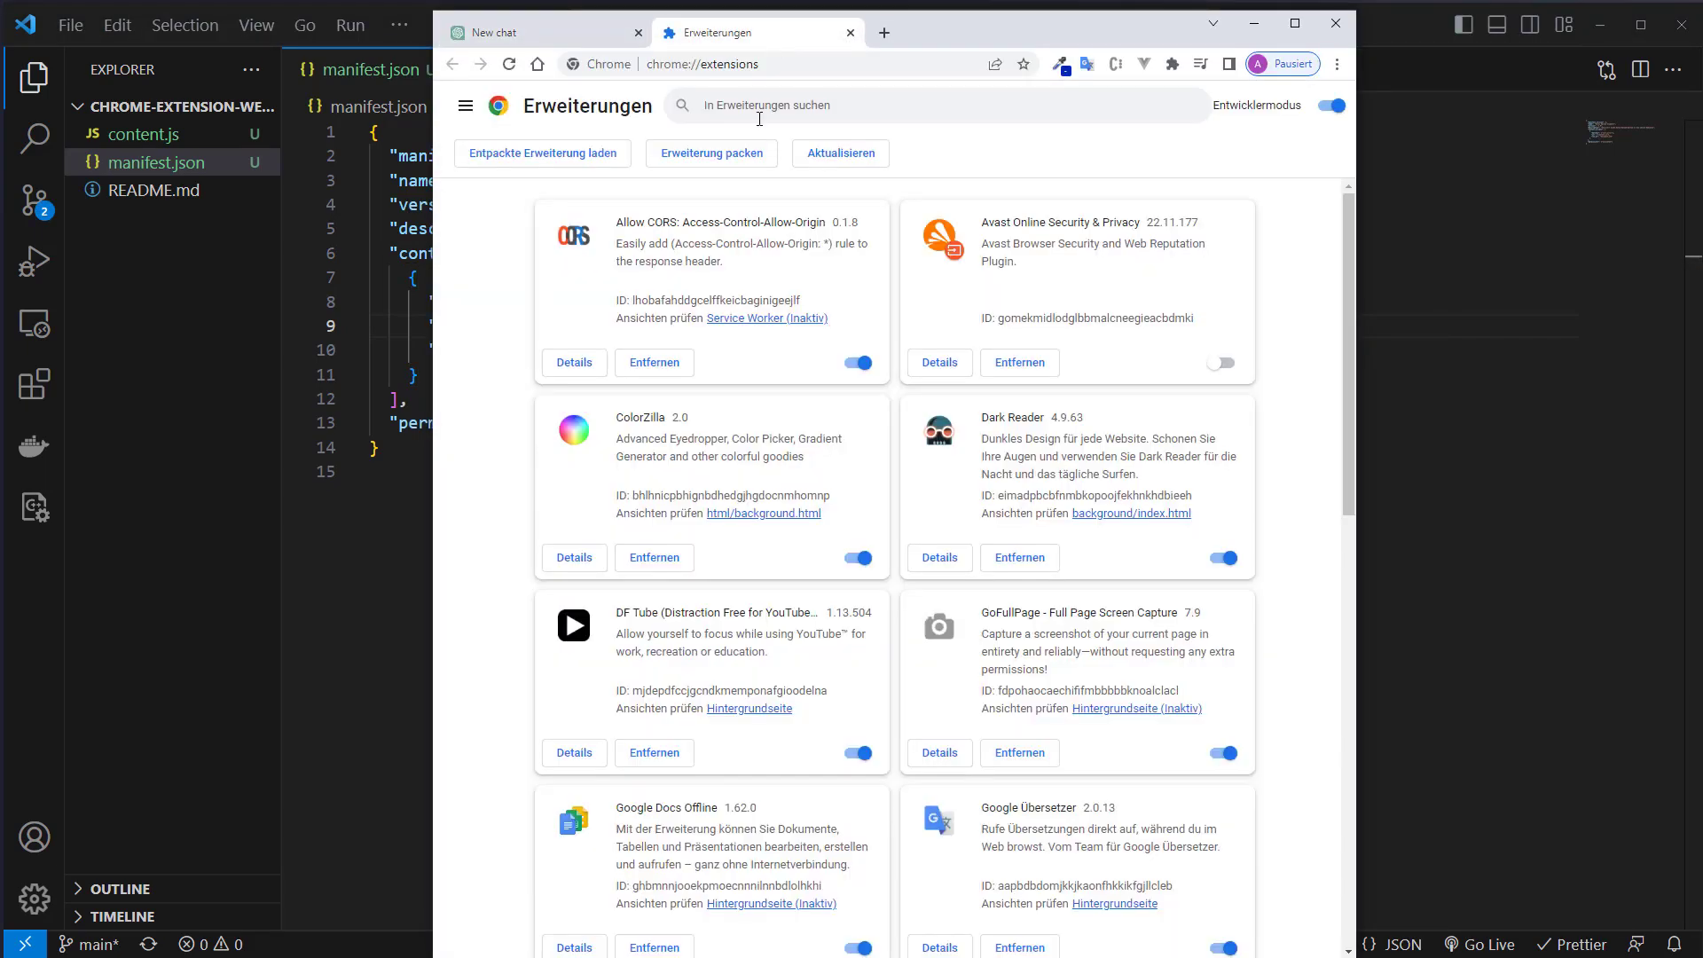
left_click(542, 152)
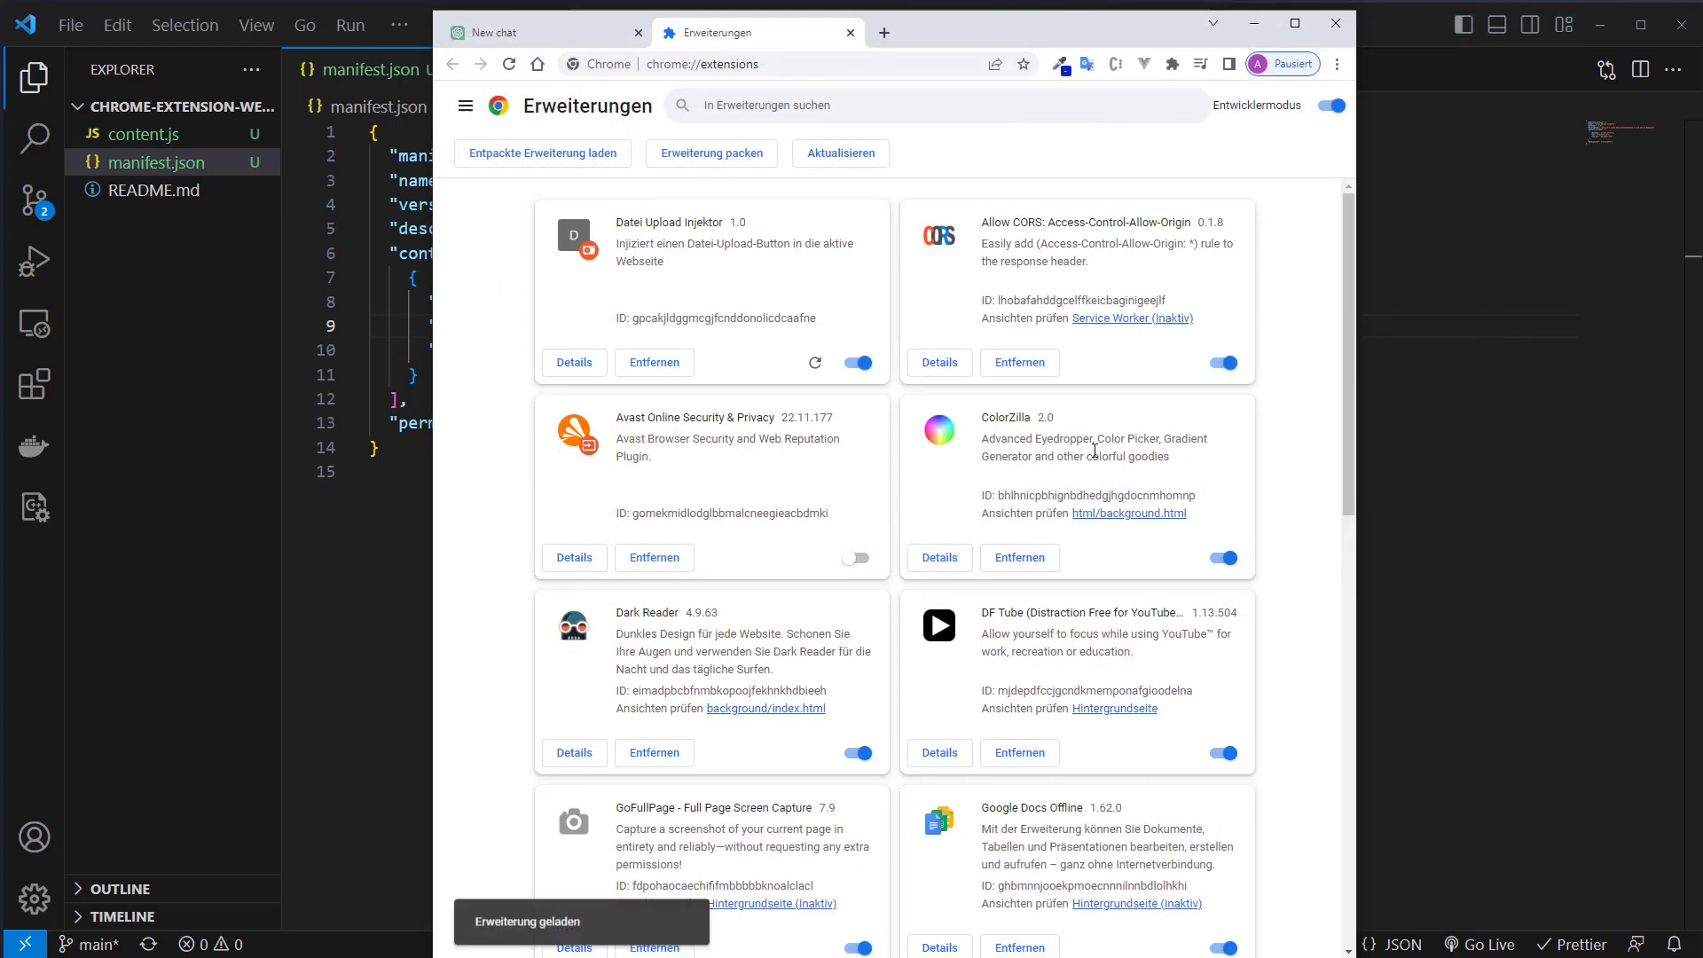
left_click(498, 31)
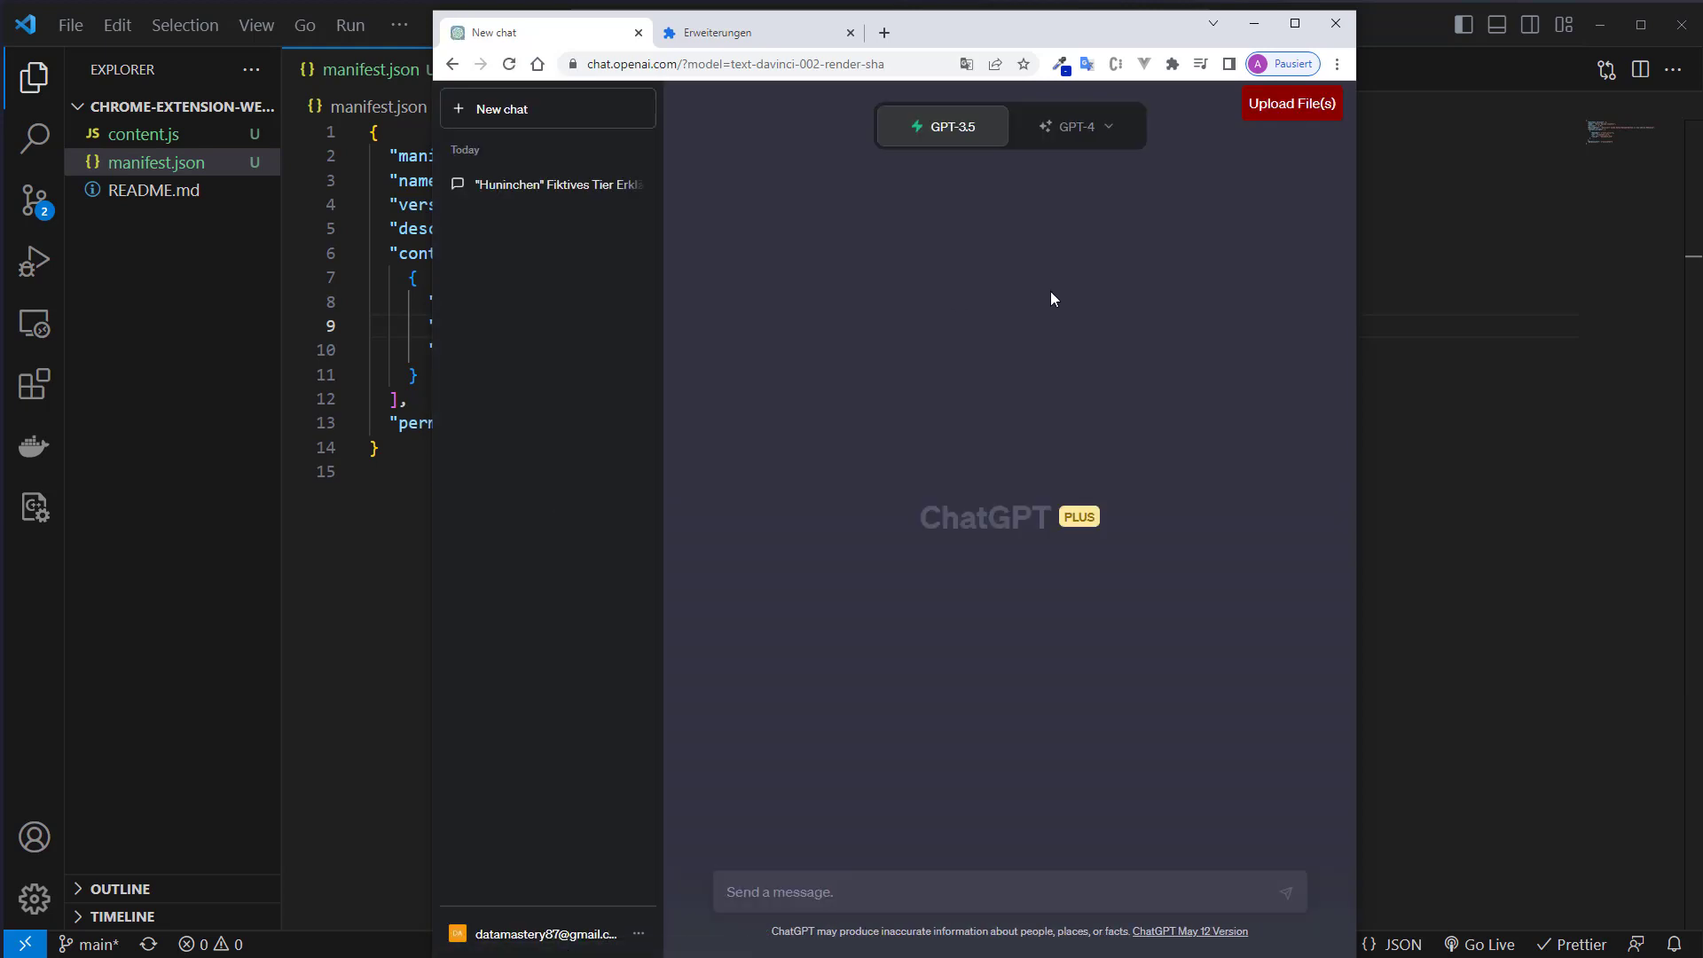
mouse_move(1174, 663)
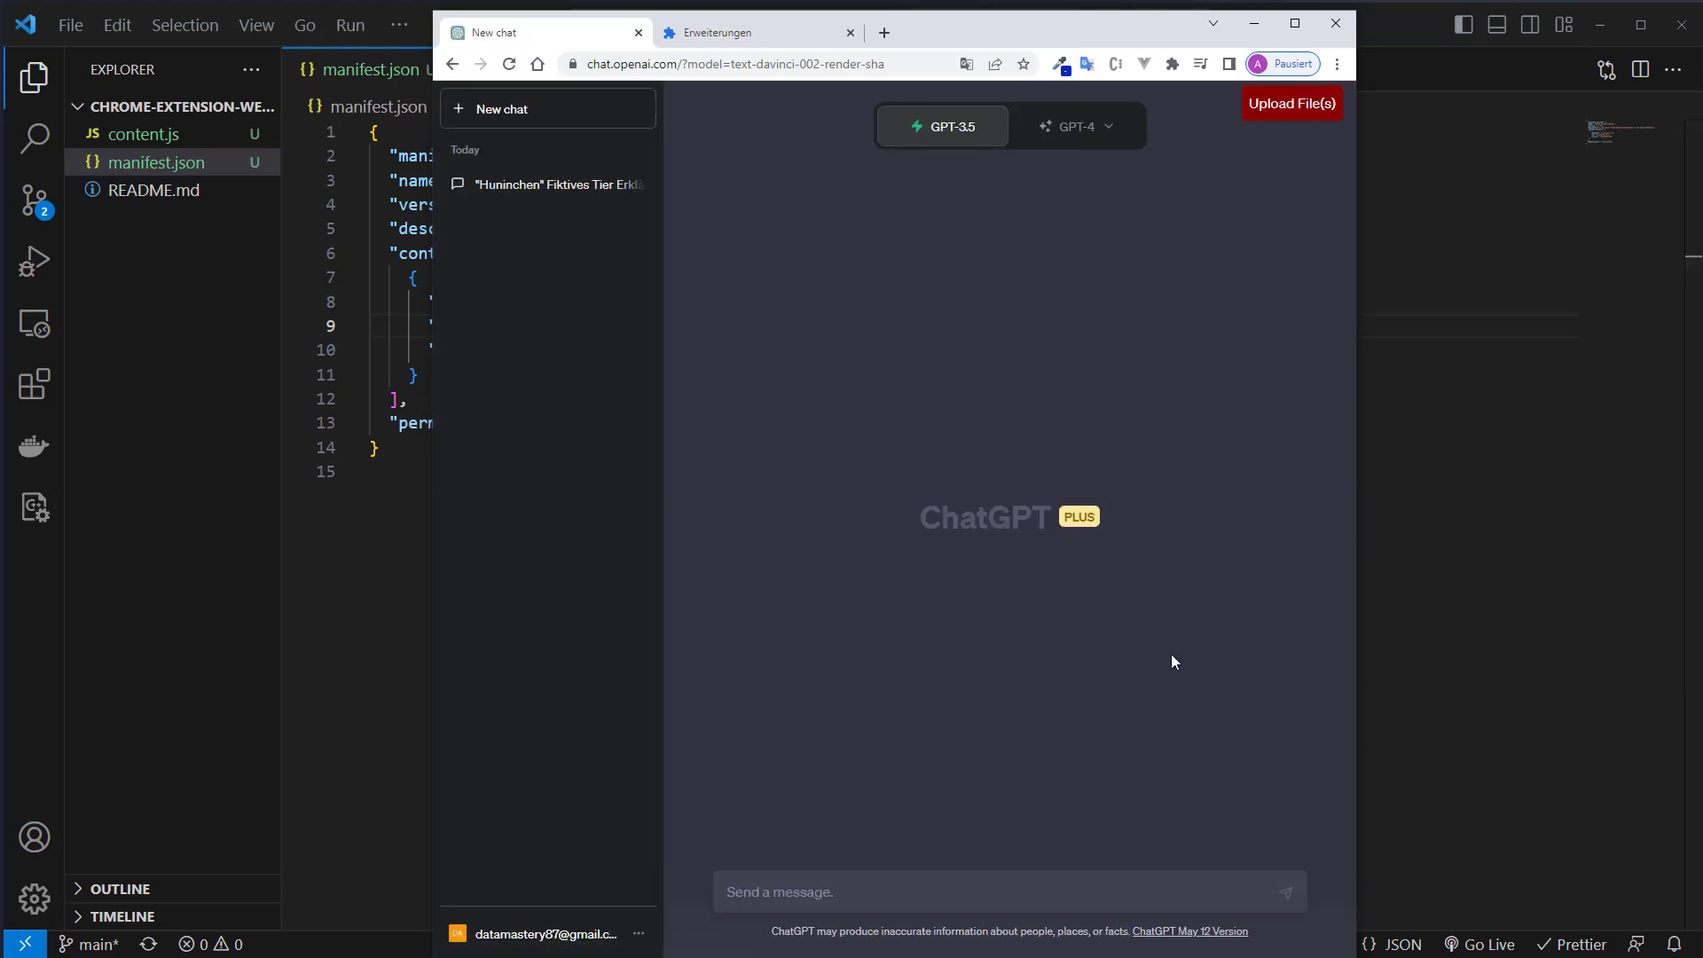
mouse_move(1058, 369)
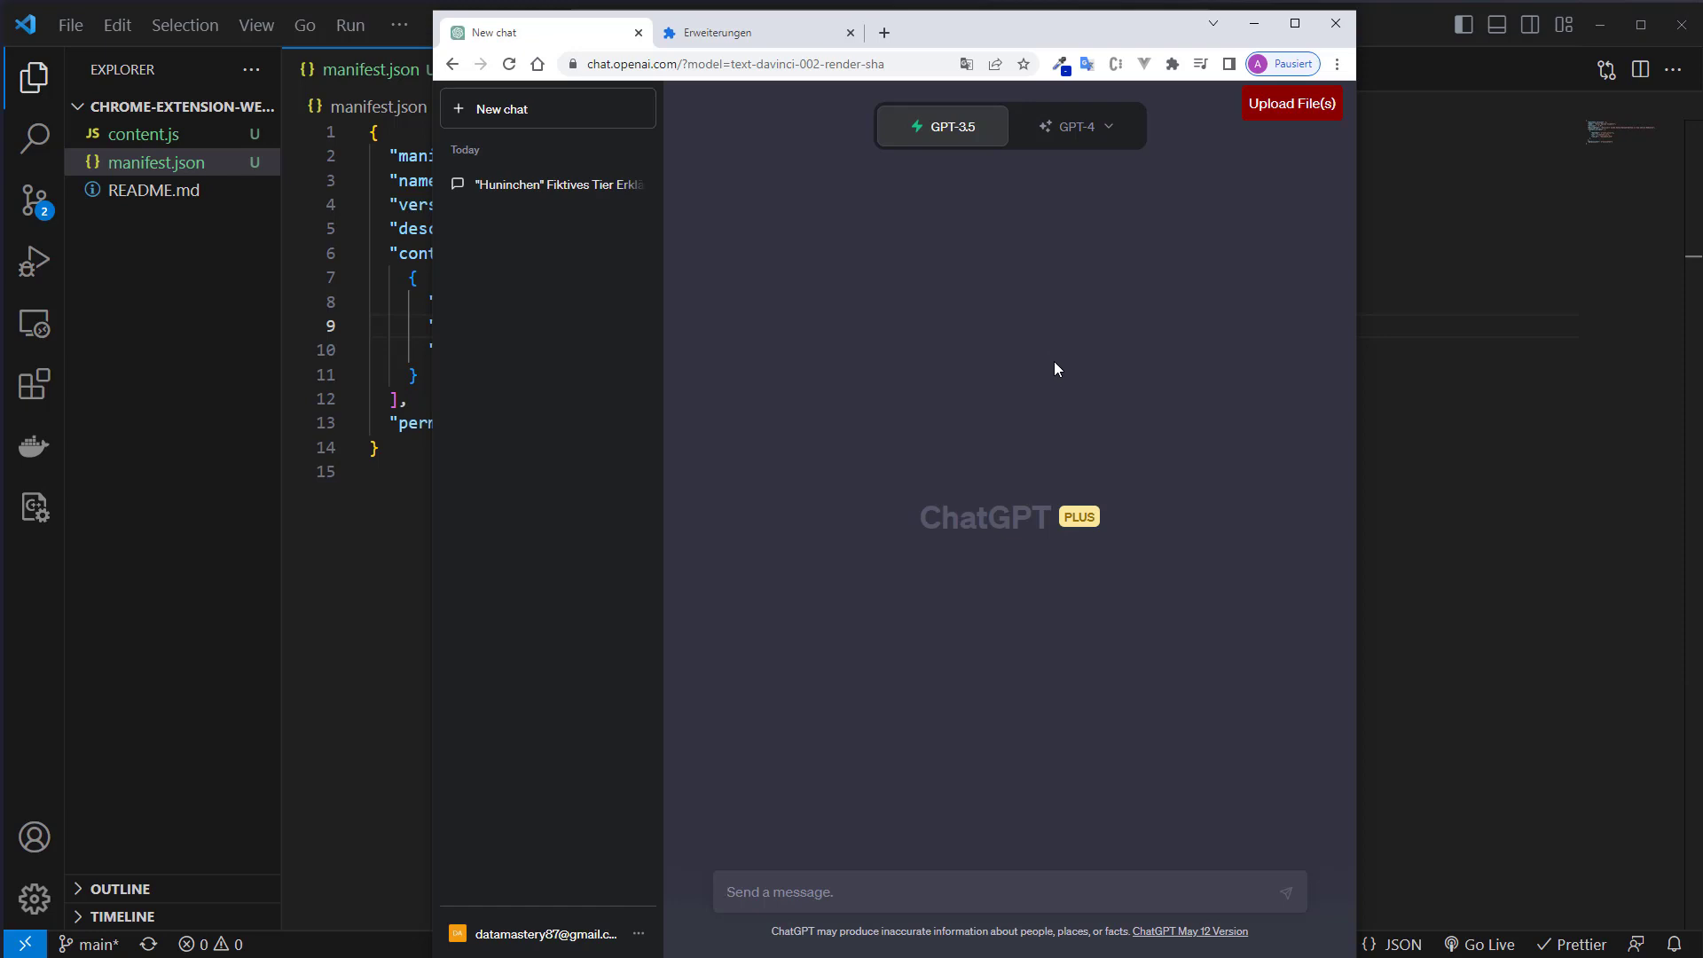